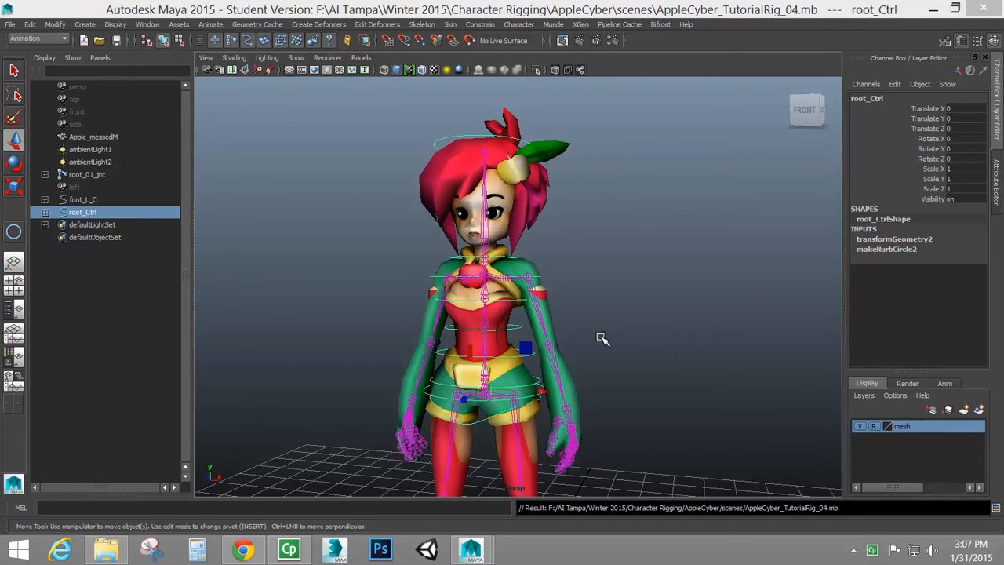
pyautogui.moveTo(685, 314)
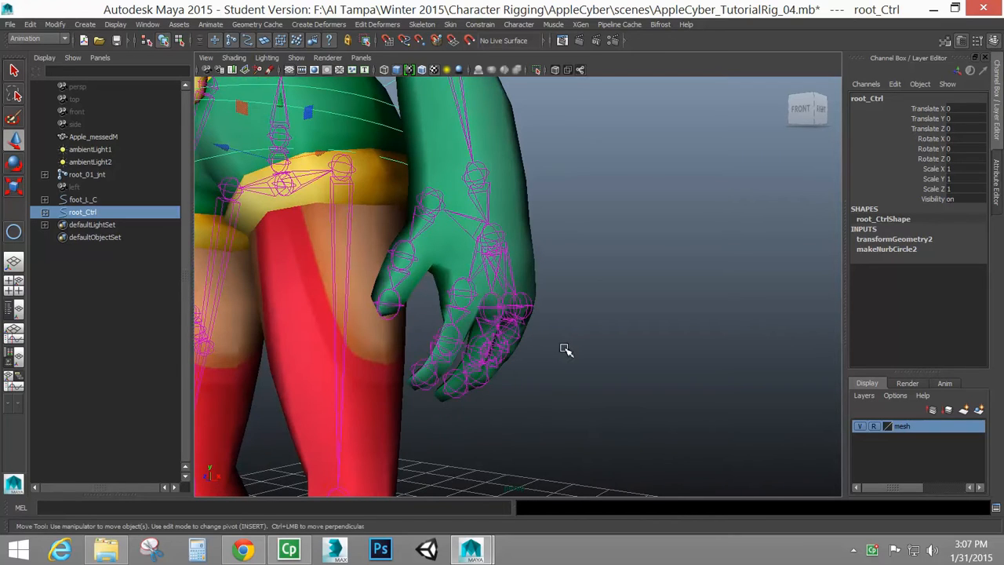
# Step: Create a NURBS circle, nurbsCircle1, after studying the left hand joints
pyautogui.moveTo(566, 349); pyautogui.dragTo(508, 350)
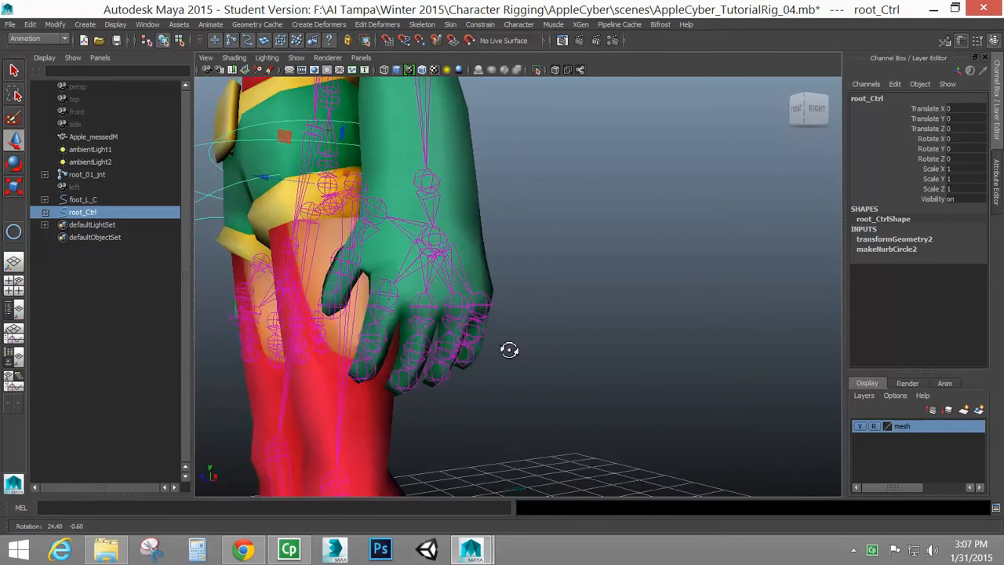
pyautogui.moveTo(508, 350); pyautogui.dragTo(536, 341)
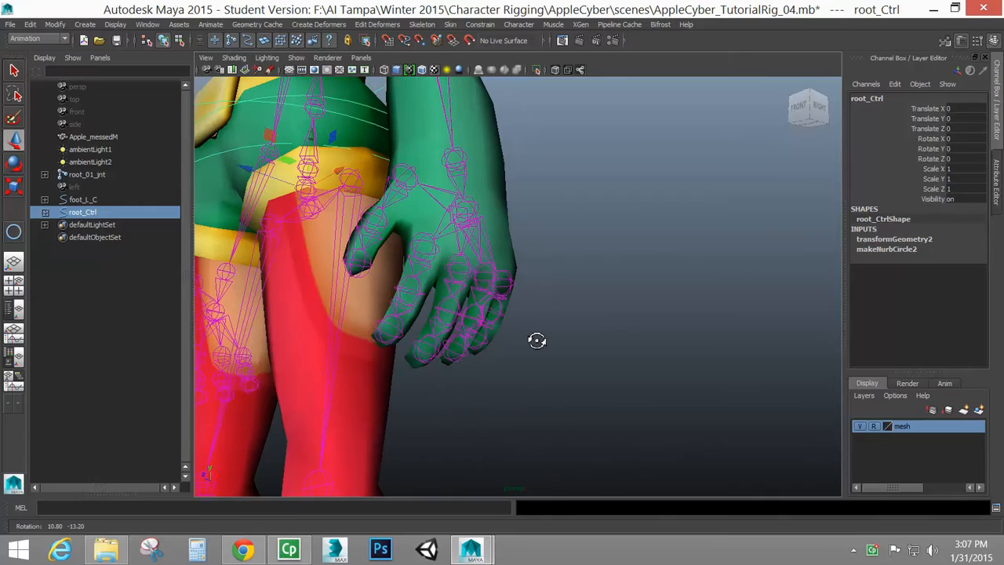
pyautogui.moveTo(537, 340); pyautogui.dragTo(571, 358)
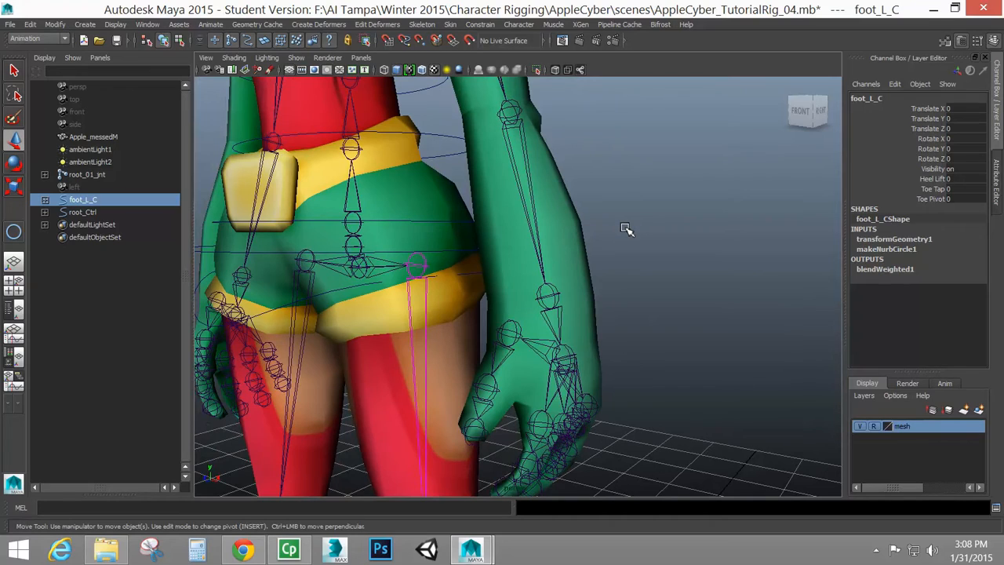
pyautogui.moveTo(405, 217)
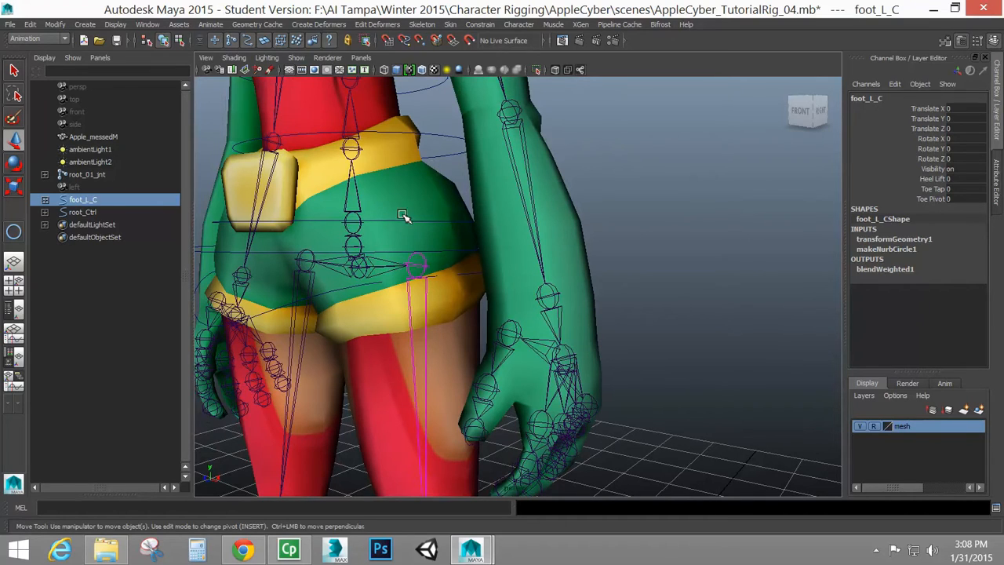
pyautogui.moveTo(563, 217)
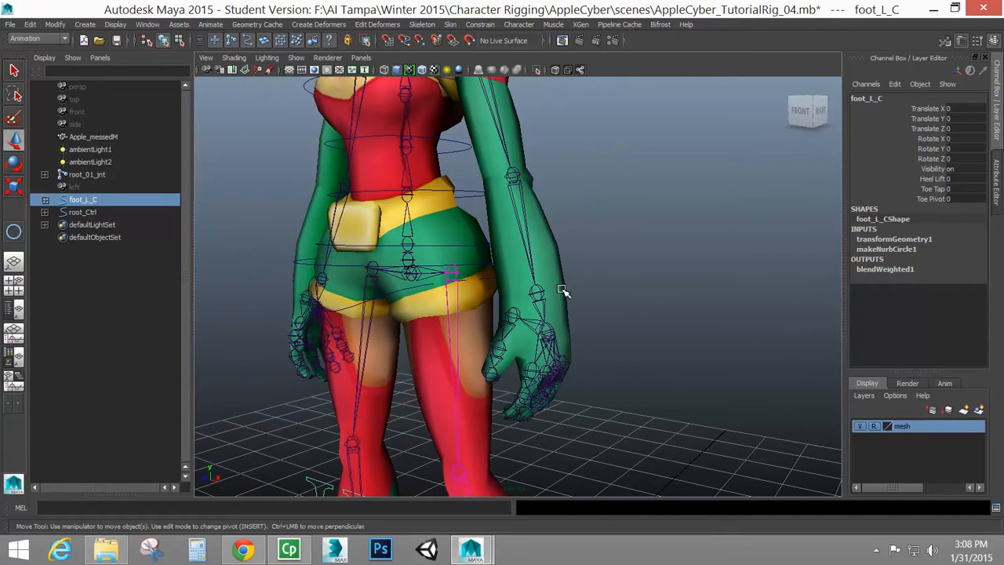
pyautogui.moveTo(580, 308)
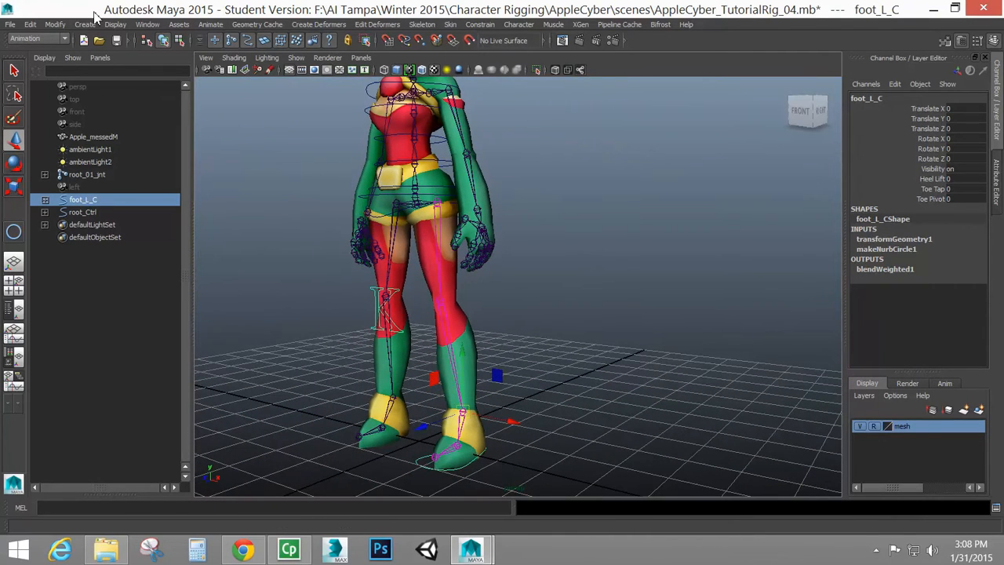
pyautogui.click(78, 23)
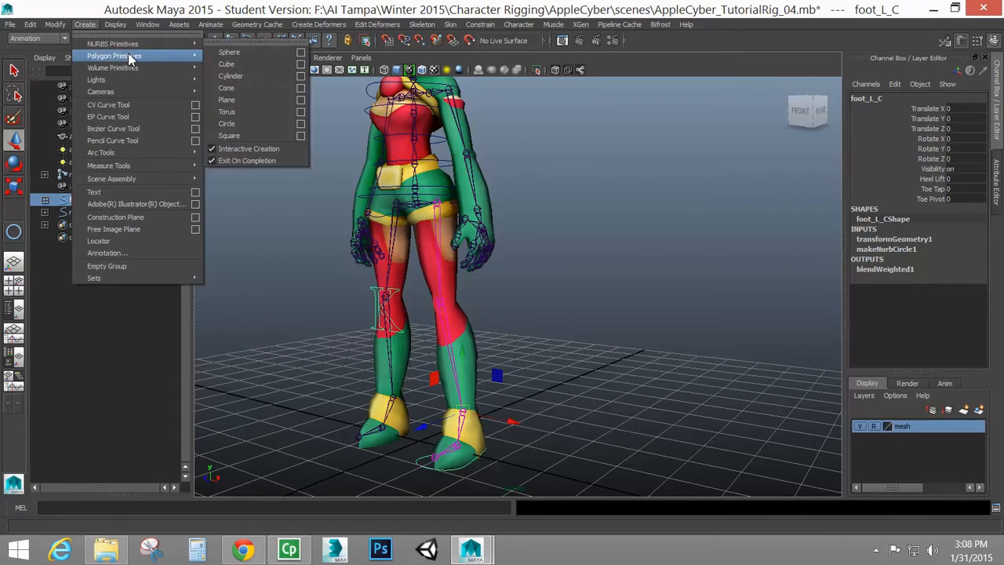
pyautogui.click(226, 123)
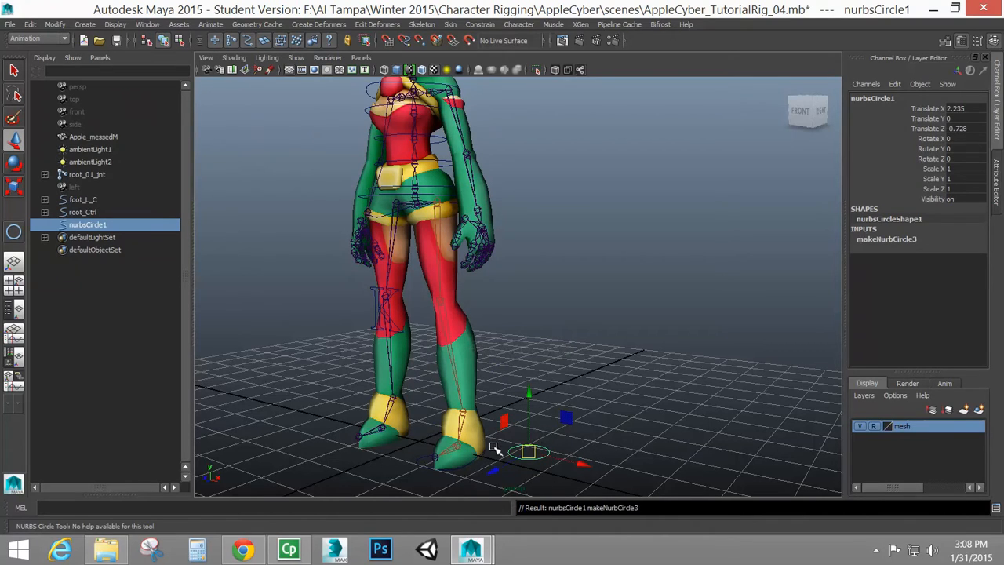
pyautogui.moveTo(526, 468)
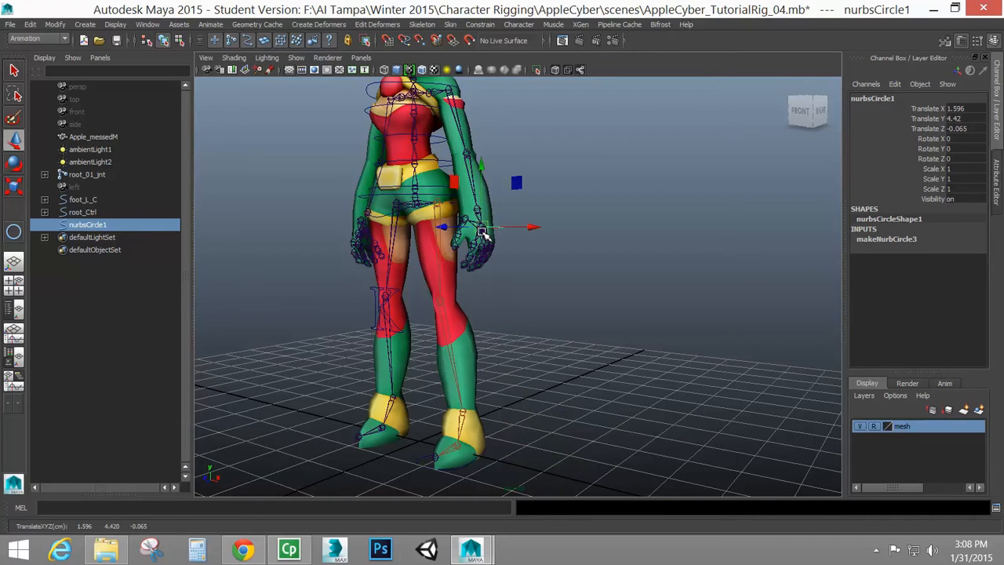
# Step: Move and rotate the circle upright beside the left hand, adjusting its CVs
pyautogui.moveTo(484, 233); pyautogui.dragTo(593, 306)
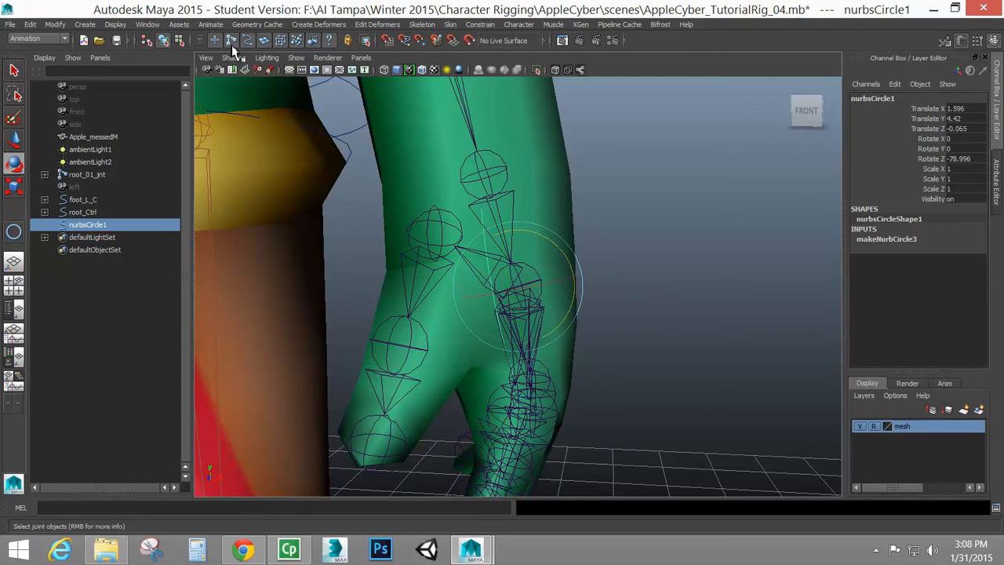
pyautogui.rightClick(483, 223)
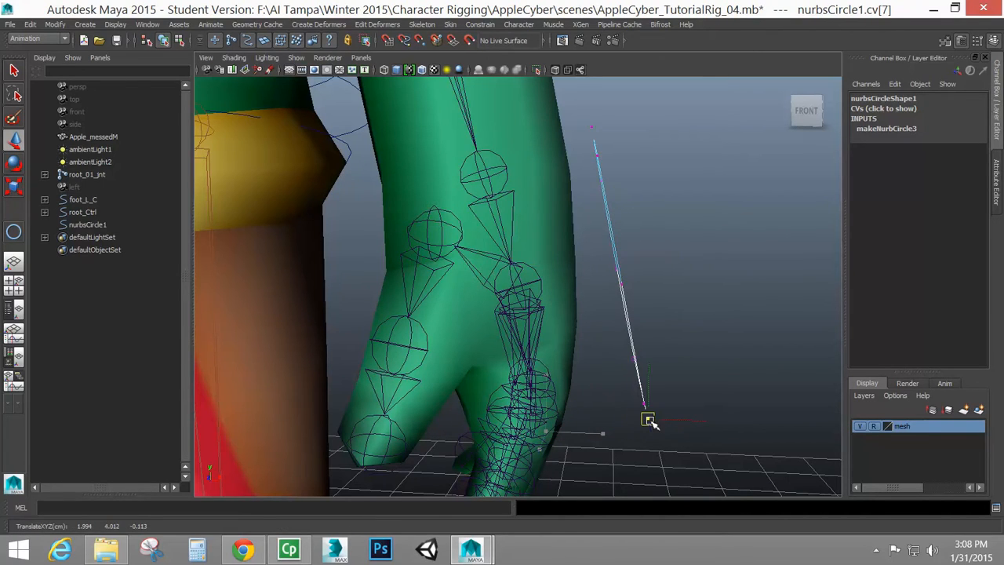
pyautogui.rightClick(646, 420)
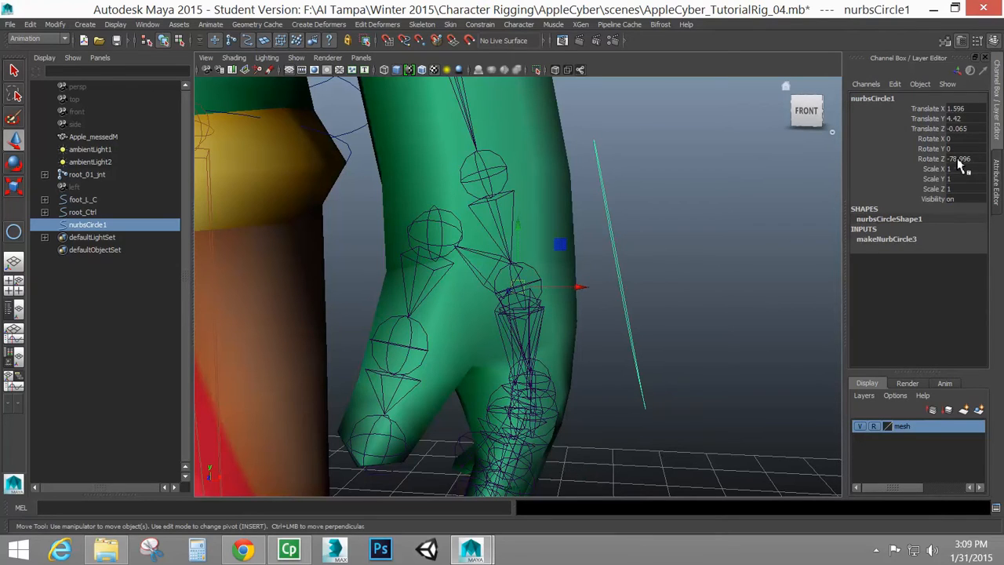
# Step: Freeze the circle's transformations to zero and rename it Hand_L_Ctrl
pyautogui.click(55, 23)
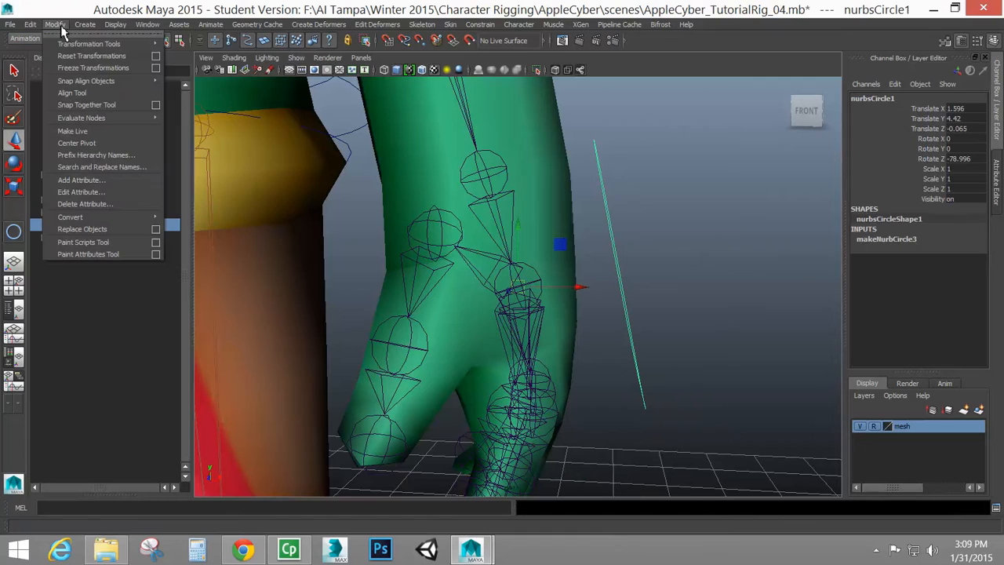
pyautogui.click(94, 68)
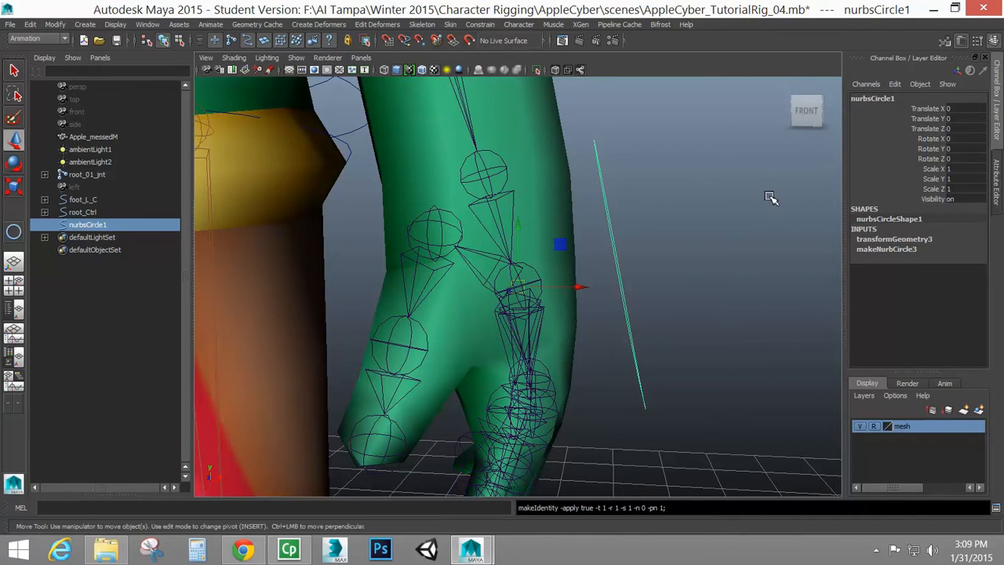
pyautogui.doubleClick(876, 97)
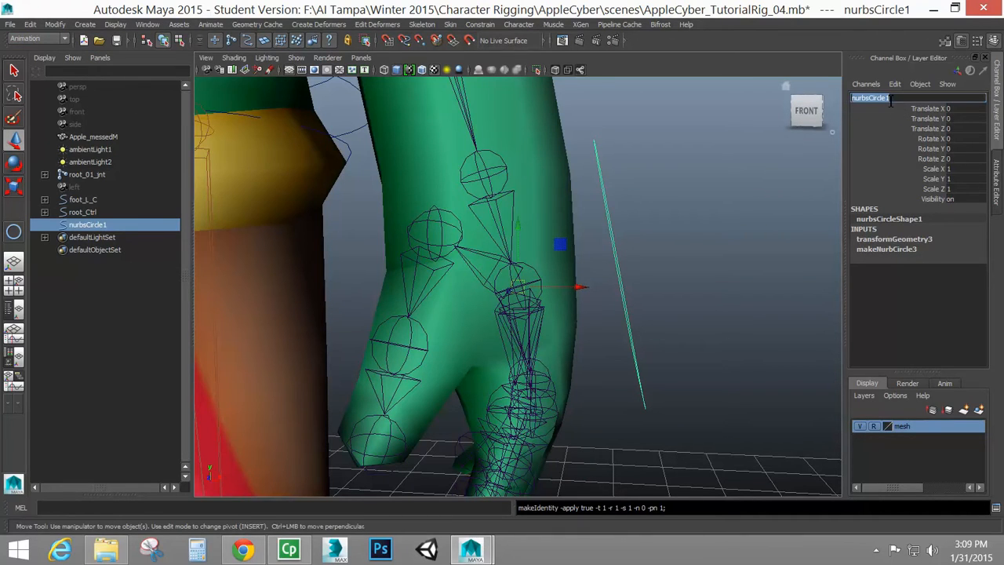
pyautogui.write('Hand_L_Ctrl')
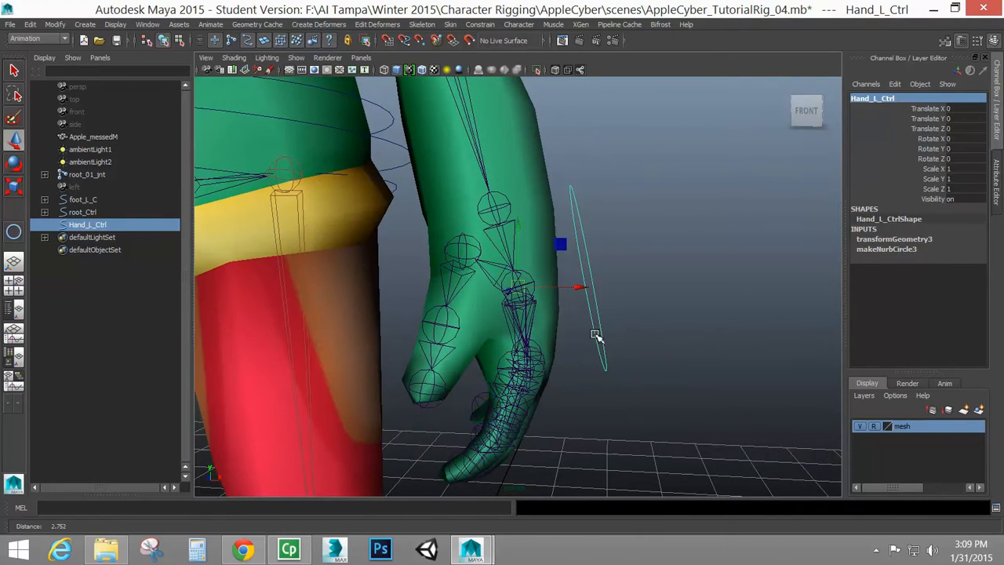
pyautogui.moveTo(596, 336); pyautogui.dragTo(566, 349)
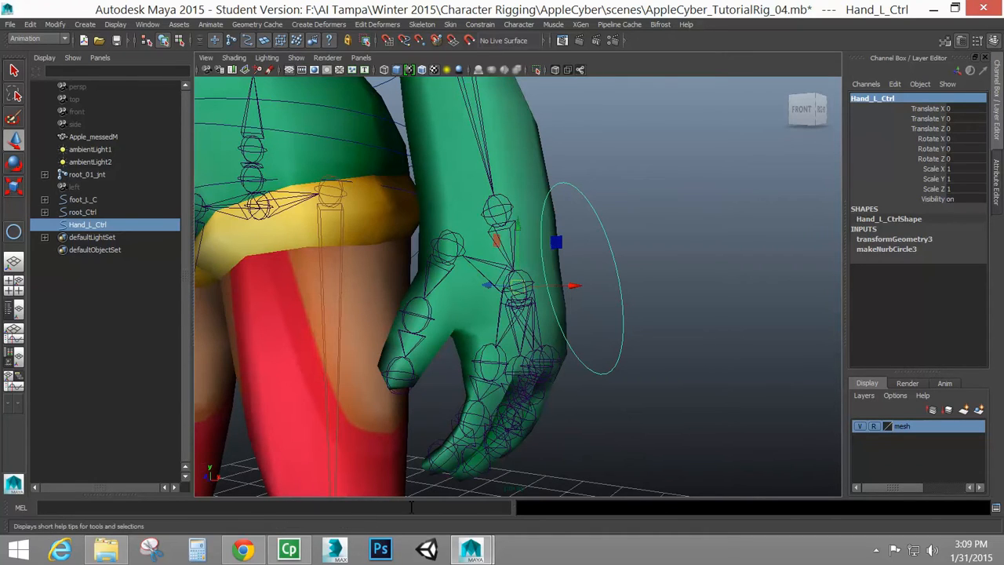
pyautogui.moveTo(600, 219)
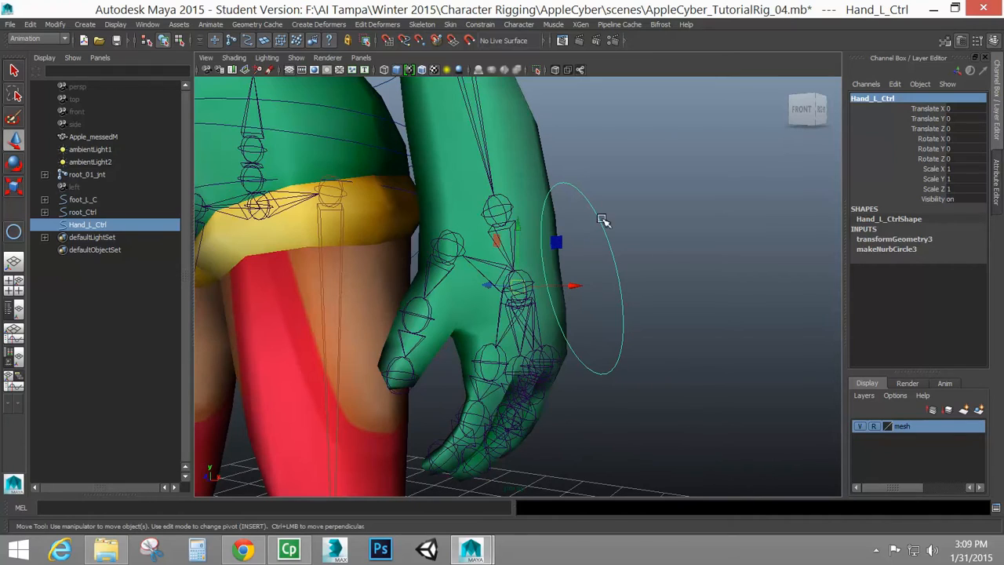
pyautogui.moveTo(626, 317)
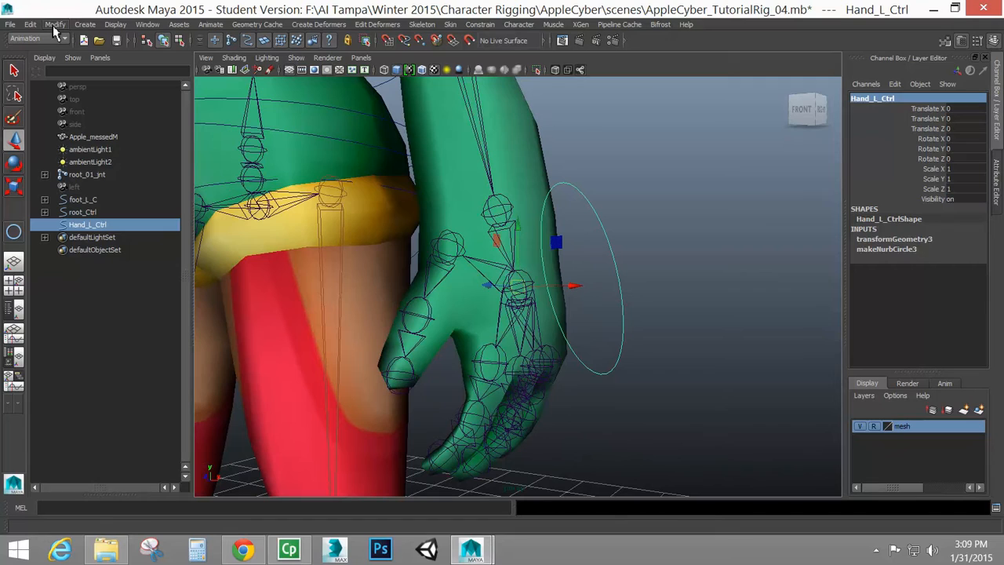
# Step: Start a new custom attribute on Hand_L_Ctrl named index
pyautogui.click(50, 25)
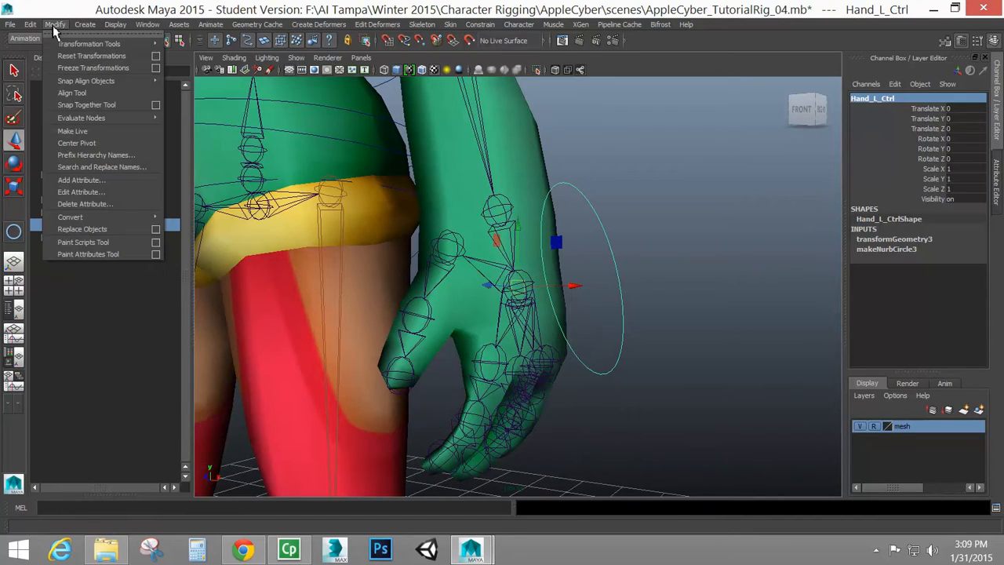
pyautogui.moveTo(82, 179)
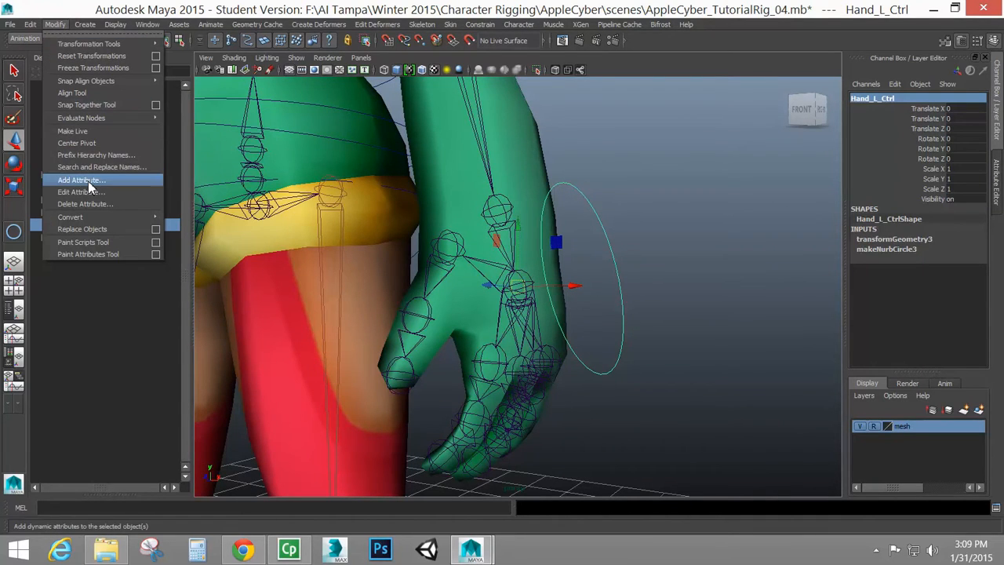
pyautogui.click(79, 178)
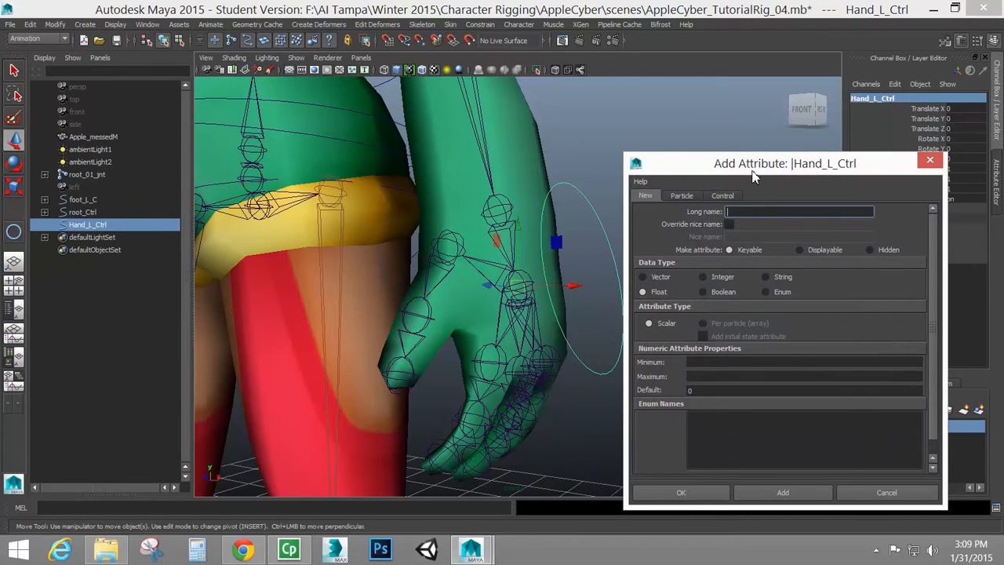
pyautogui.moveTo(751, 164); pyautogui.dragTo(759, 174)
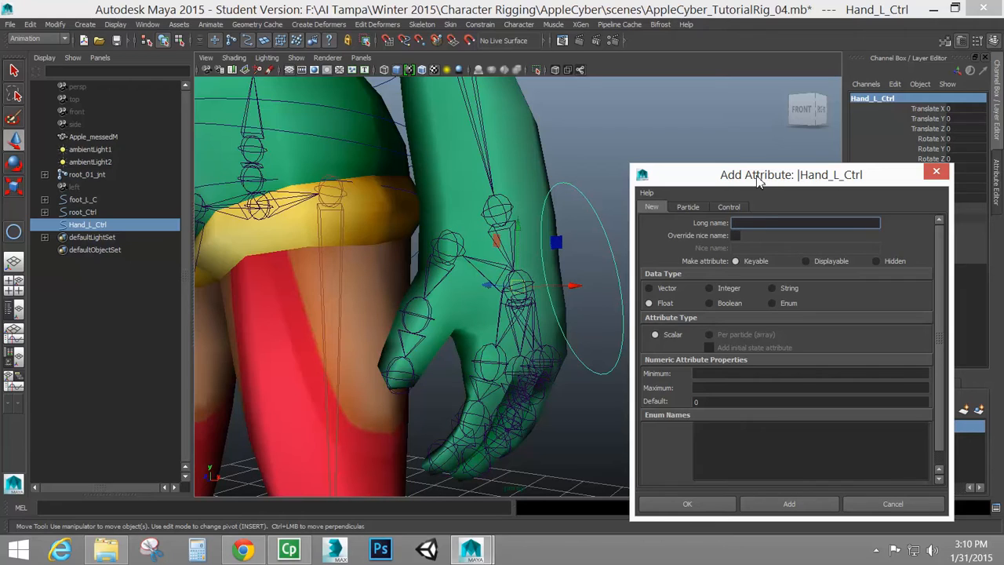
pyautogui.write('index')
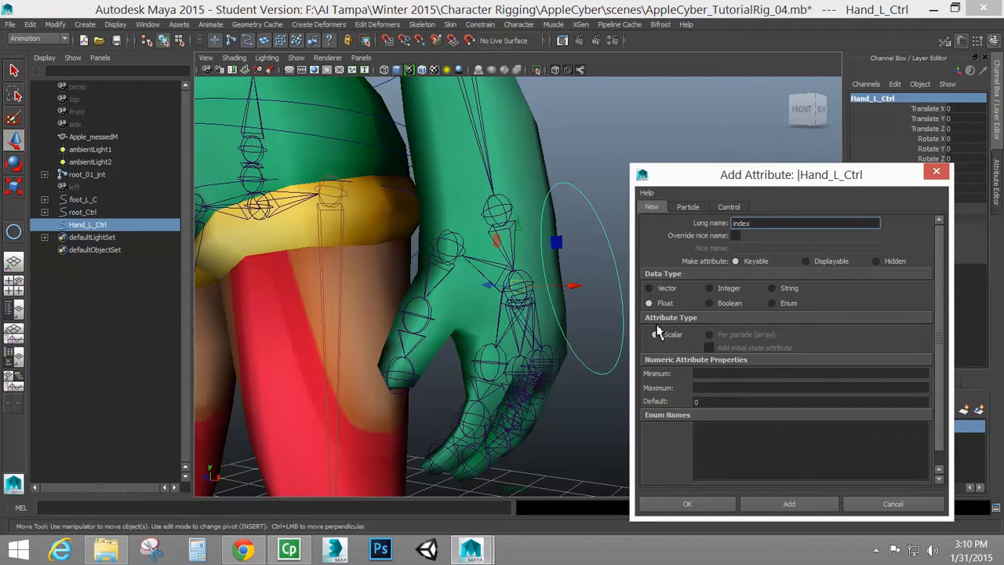
# Step: Make index a float with a minimum and a maximum of 5, and add it
pyautogui.click(810, 373)
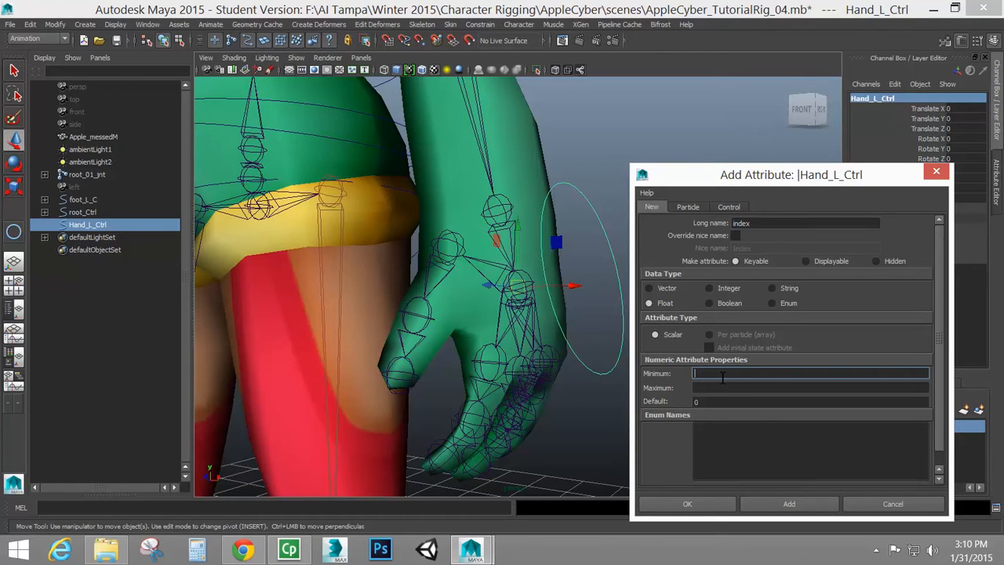
pyautogui.write('-1')
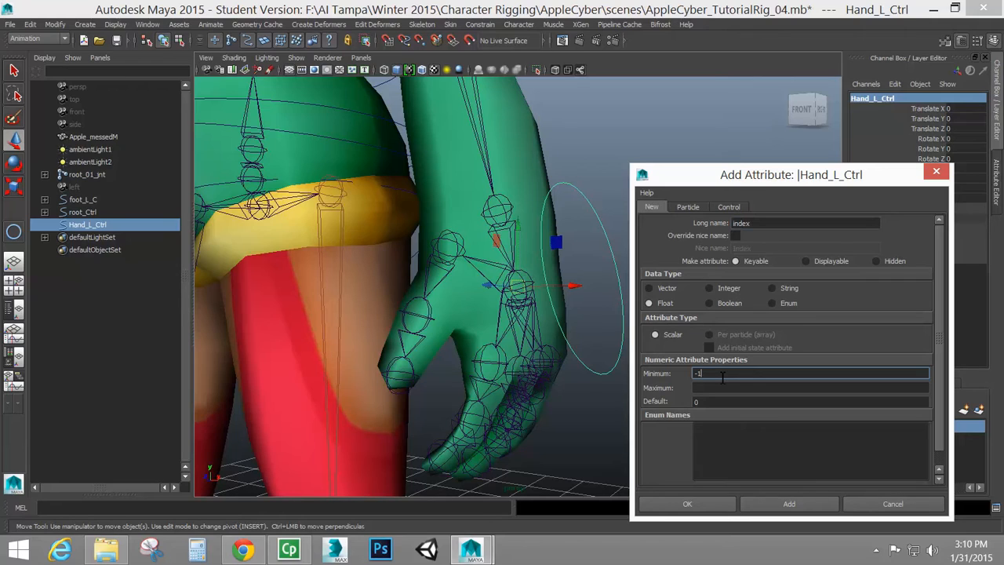
pyautogui.click(810, 388)
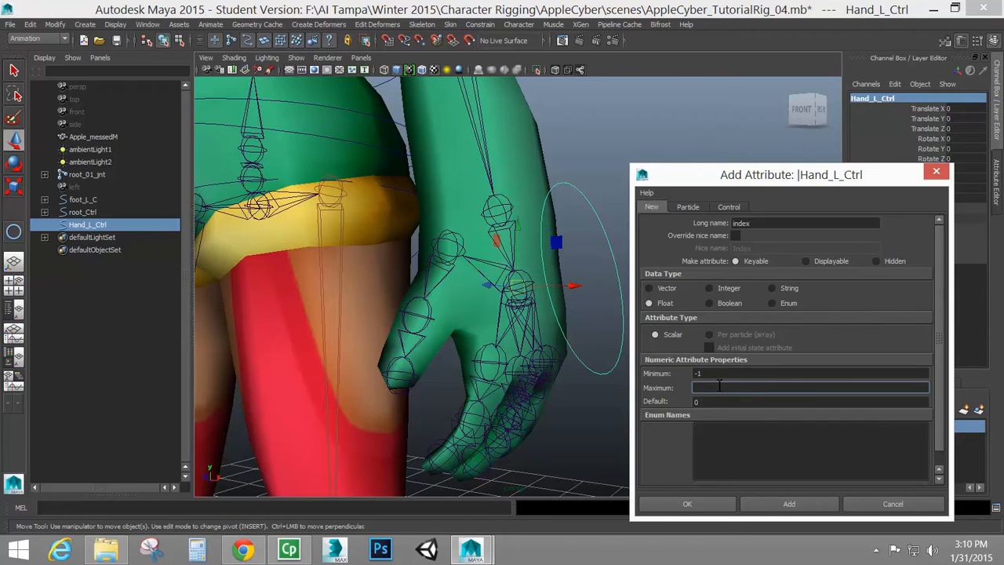
pyautogui.write('5')
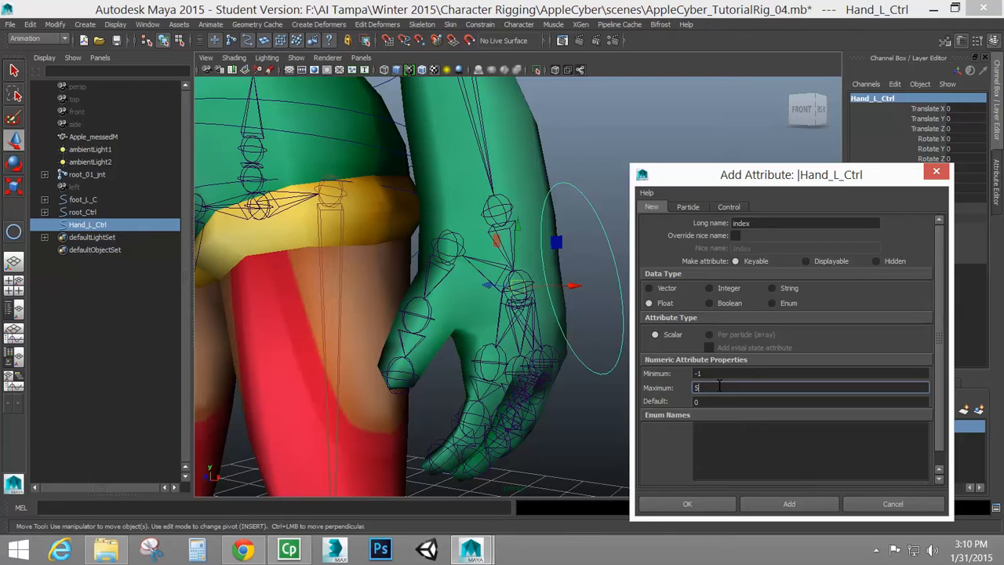
pyautogui.moveTo(712, 265)
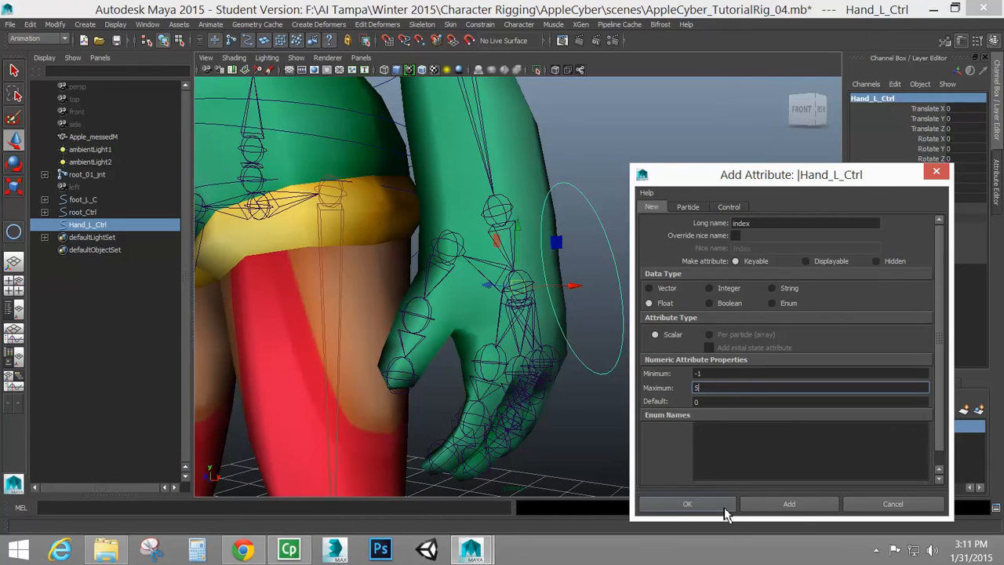
pyautogui.click(687, 502)
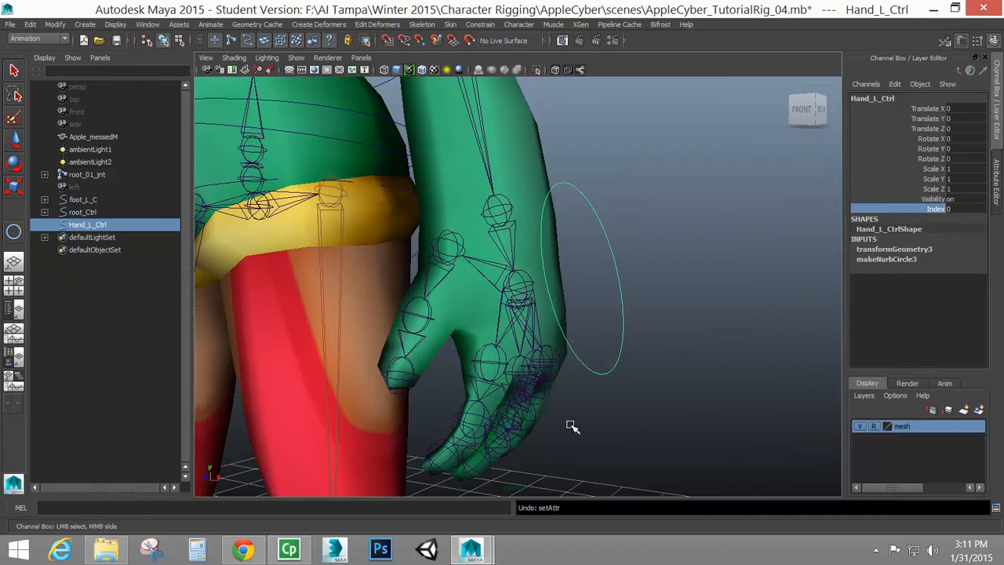
pyautogui.moveTo(572, 427); pyautogui.dragTo(574, 349)
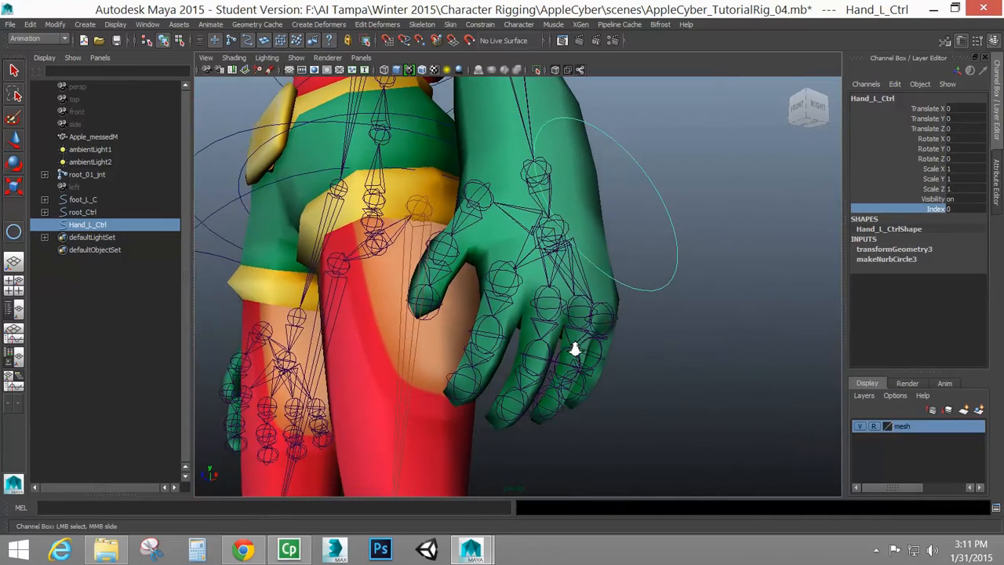
pyautogui.moveTo(573, 349); pyautogui.dragTo(443, 424)
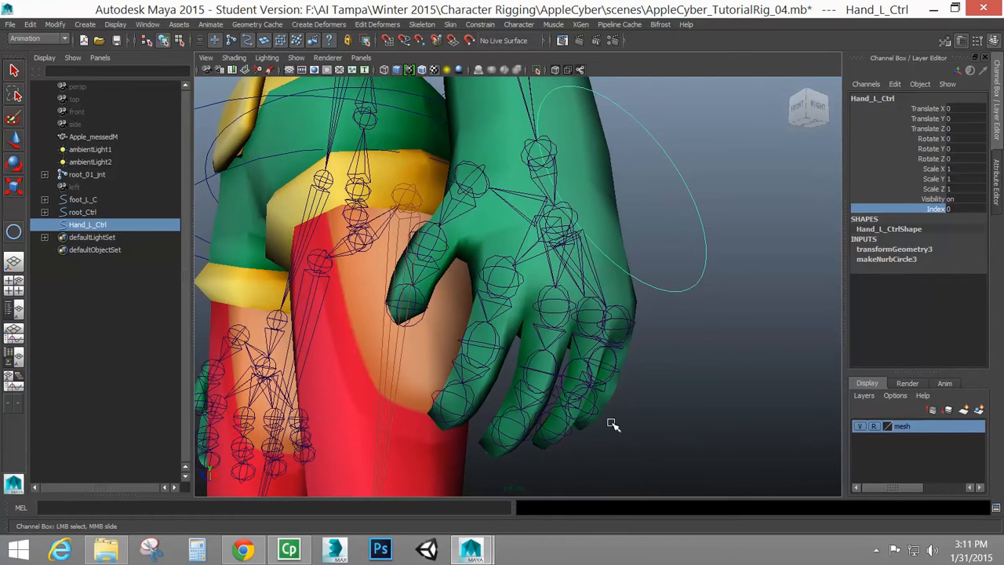
pyautogui.moveTo(388, 362)
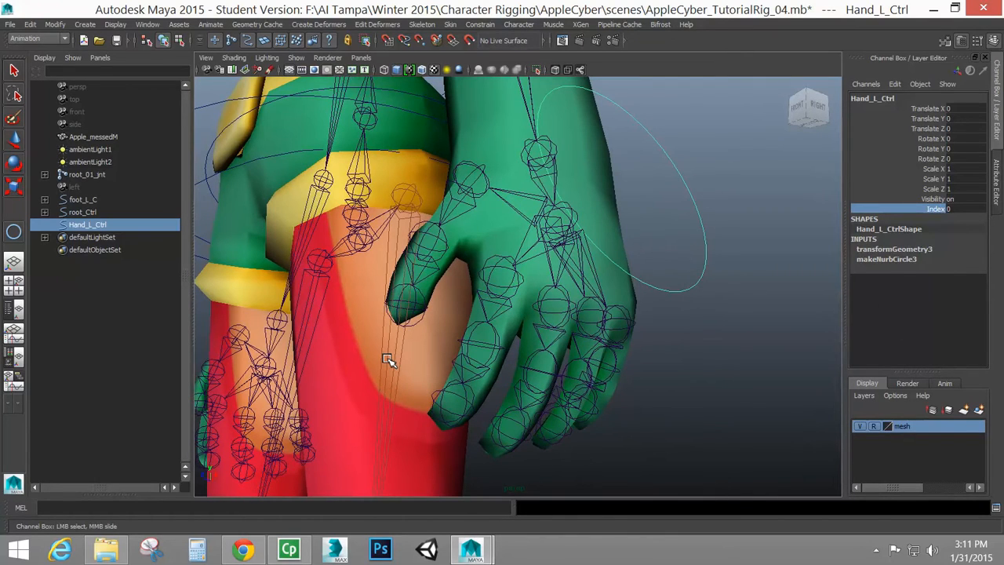
pyautogui.moveTo(384, 364)
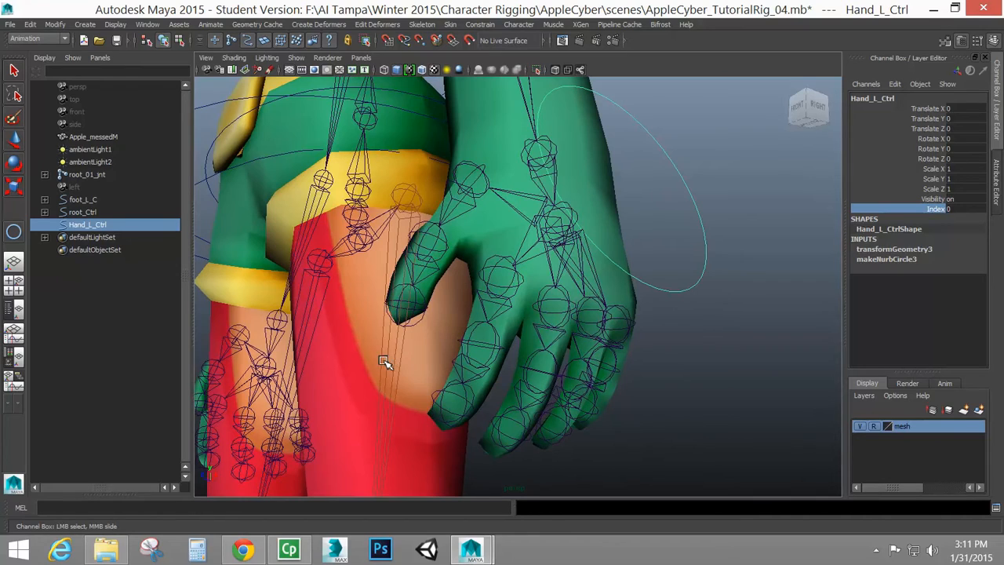
pyautogui.moveTo(367, 371)
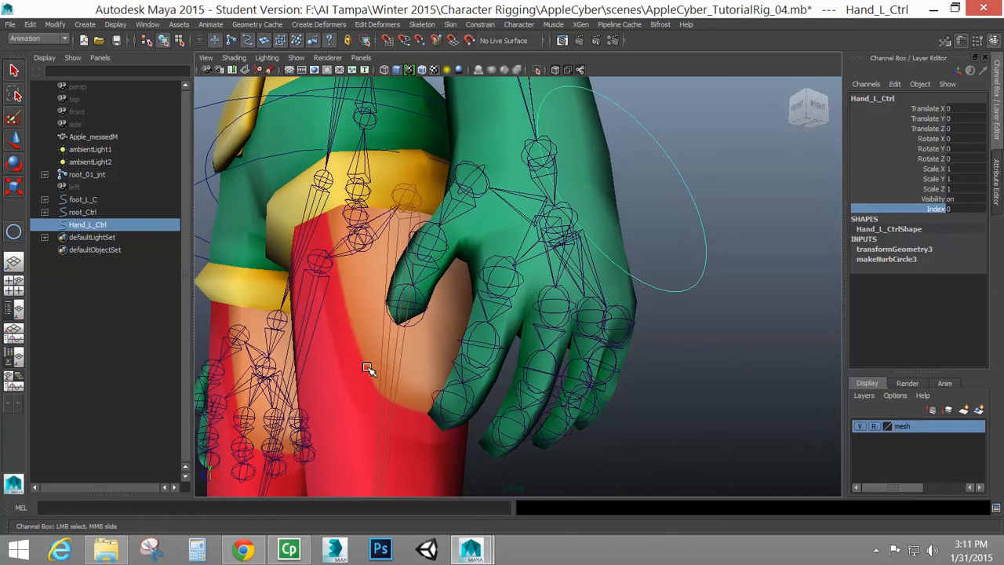
pyautogui.moveTo(599, 187)
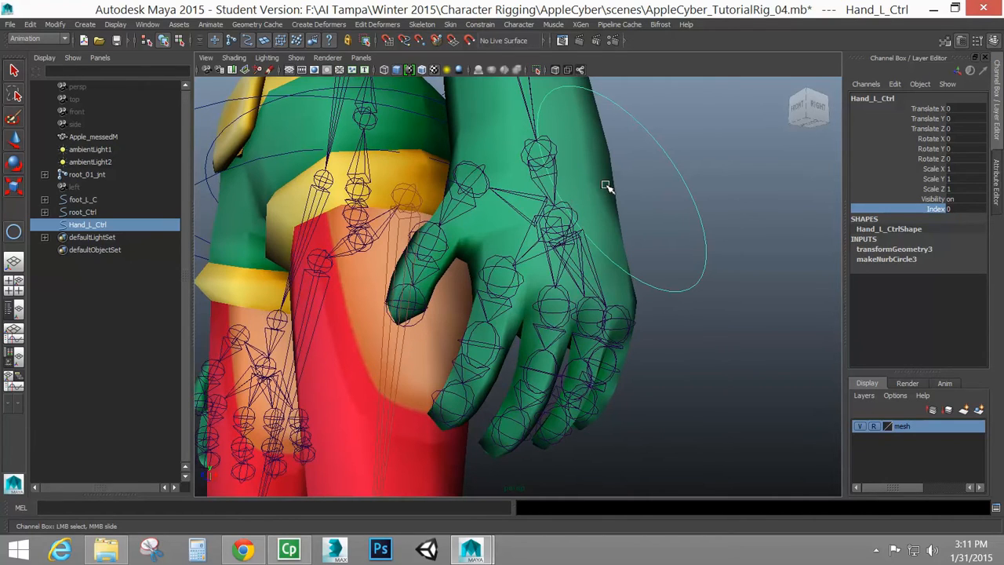
pyautogui.moveTo(687, 301)
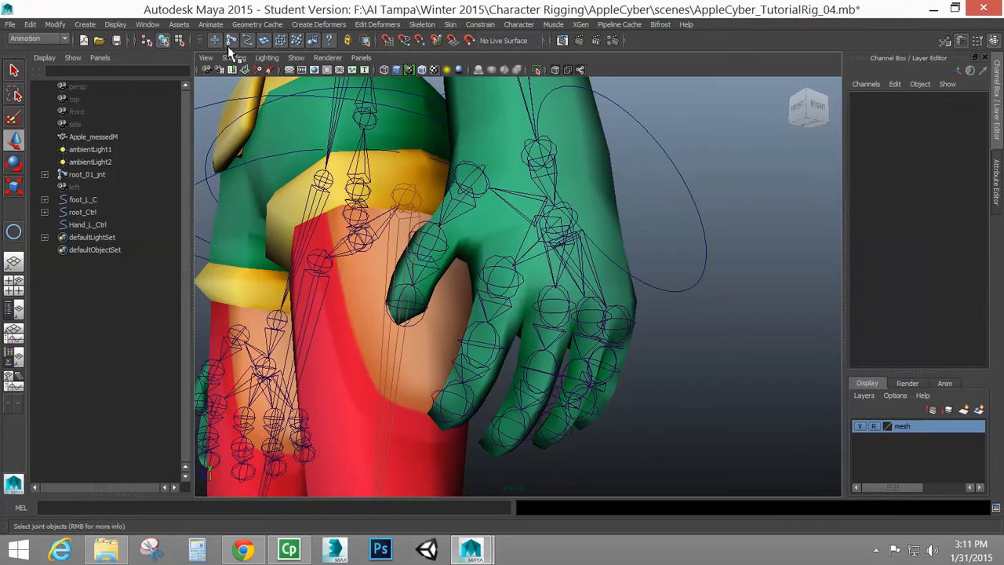
pyautogui.click(502, 283)
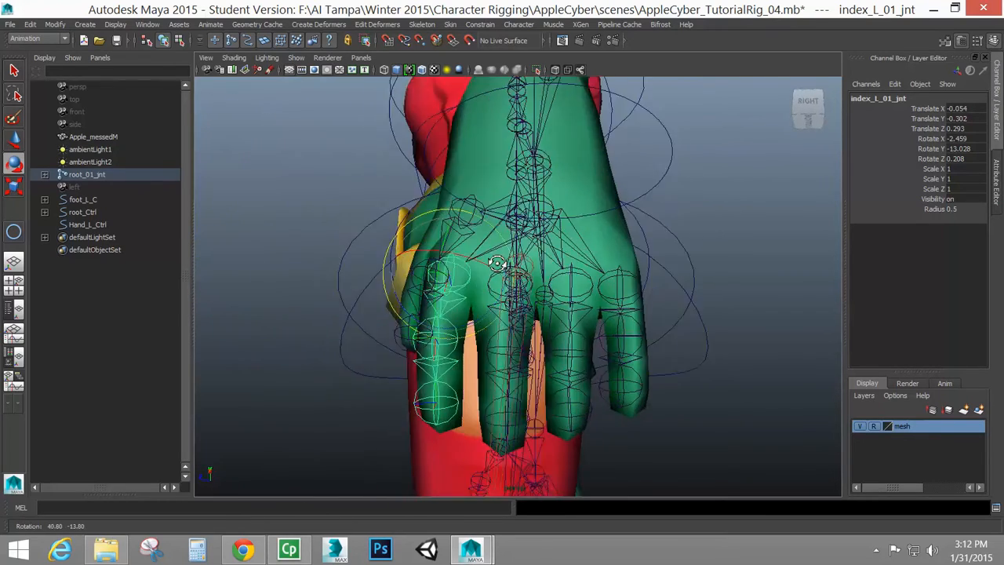
pyautogui.moveTo(499, 264); pyautogui.dragTo(534, 274)
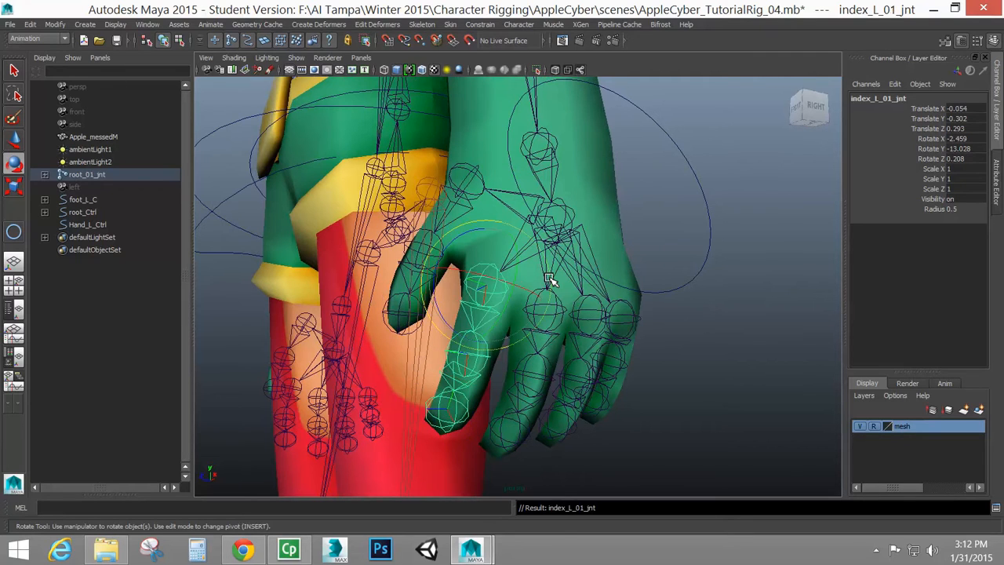
pyautogui.moveTo(549, 279); pyautogui.dragTo(499, 259)
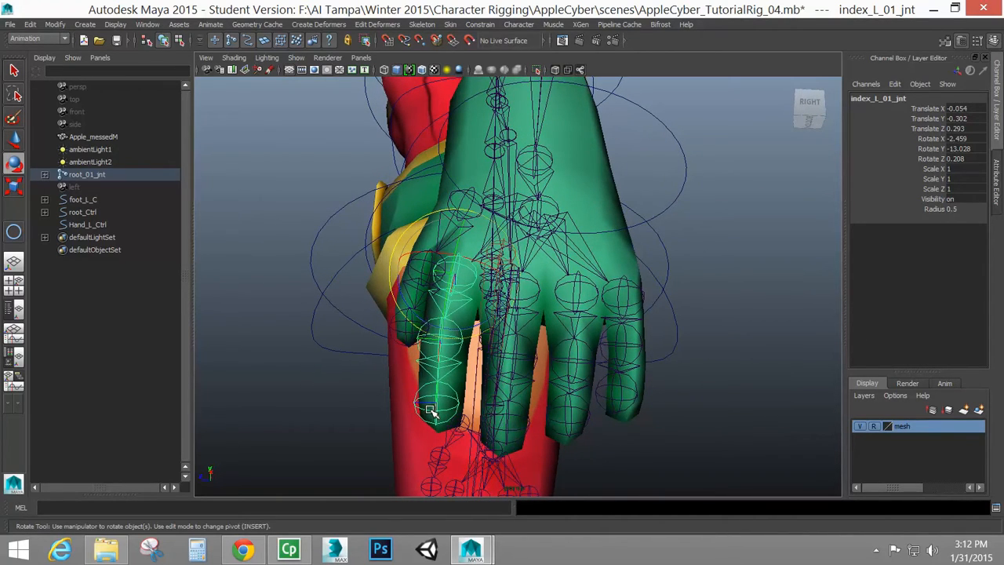
pyautogui.moveTo(445, 287)
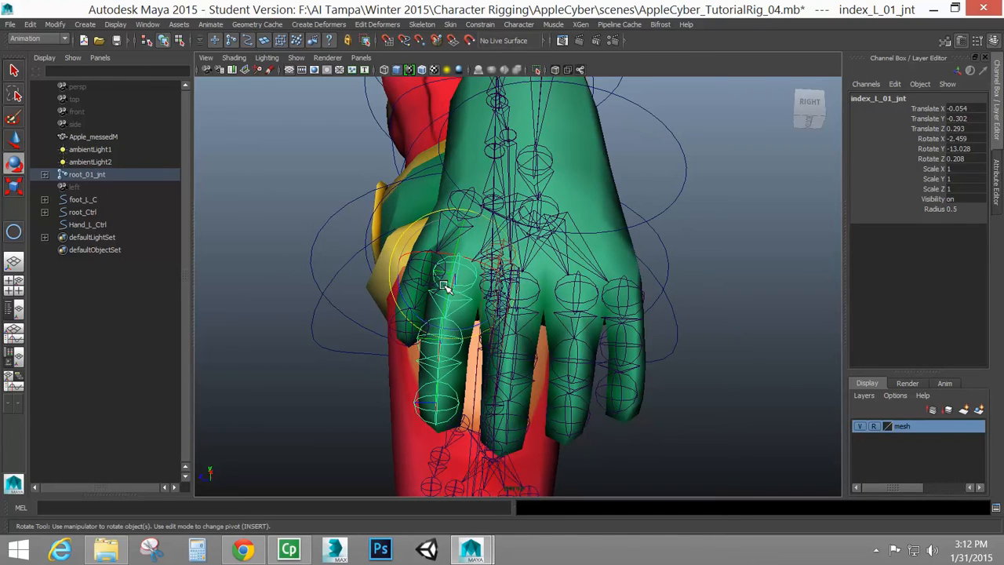
pyautogui.moveTo(468, 298)
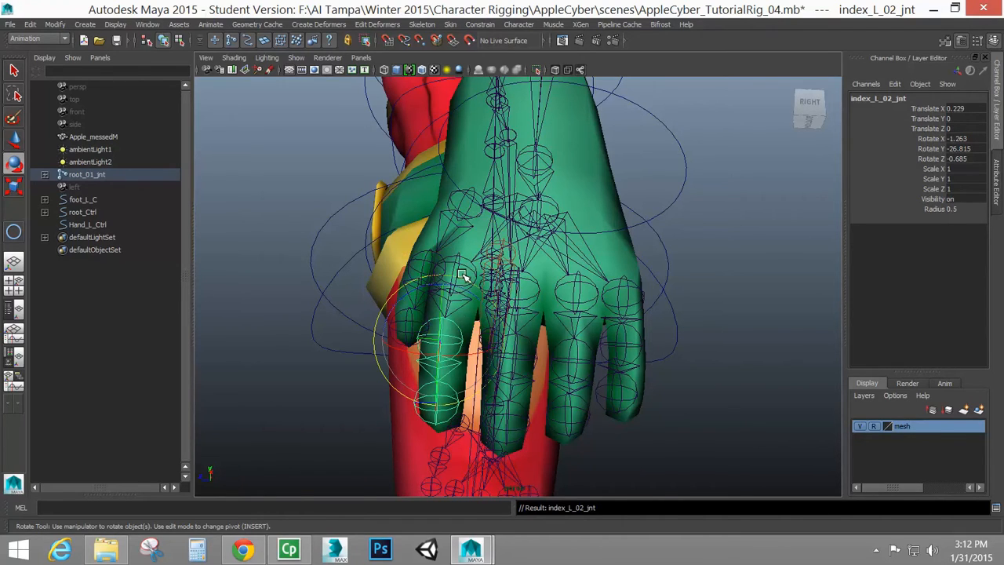
pyautogui.moveTo(463, 275); pyautogui.dragTo(656, 320)
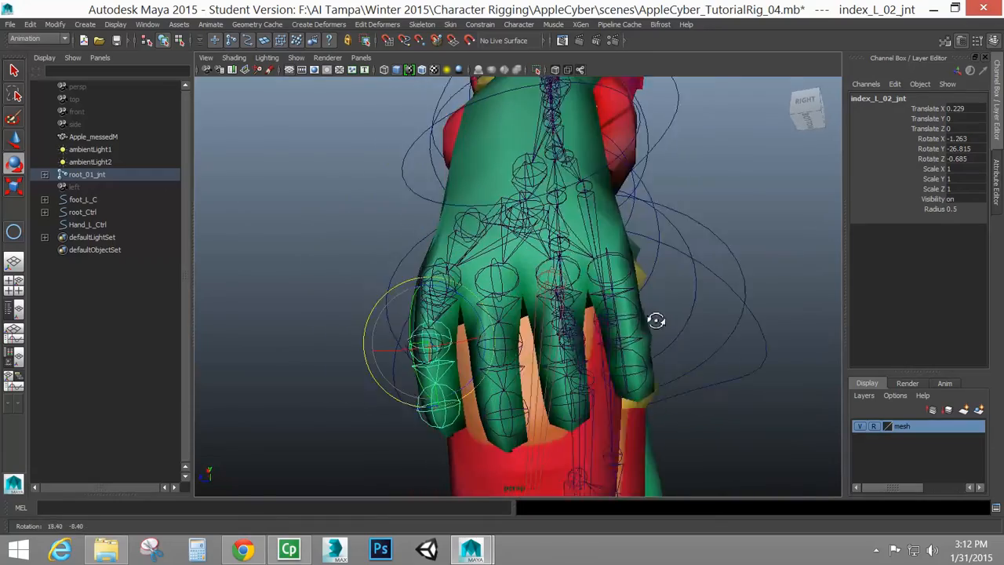
pyautogui.moveTo(656, 320); pyautogui.dragTo(707, 364)
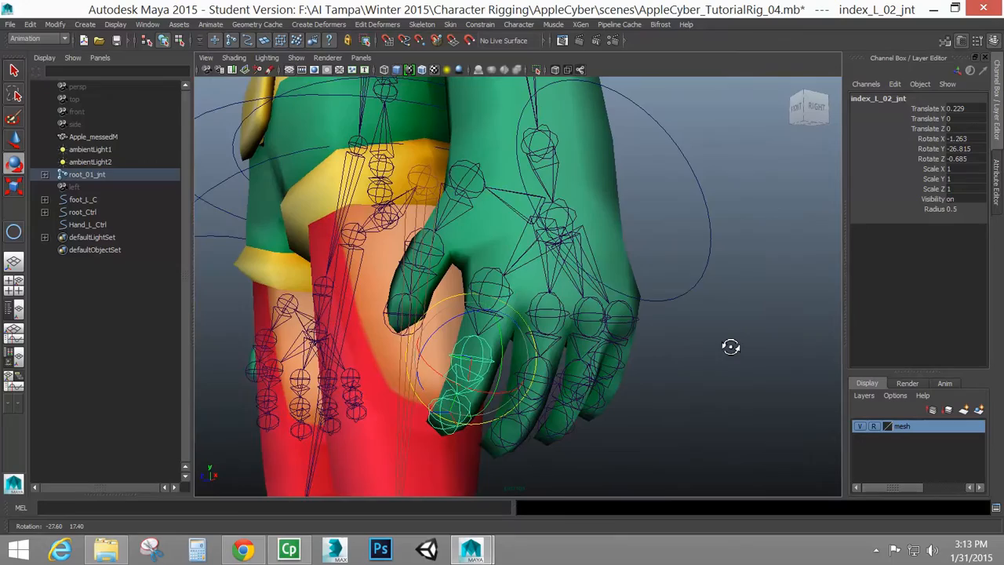
pyautogui.moveTo(731, 347); pyautogui.dragTo(590, 330)
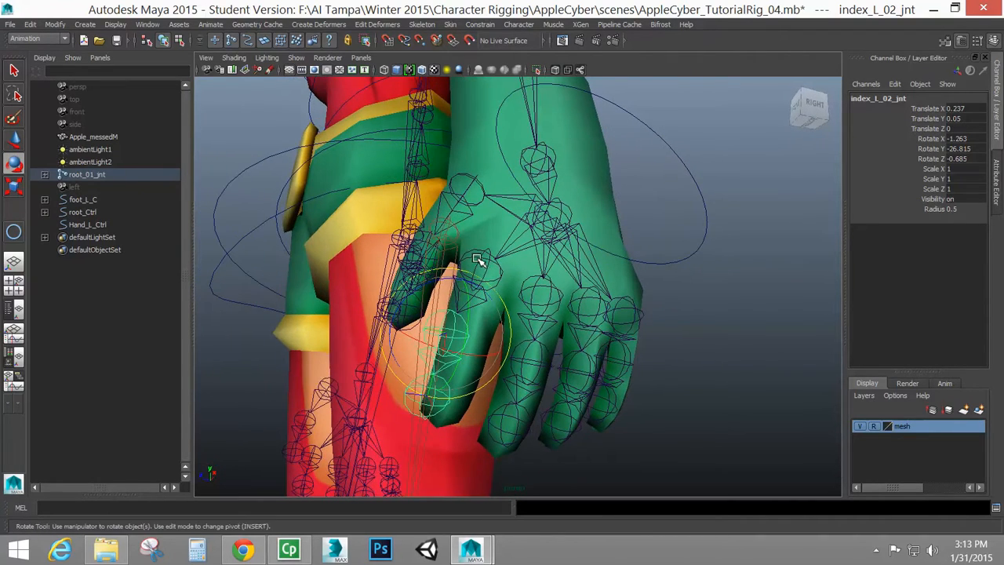
pyautogui.moveTo(479, 259); pyautogui.dragTo(465, 266)
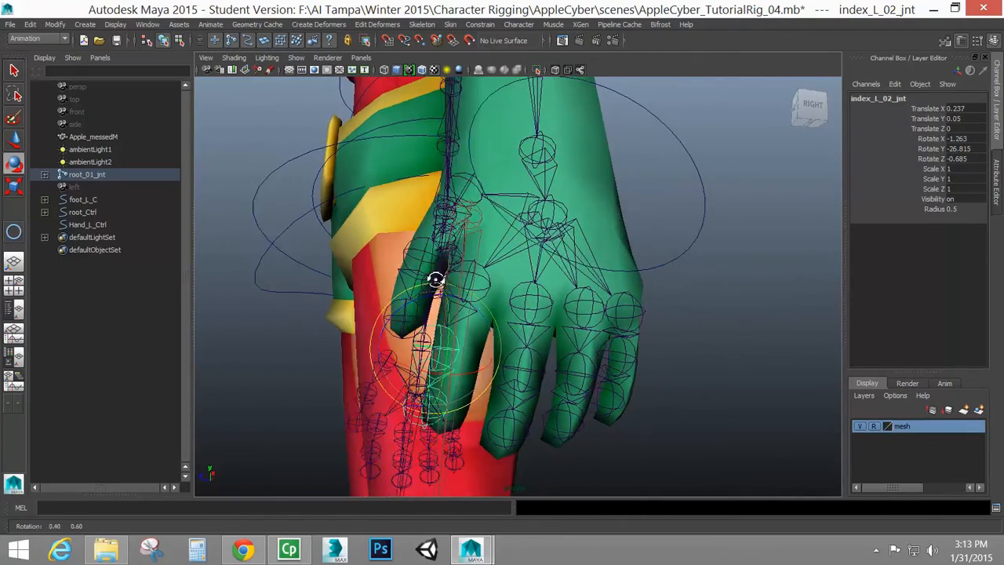
pyautogui.moveTo(437, 280); pyautogui.dragTo(448, 279)
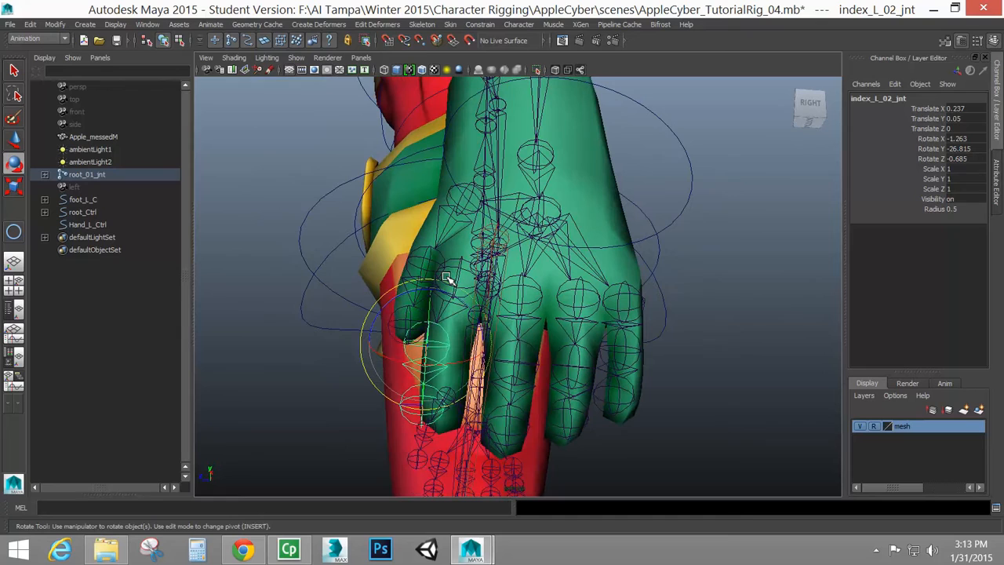
pyautogui.moveTo(448, 279); pyautogui.dragTo(439, 279)
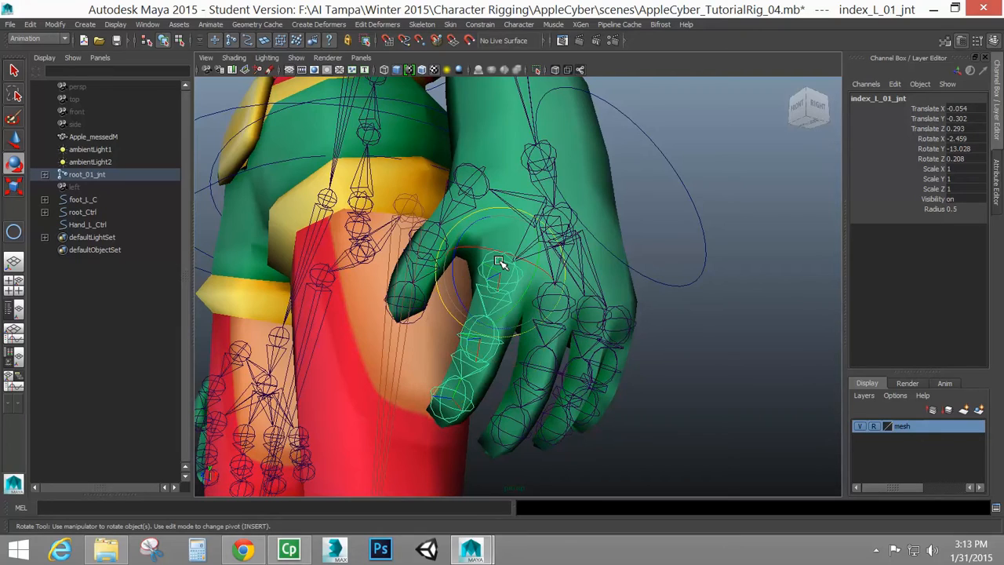
pyautogui.moveTo(612, 174)
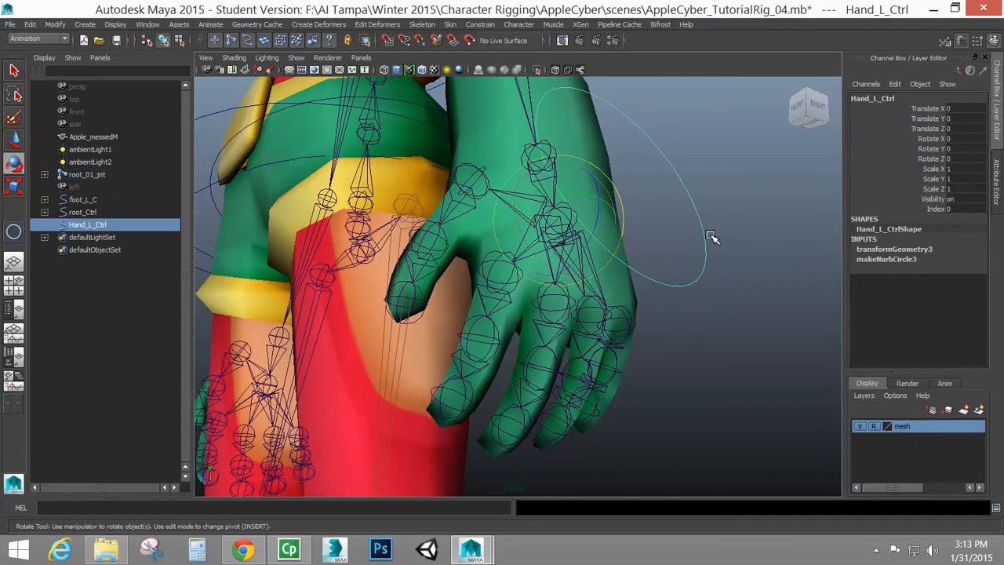
pyautogui.rightClick(705, 233)
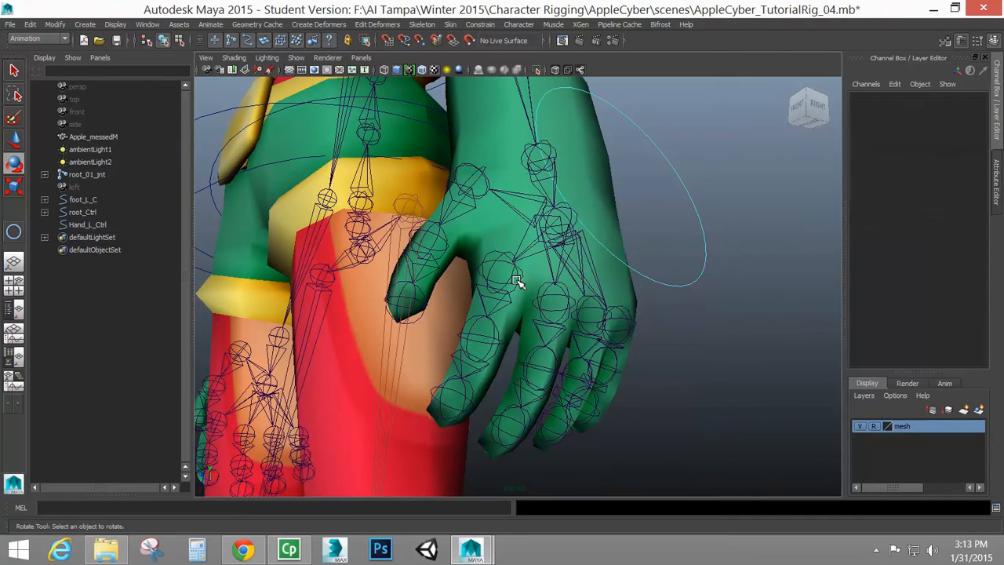
pyautogui.rightClick(521, 282)
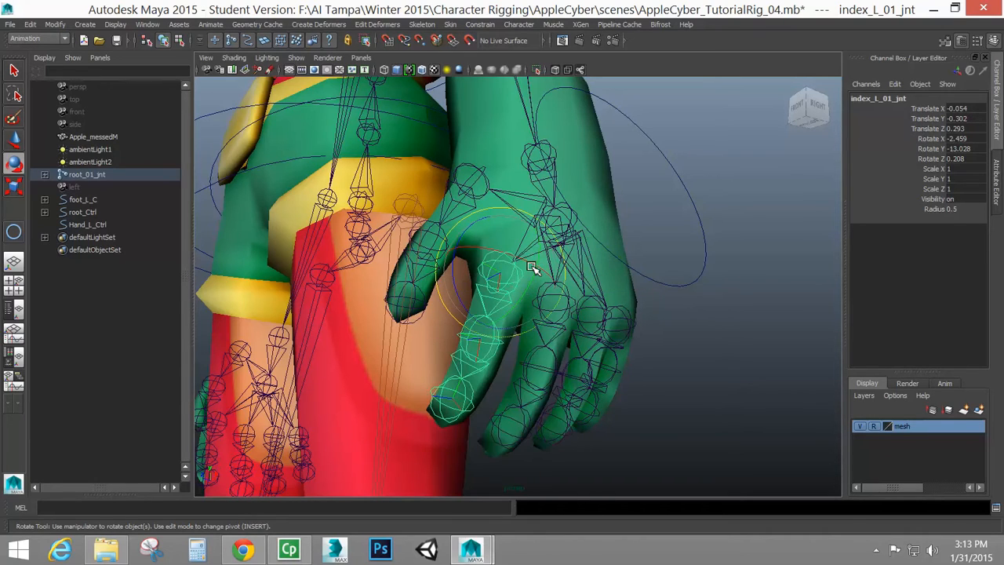
pyautogui.moveTo(505, 283)
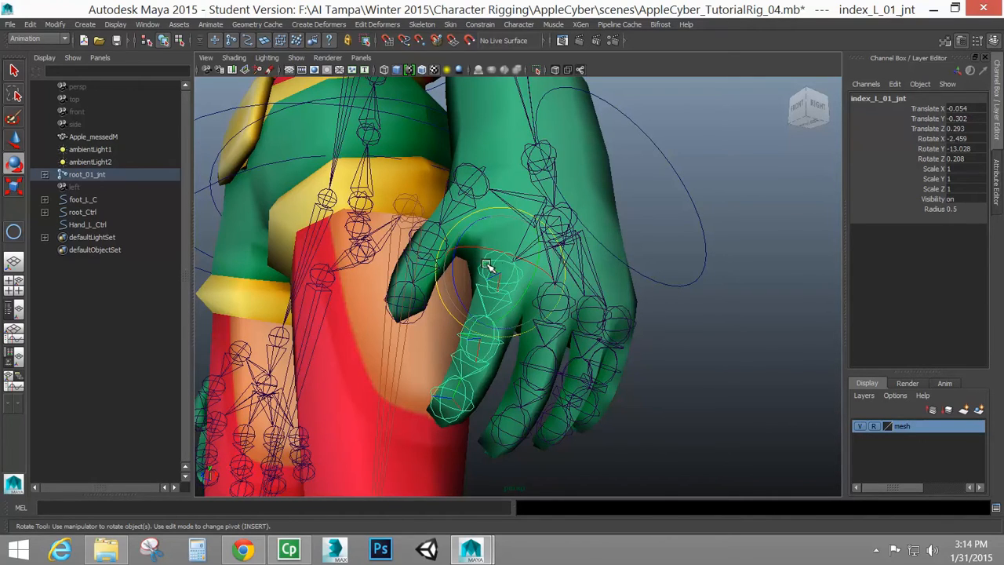
pyautogui.moveTo(484, 267)
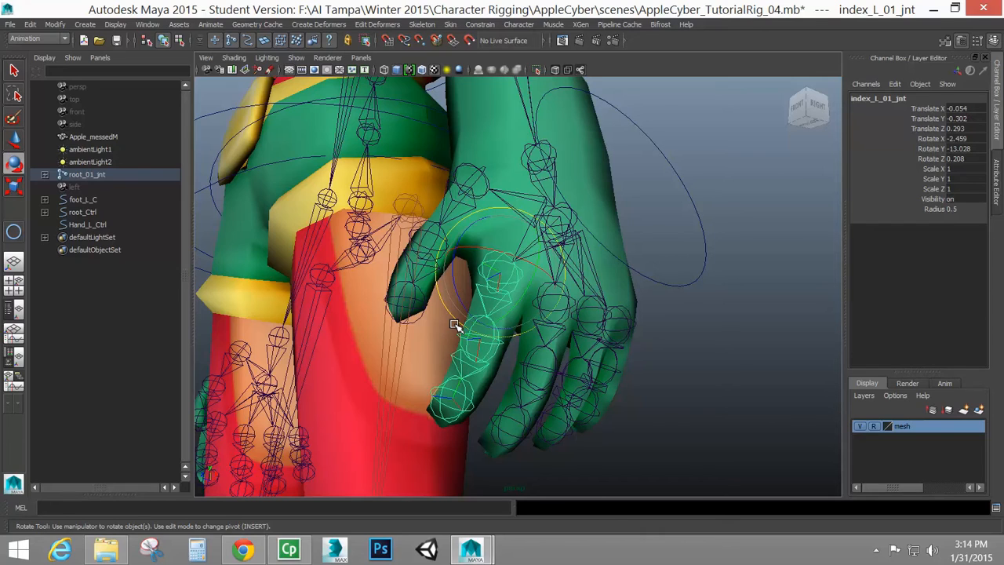
pyautogui.press('F8')
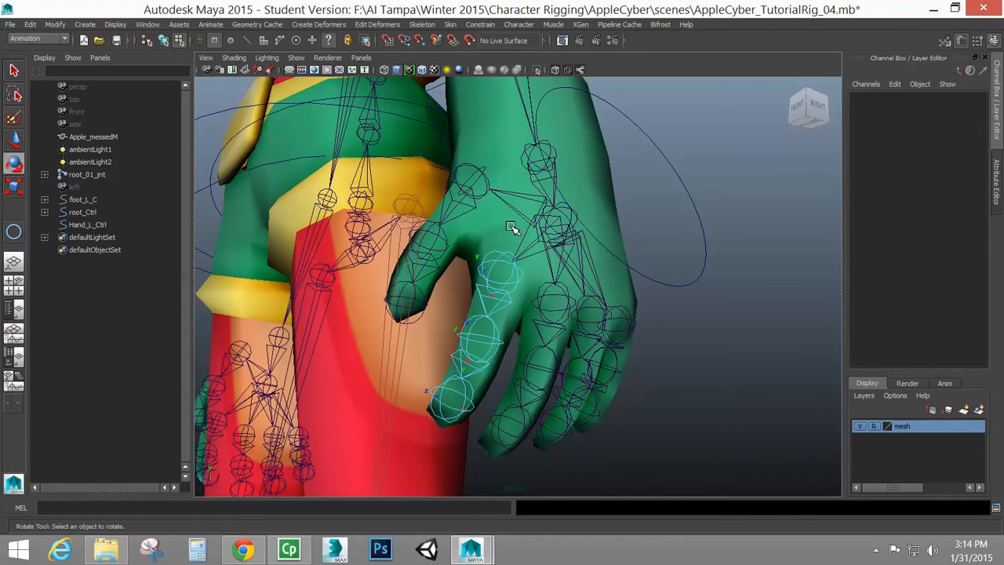
pyautogui.moveTo(507, 226)
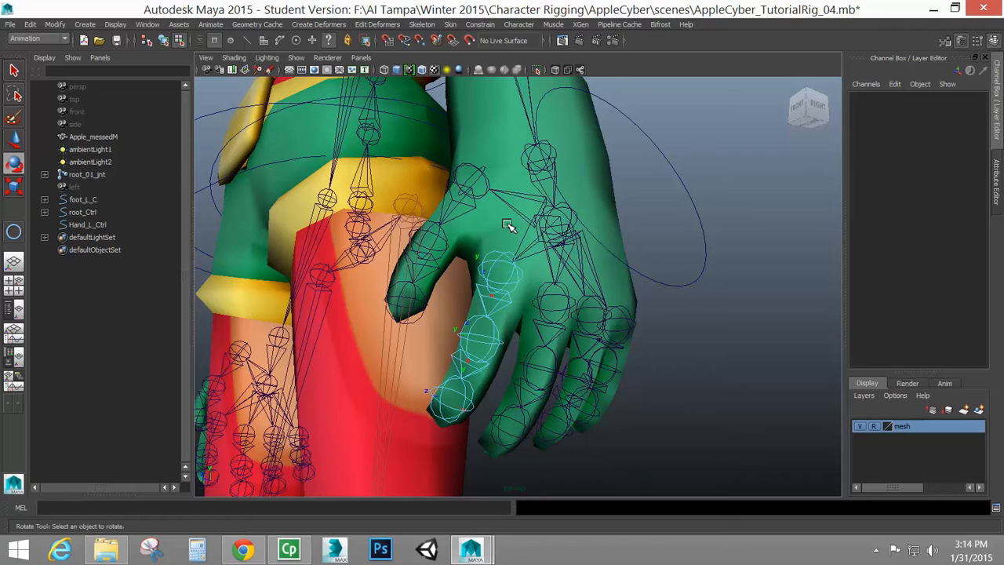
pyautogui.moveTo(493, 261)
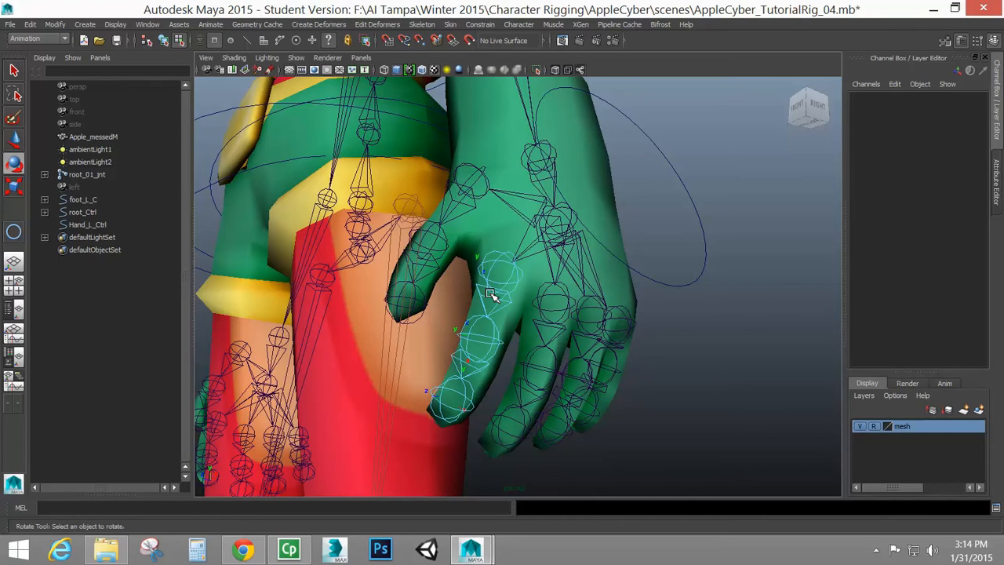
pyautogui.moveTo(502, 304)
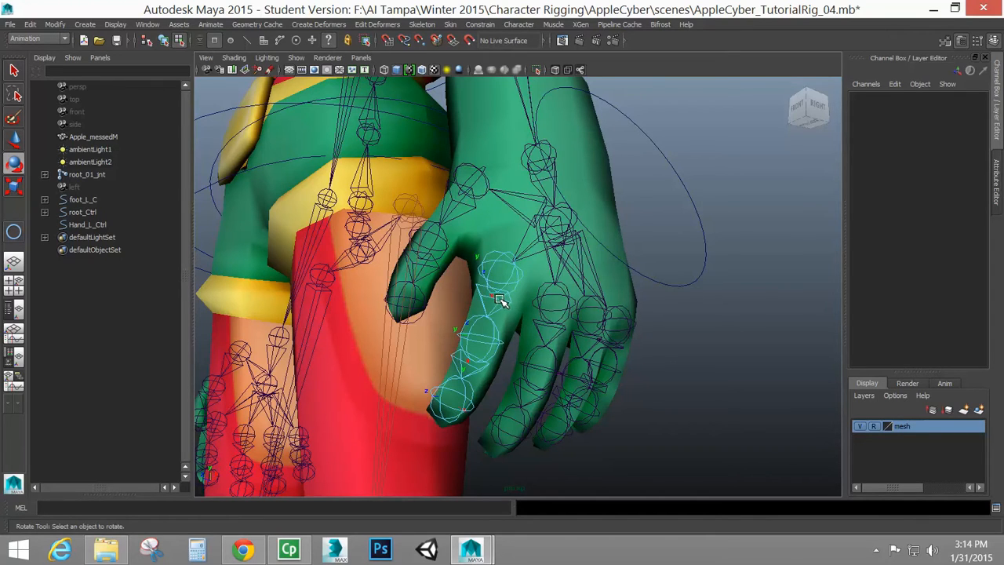
# Step: Switch the viewport to wireframe so the finger joints show through the mesh
pyautogui.press('4')
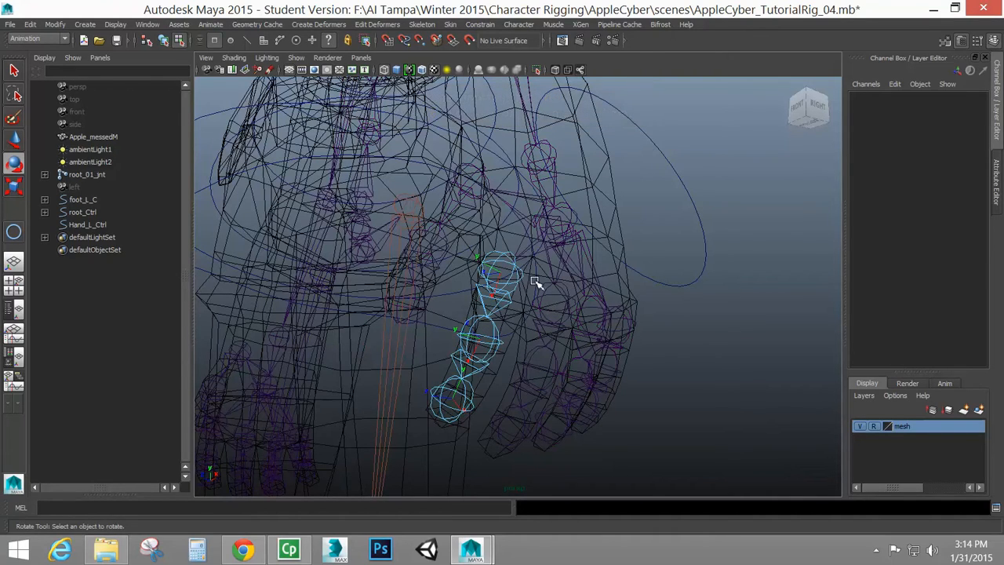
pyautogui.moveTo(505, 285)
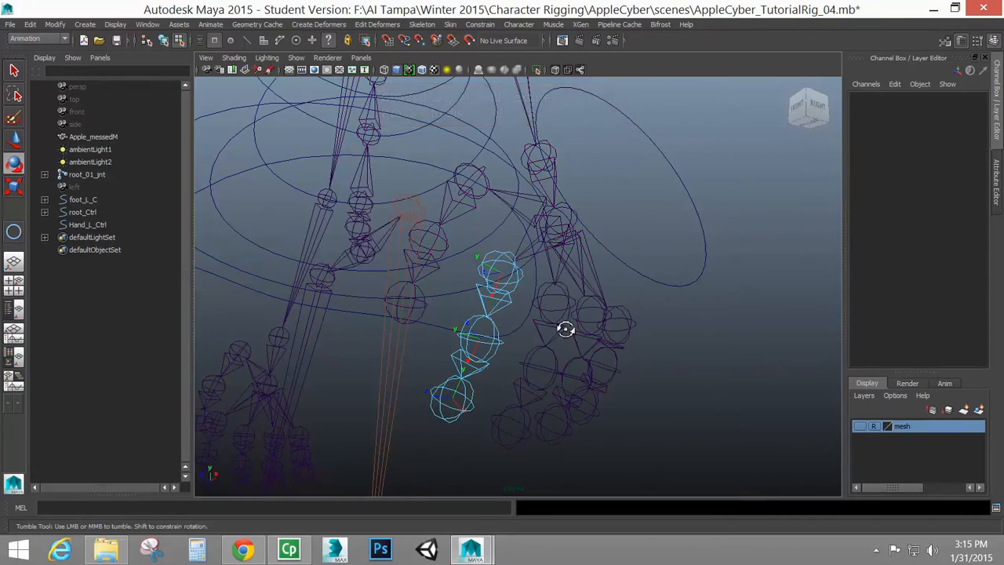
pyautogui.moveTo(565, 329); pyautogui.dragTo(511, 311)
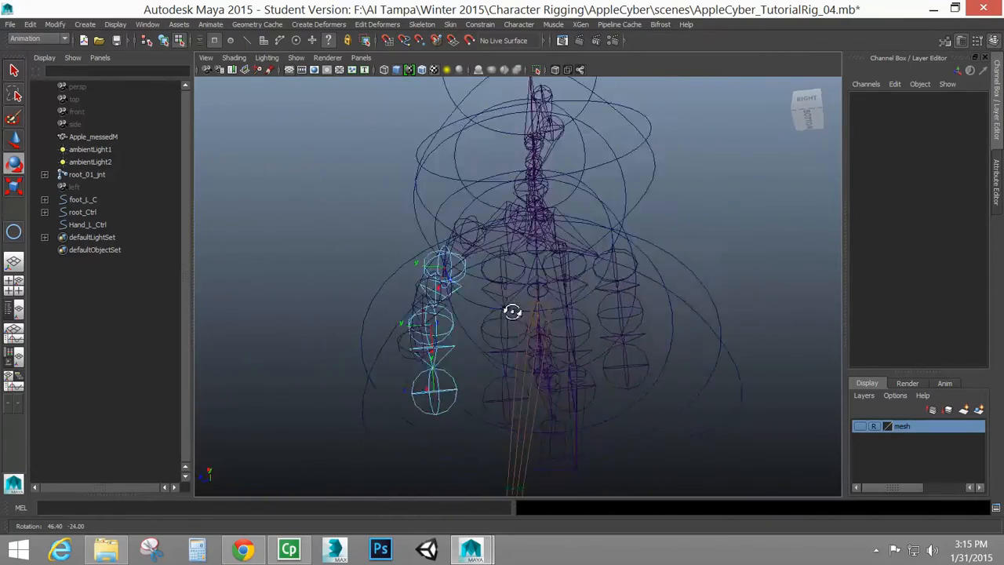
pyautogui.moveTo(511, 311); pyautogui.dragTo(582, 347)
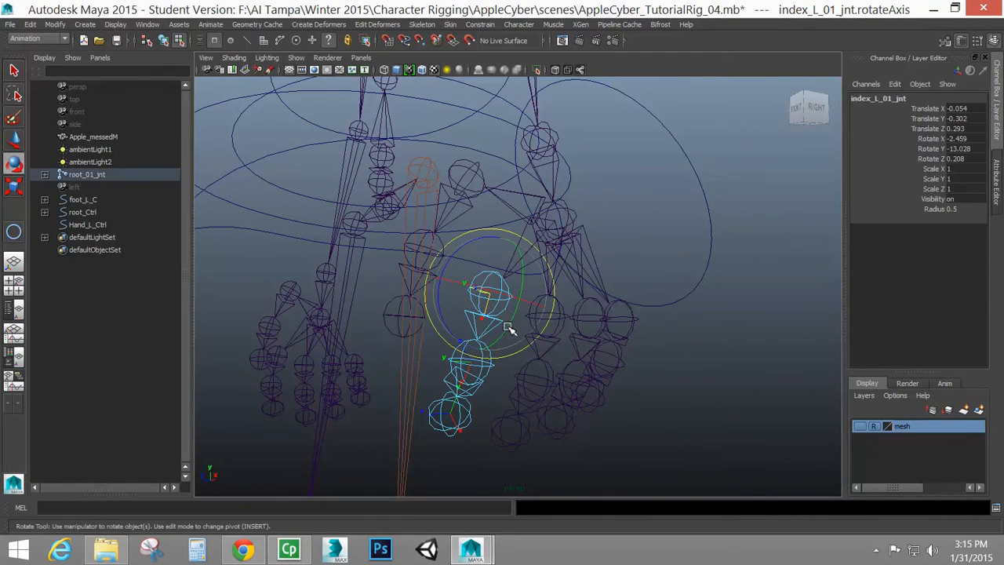
pyautogui.moveTo(510, 329); pyautogui.dragTo(474, 283)
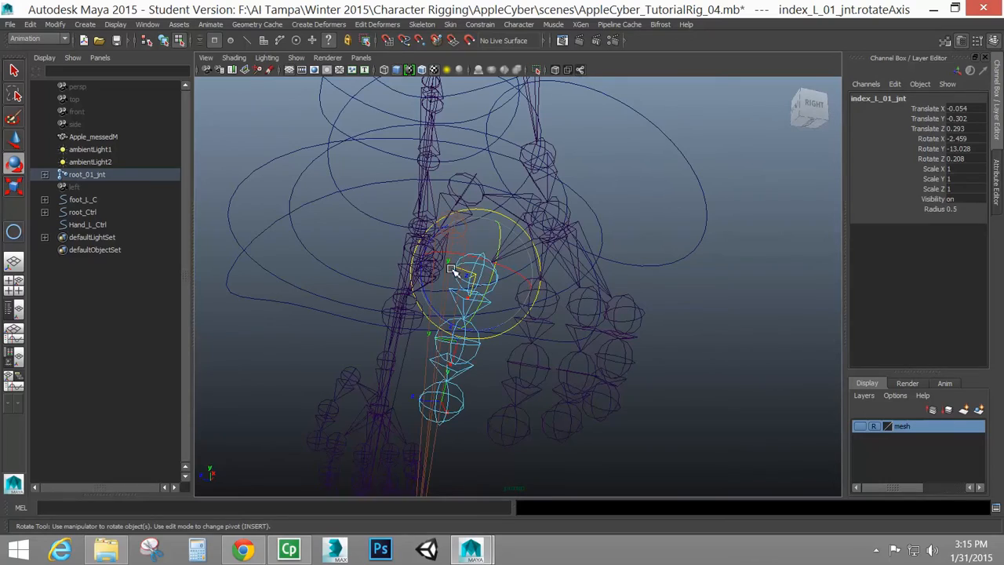
pyautogui.moveTo(452, 270); pyautogui.dragTo(479, 270)
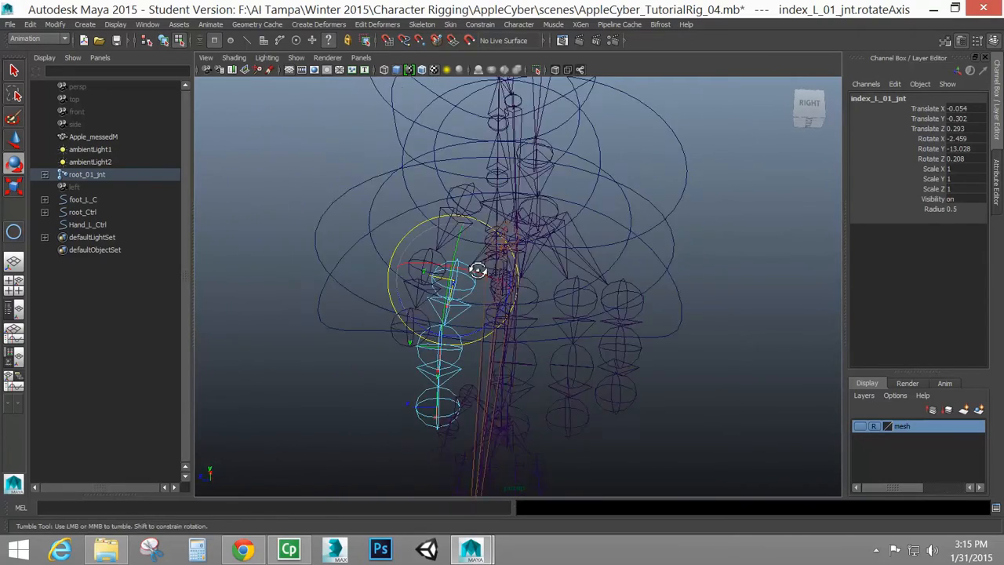
pyautogui.moveTo(479, 270); pyautogui.dragTo(404, 270)
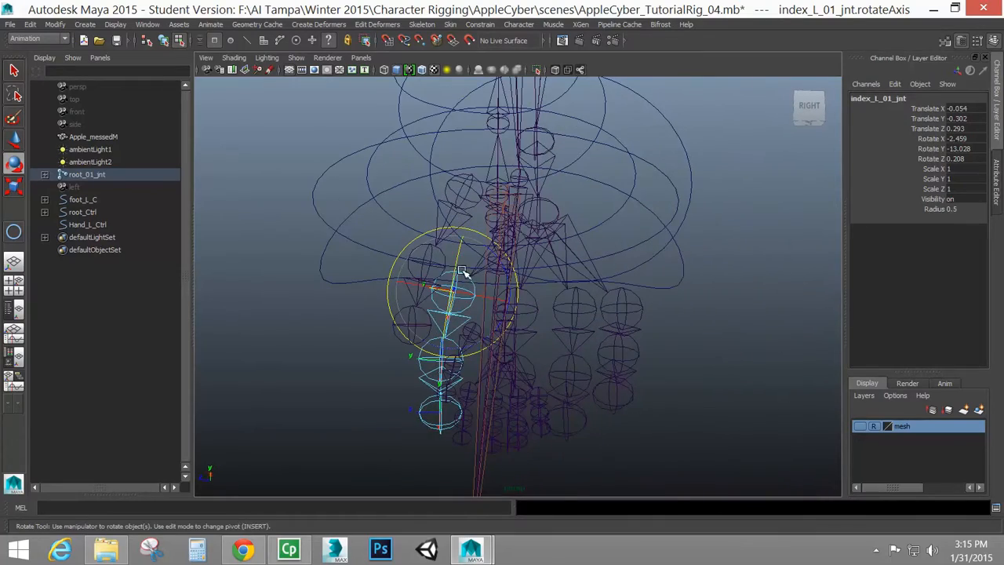
pyautogui.moveTo(463, 273); pyautogui.dragTo(510, 339)
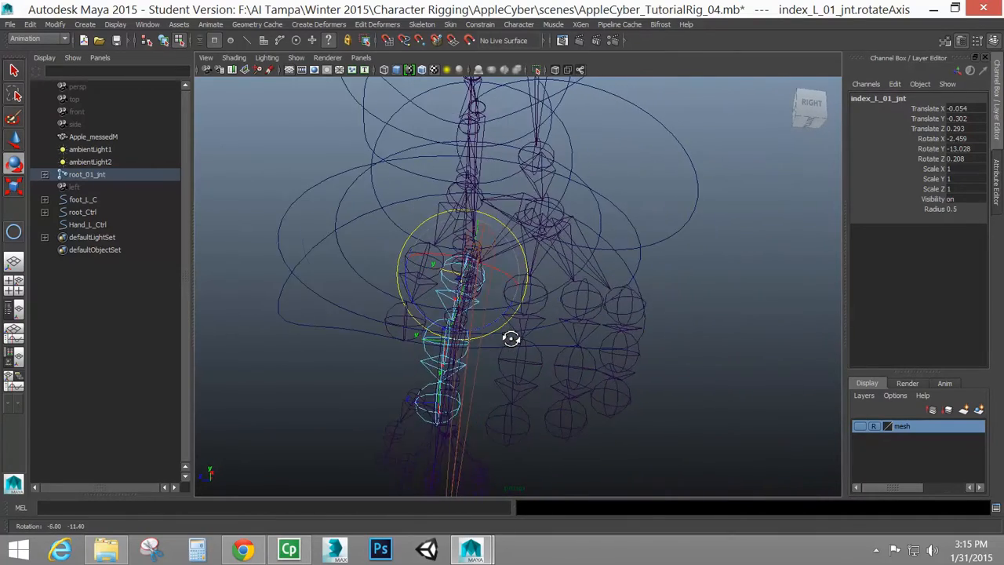
pyautogui.moveTo(511, 339); pyautogui.dragTo(465, 346)
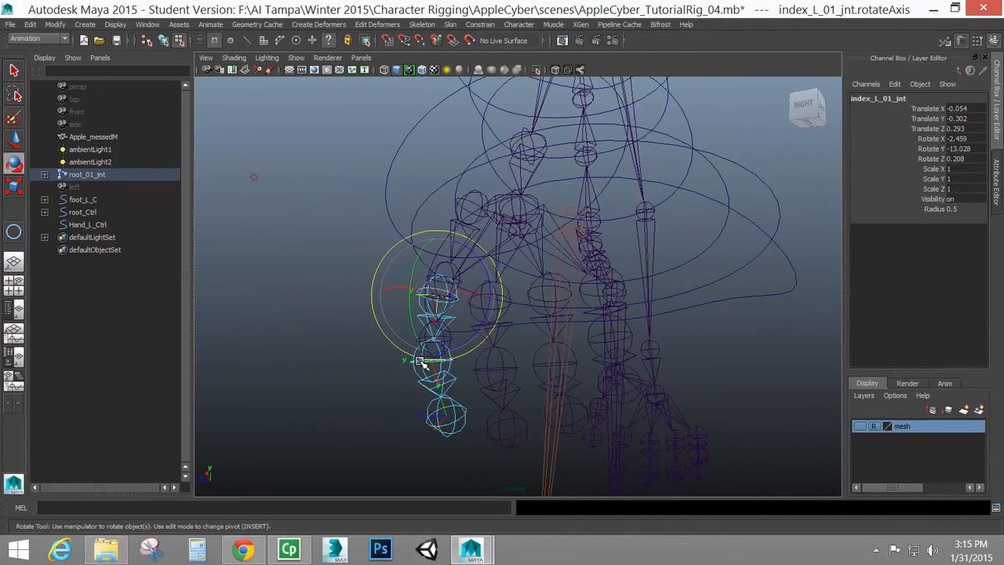
pyautogui.click(424, 364)
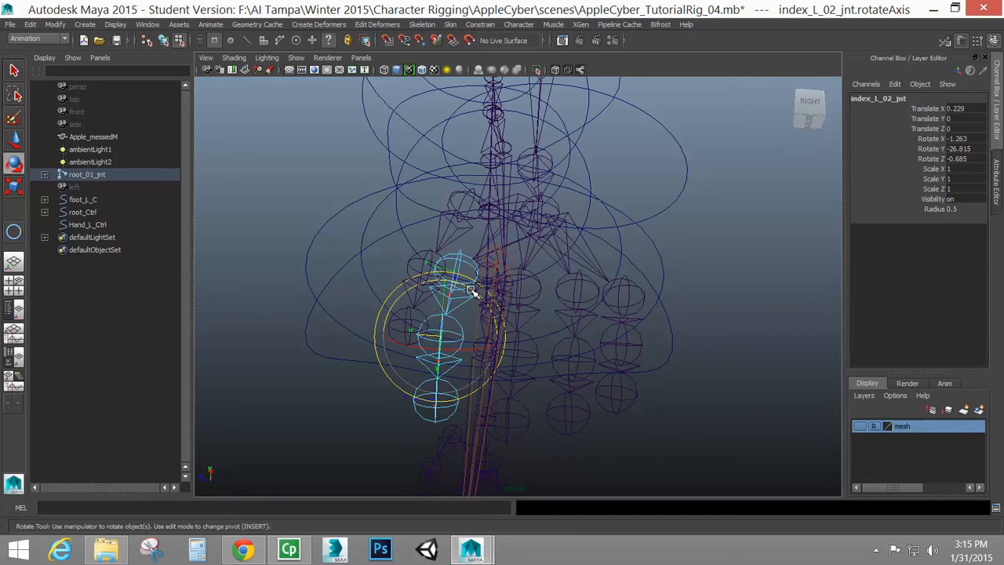
pyautogui.moveTo(471, 290); pyautogui.dragTo(479, 299)
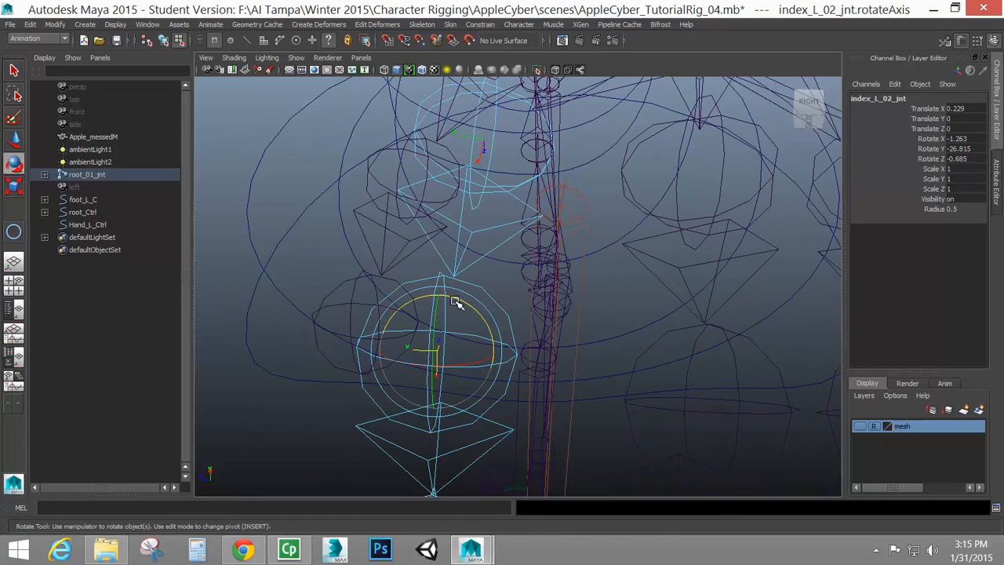
pyautogui.moveTo(462, 292)
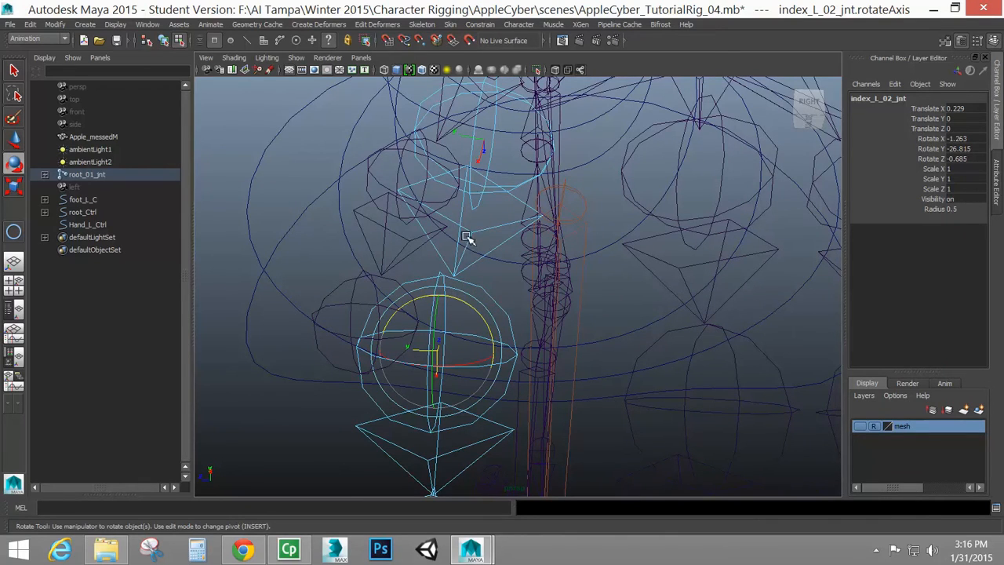
pyautogui.moveTo(494, 248)
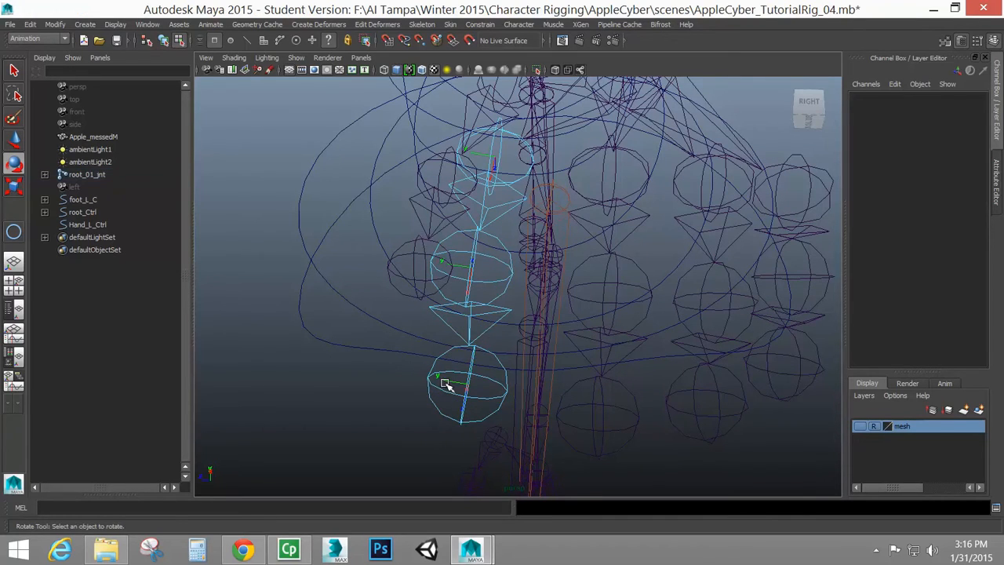
pyautogui.click(443, 389)
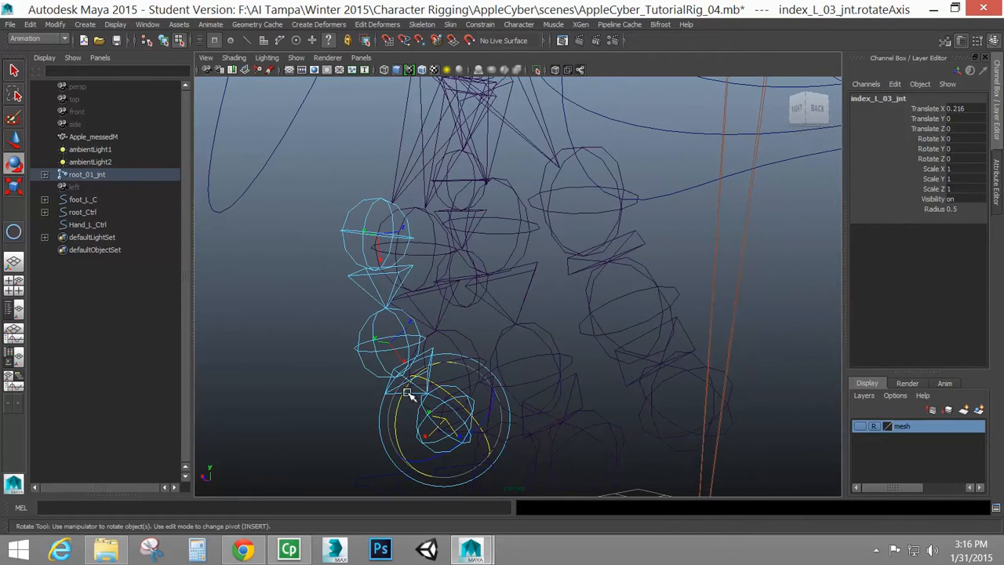
pyautogui.moveTo(411, 395); pyautogui.dragTo(427, 489)
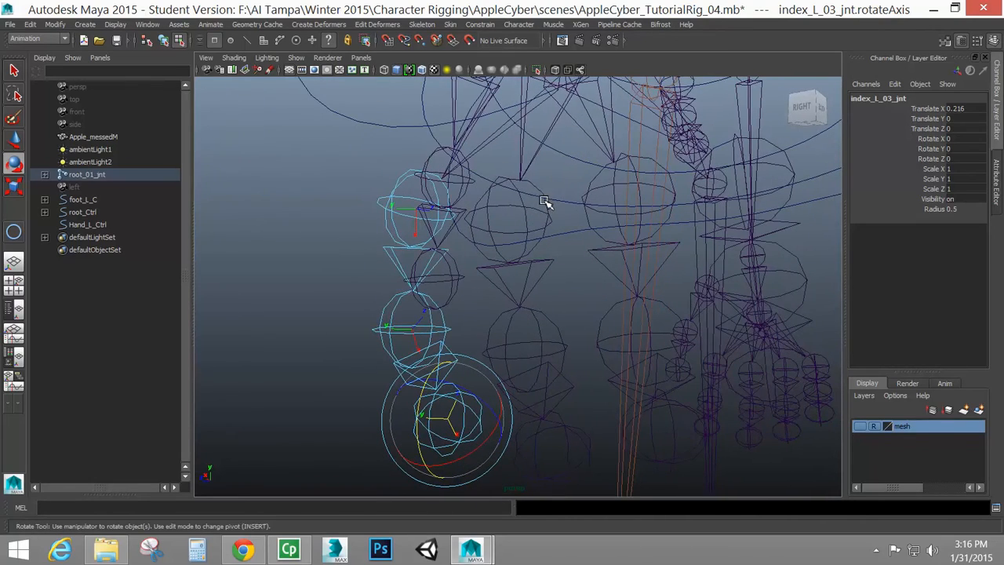
pyautogui.moveTo(546, 203); pyautogui.dragTo(553, 176)
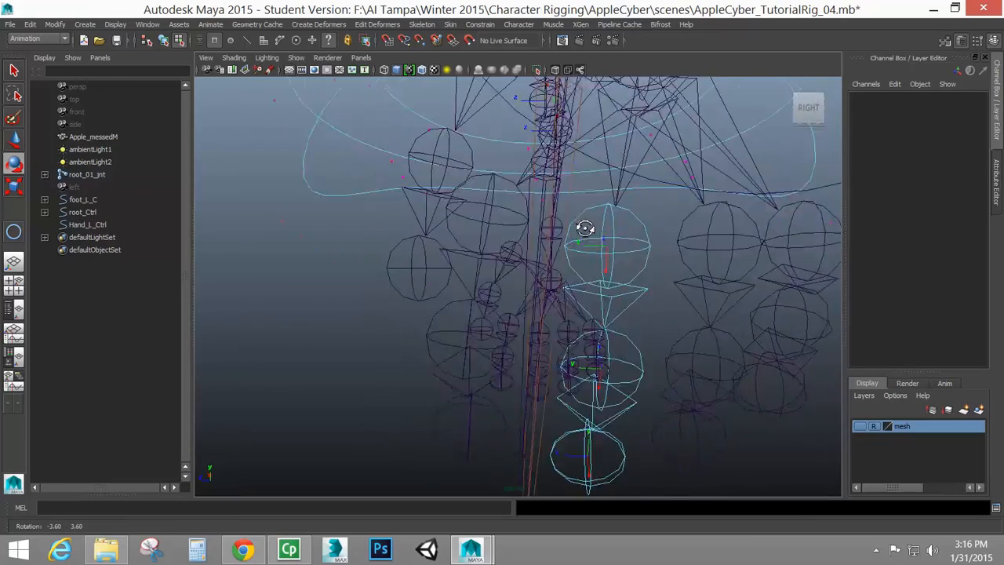
pyautogui.moveTo(584, 227); pyautogui.dragTo(551, 177)
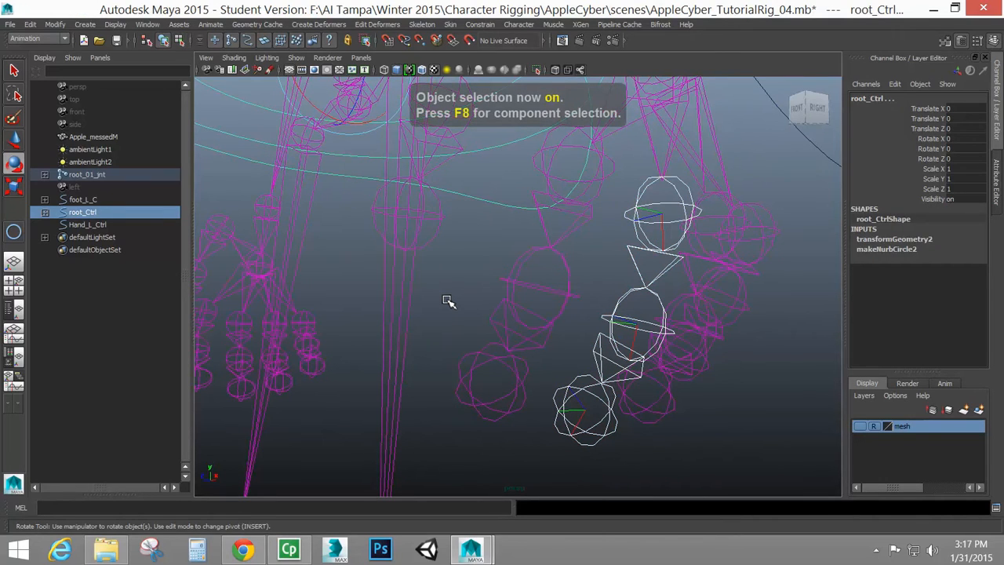
pyautogui.moveTo(786, 267)
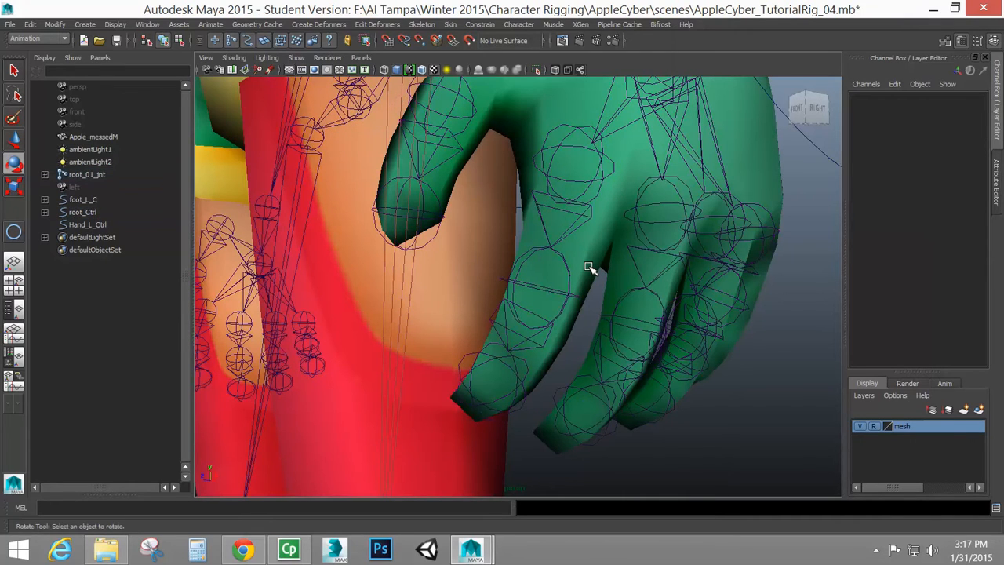
# Step: Frame the shaded hand and bring up the animation commands
pyautogui.moveTo(588, 270); pyautogui.dragTo(581, 289)
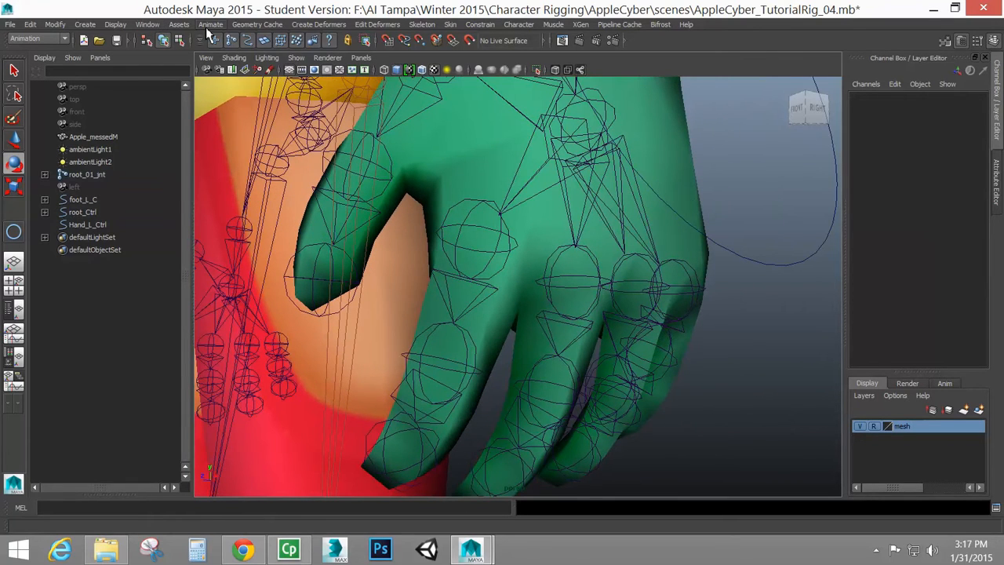
pyautogui.click(210, 25)
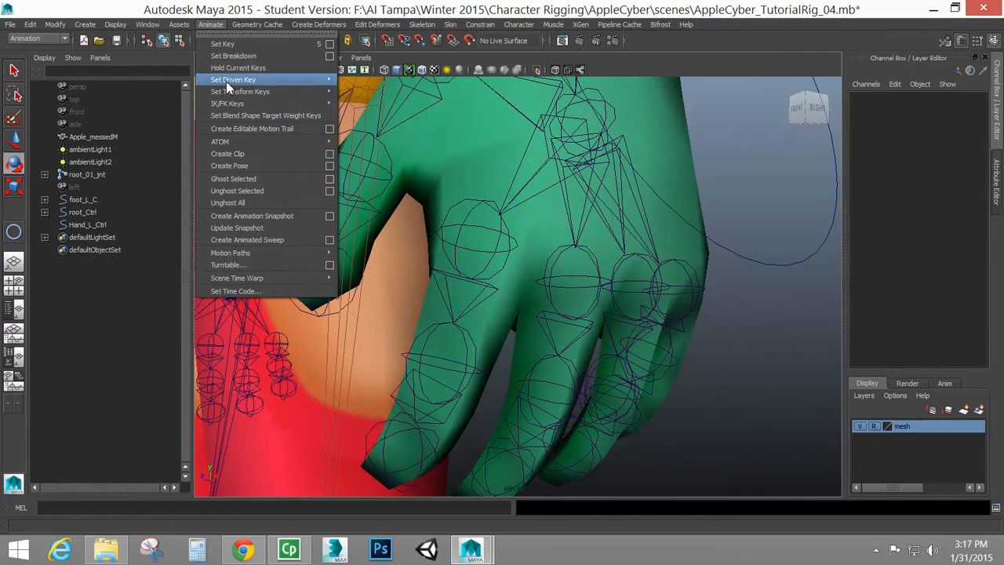
# Step: In Set Driven Key, load Hand_L_Ctrl as driver and choose its index attribute
pyautogui.click(229, 78)
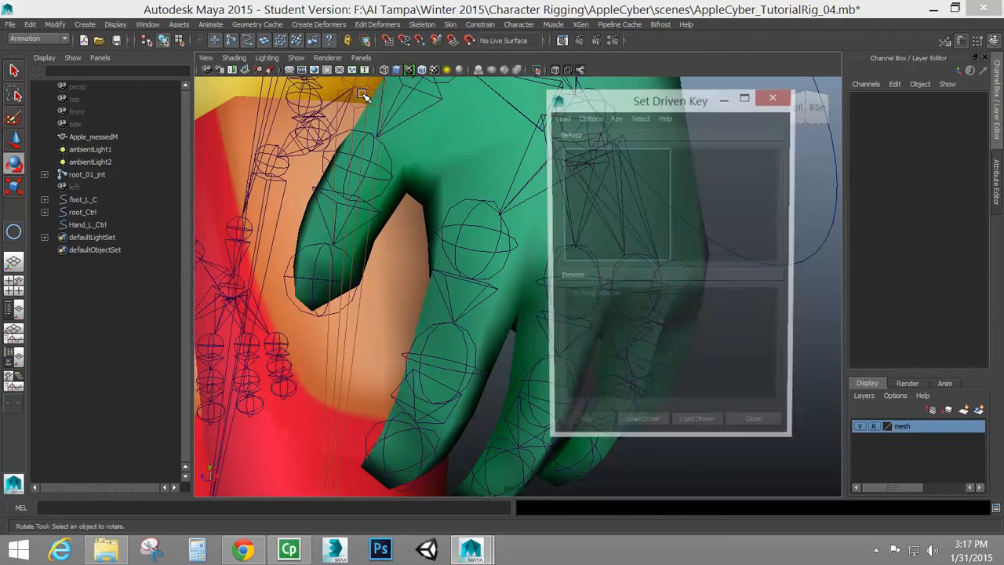
pyautogui.moveTo(670, 100); pyautogui.dragTo(264, 104)
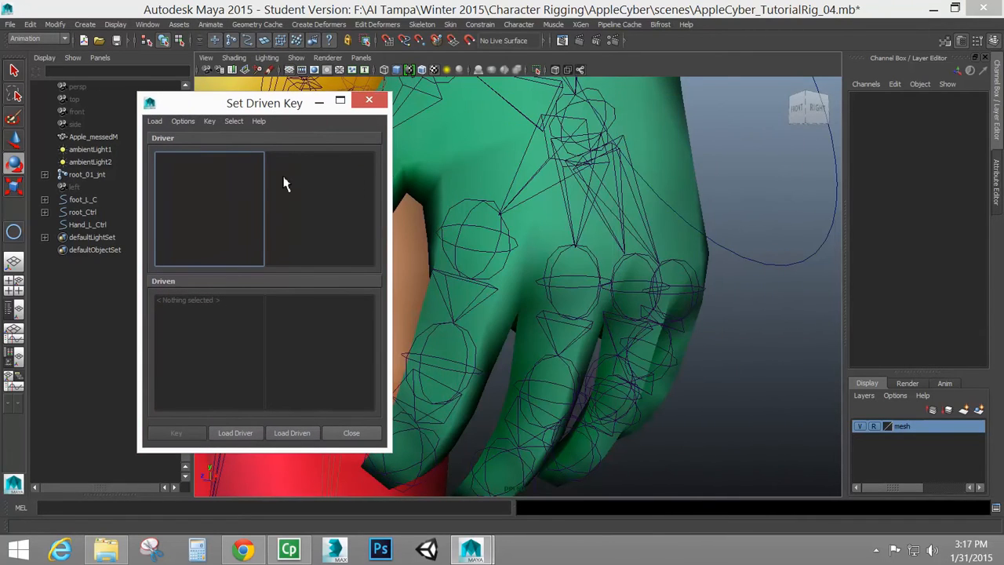
pyautogui.moveTo(292, 160)
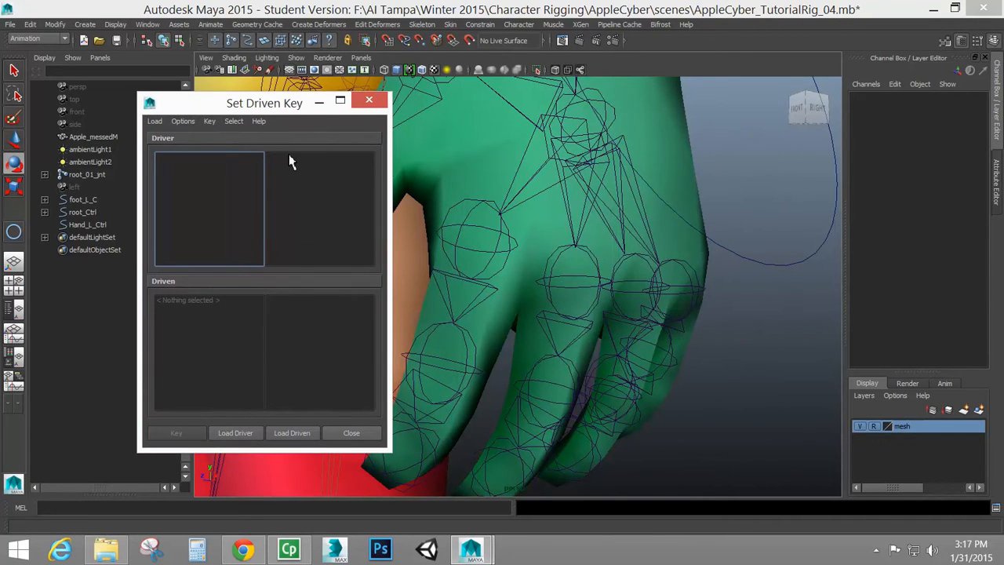
pyautogui.click(88, 225)
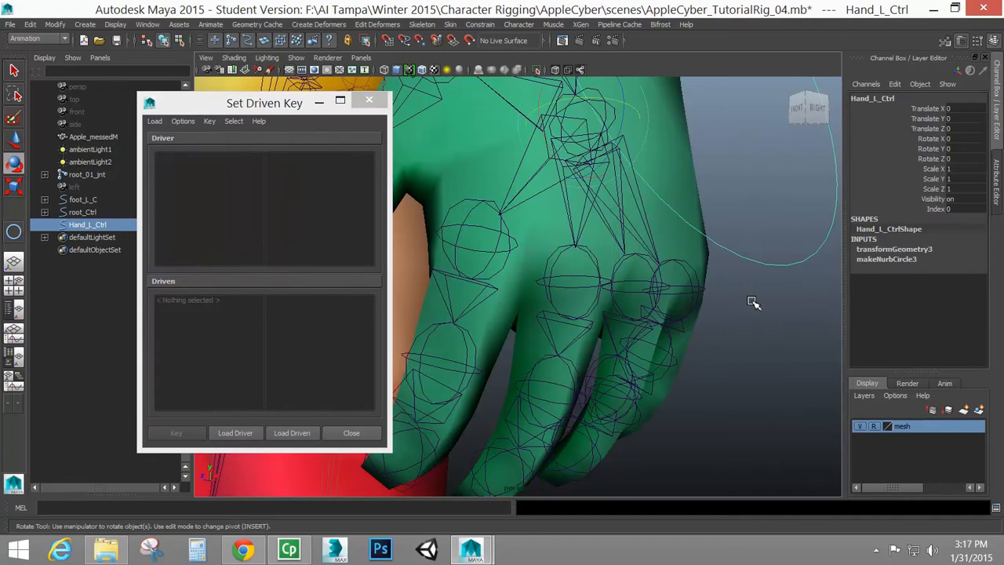
pyautogui.moveTo(223, 259)
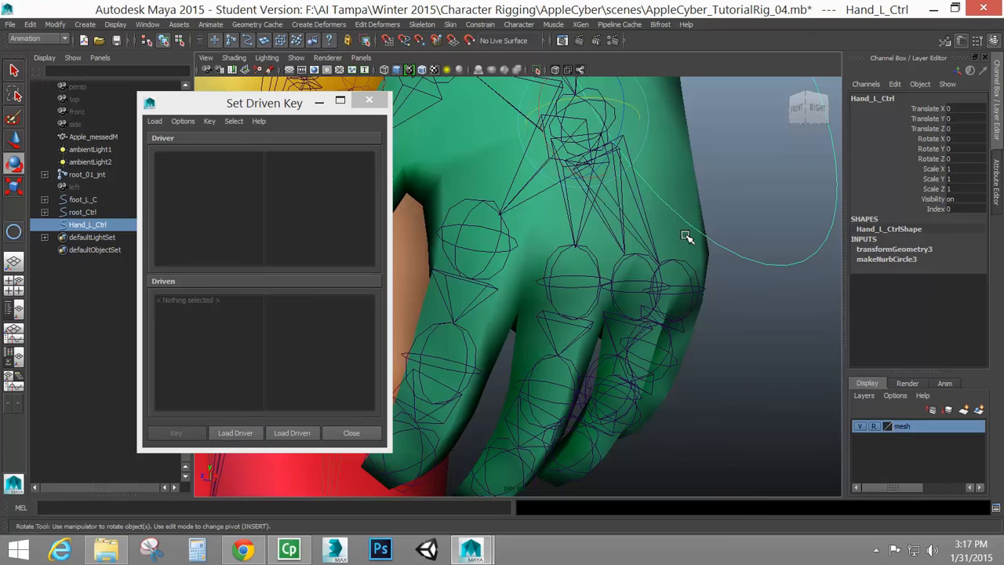
pyautogui.click(235, 433)
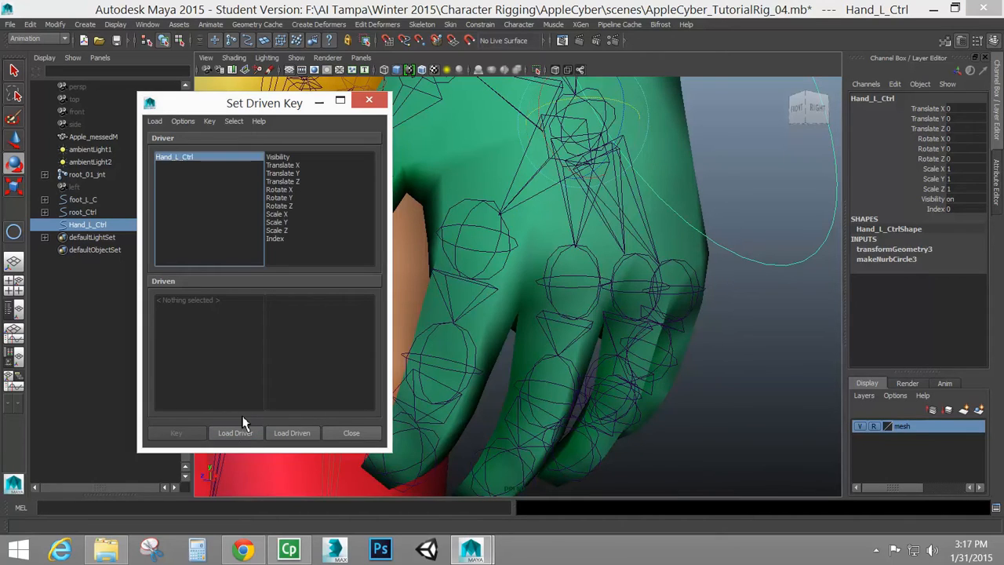
pyautogui.click(276, 238)
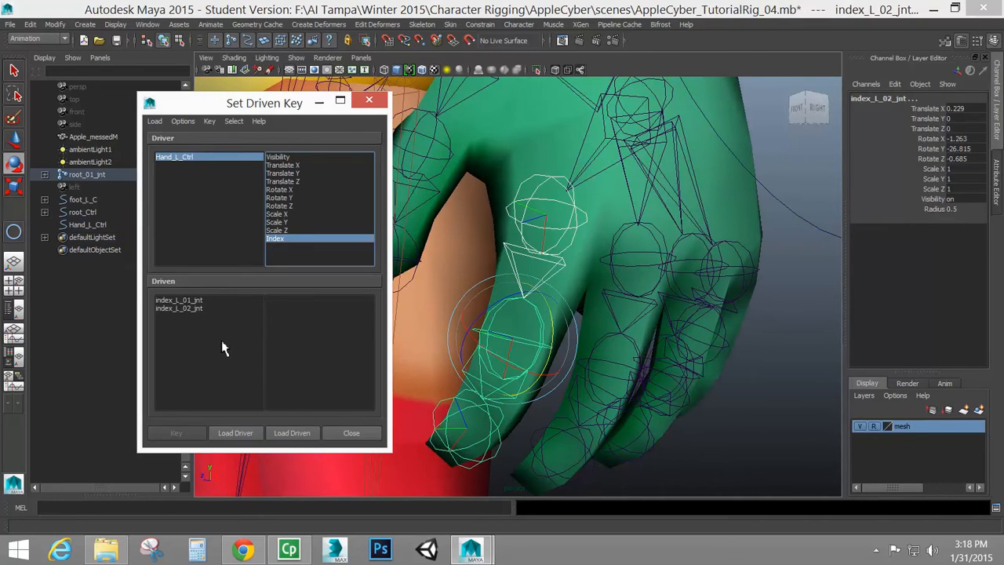
pyautogui.moveTo(123, 386)
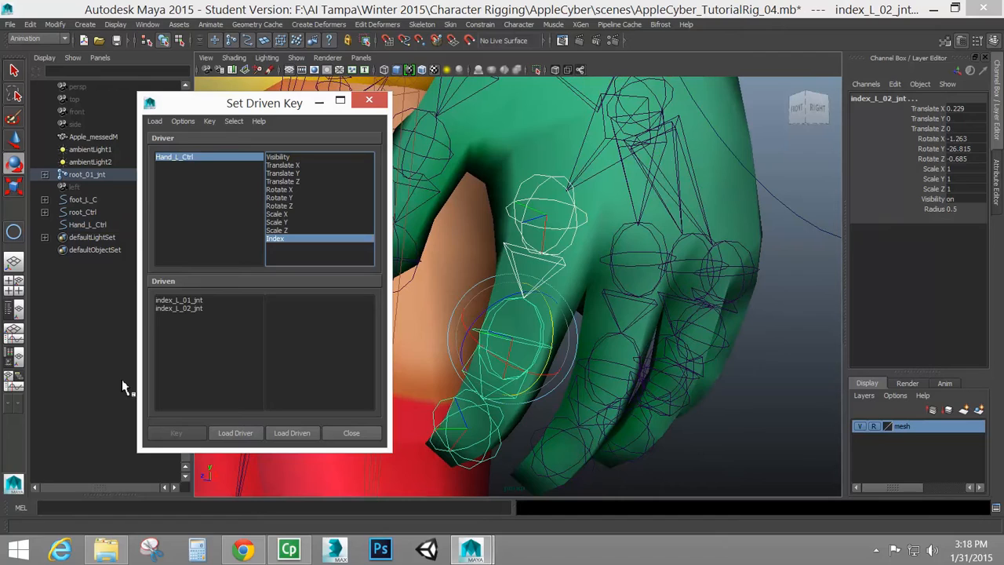
pyautogui.moveTo(220, 315)
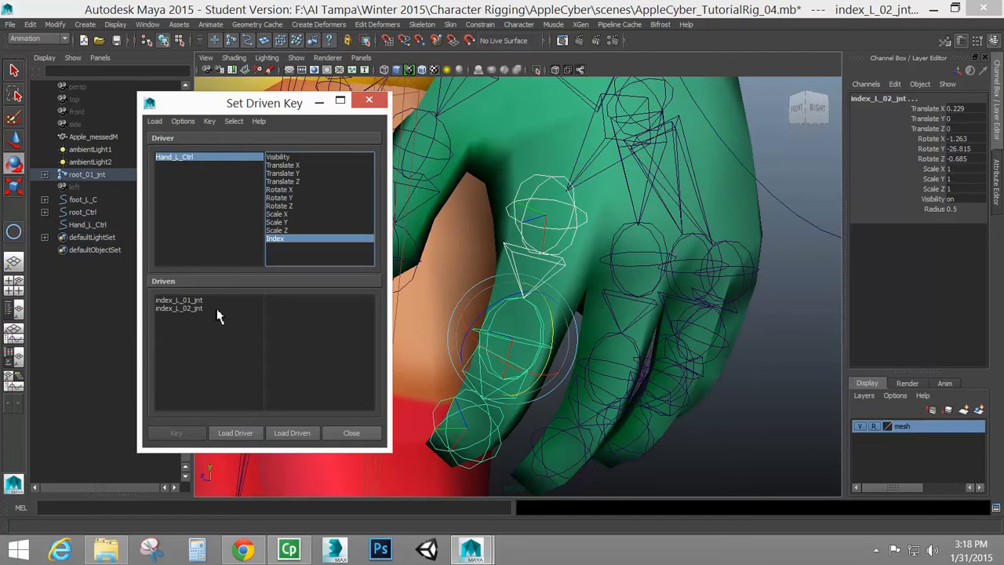
pyautogui.moveTo(28, 314)
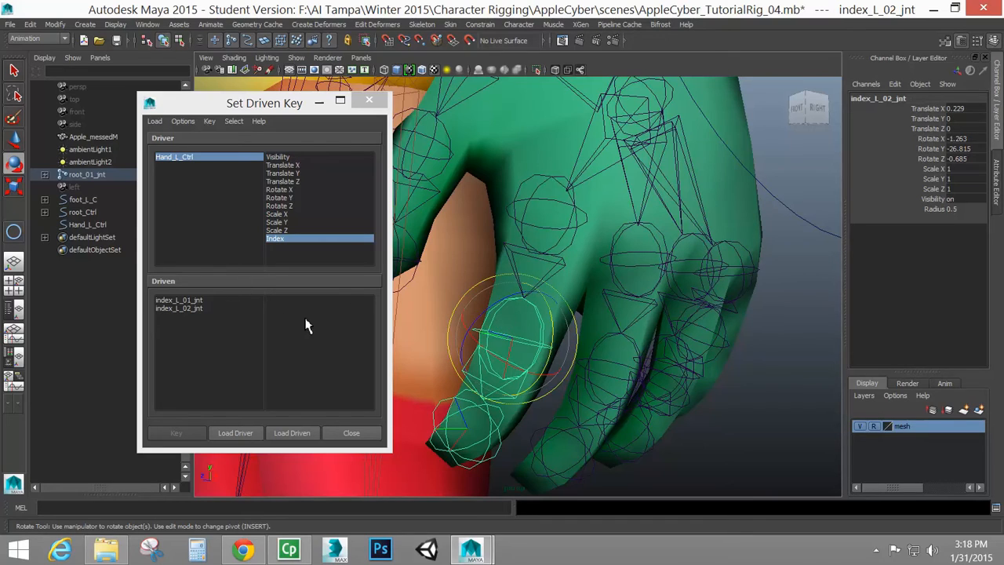
pyautogui.moveTo(236, 339)
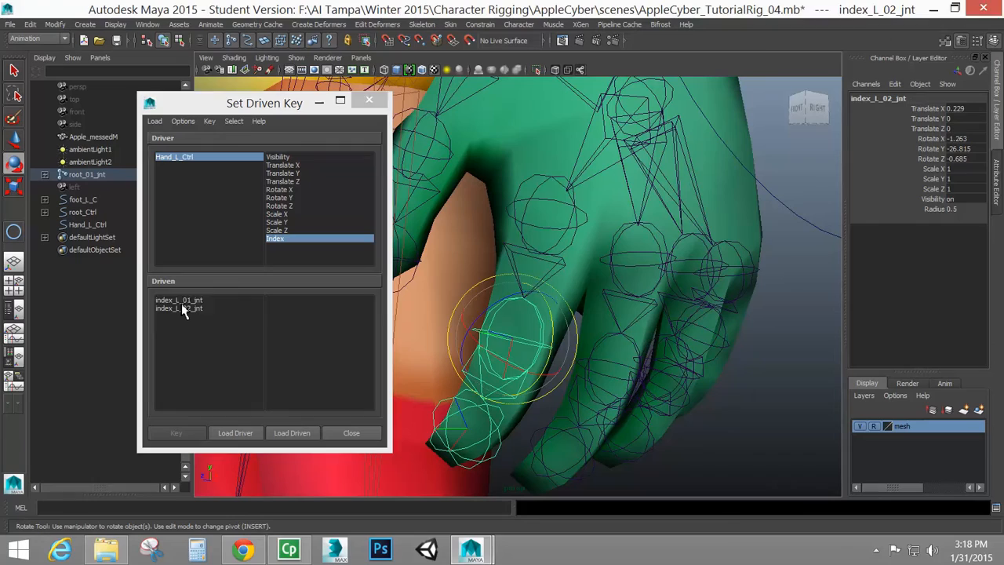
# Step: Key Rotate Y on index_L_01_jnt and index_L_02_jnt at the rest pose, then reselect Hand_L_Ctrl
pyautogui.click(179, 300)
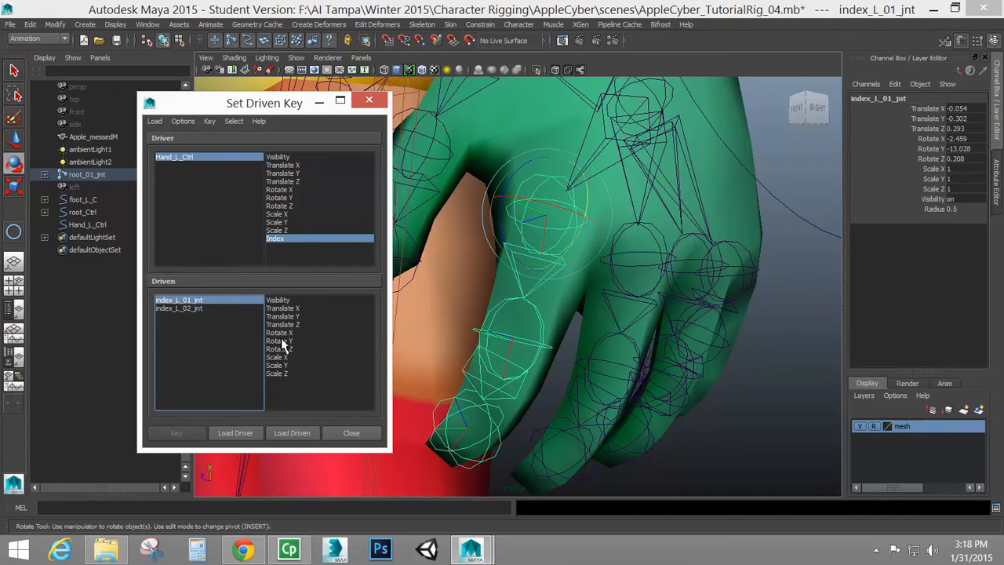
pyautogui.click(279, 341)
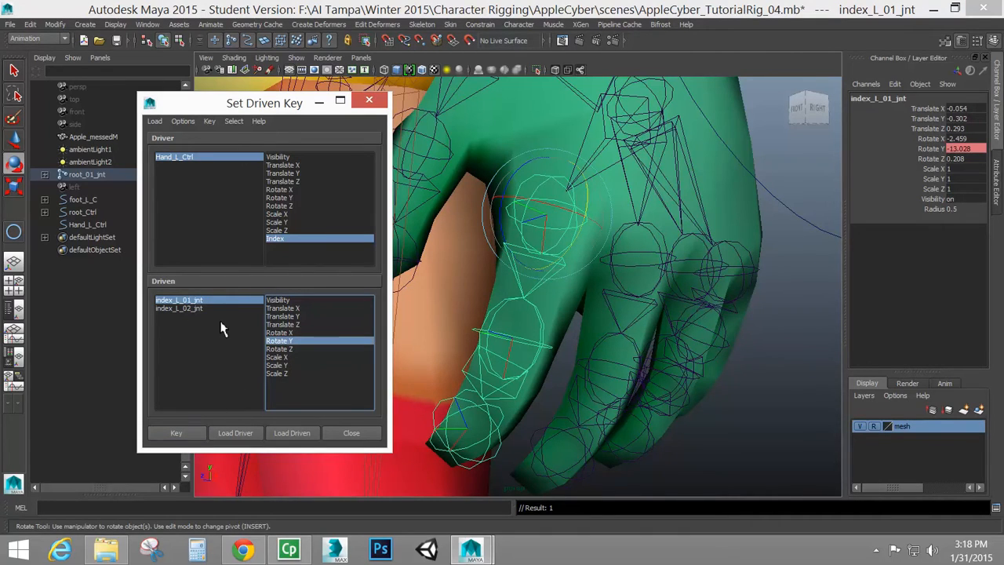
pyautogui.click(179, 308)
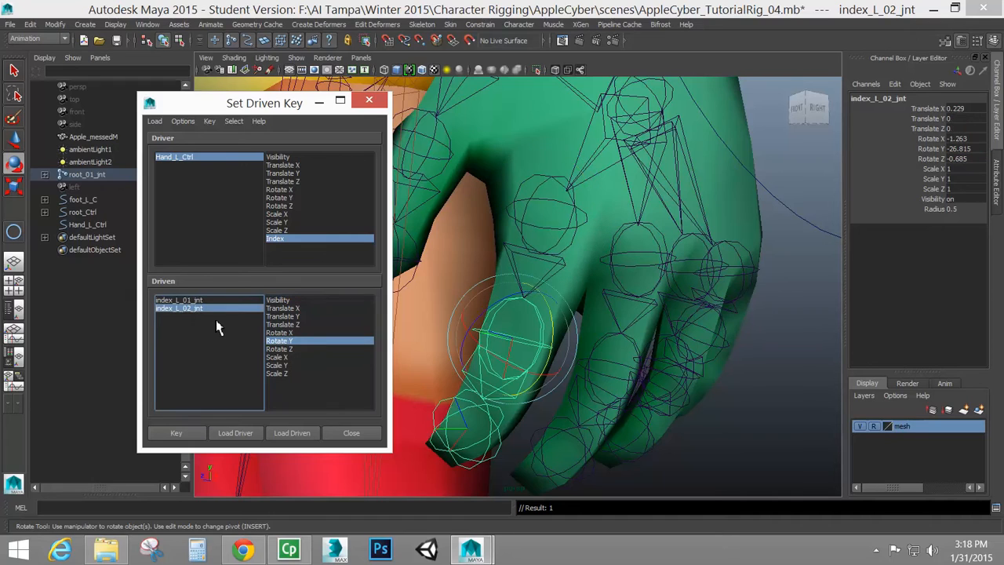
pyautogui.moveTo(536, 261)
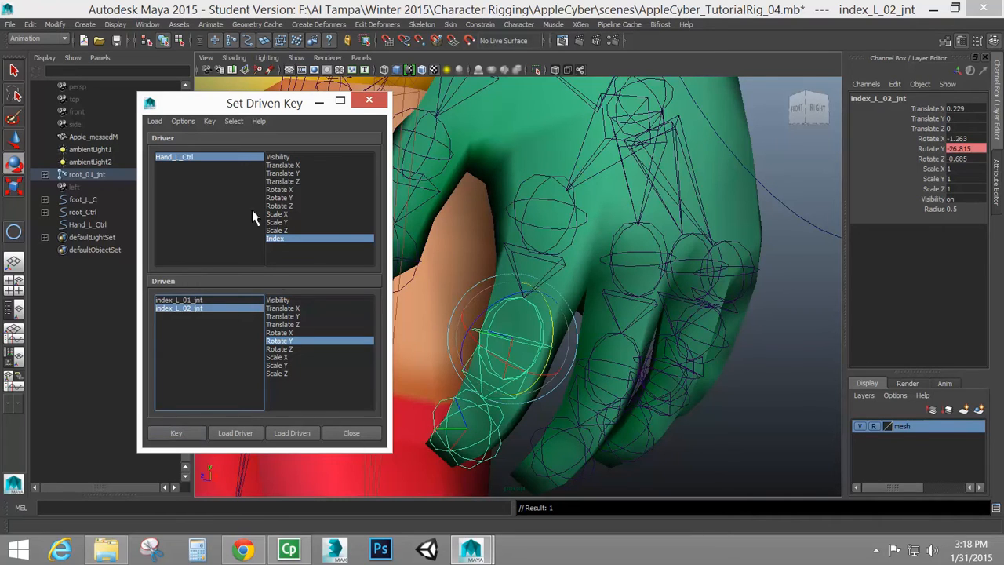
pyautogui.click(88, 224)
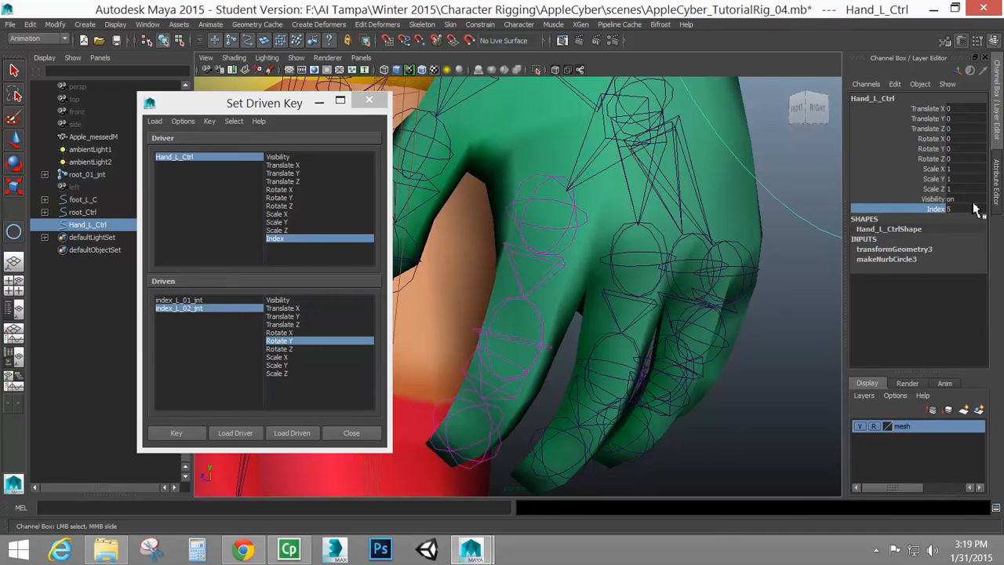
# Step: Rotate index_L_01_jnt and index_L_02_jnt in Y to curl the finger
pyautogui.click(179, 300)
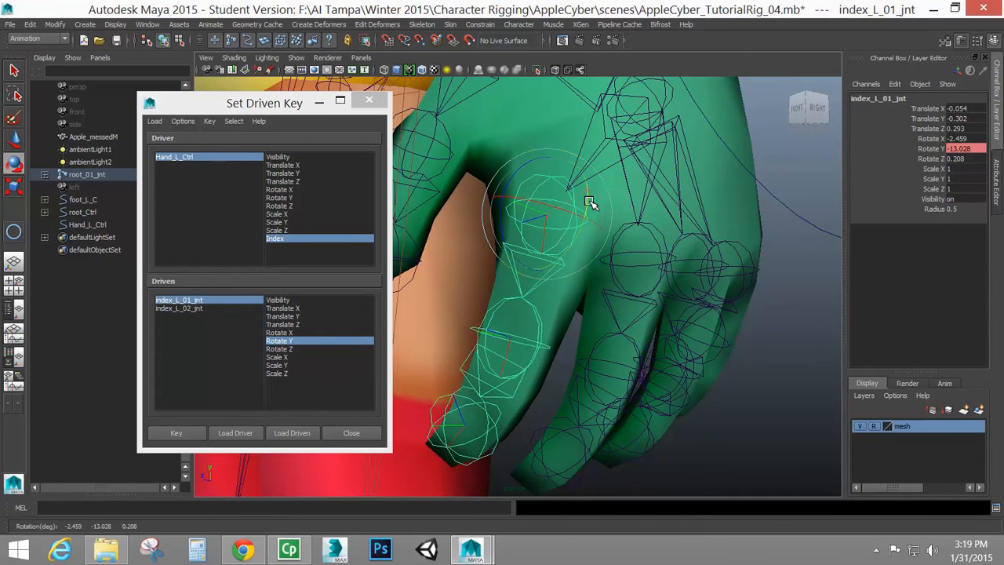
pyautogui.moveTo(589, 203); pyautogui.dragTo(581, 244)
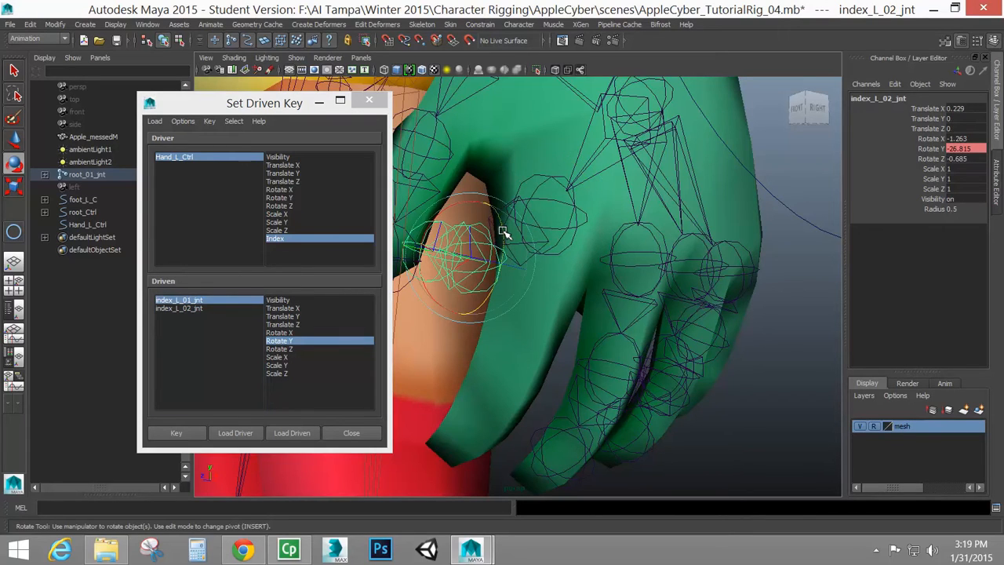
pyautogui.click(178, 307)
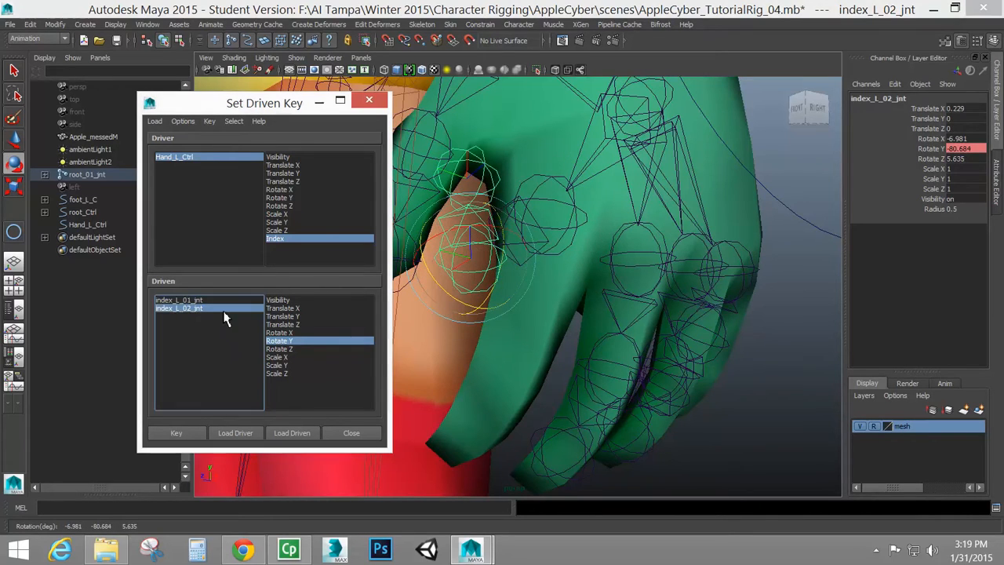
pyautogui.click(176, 433)
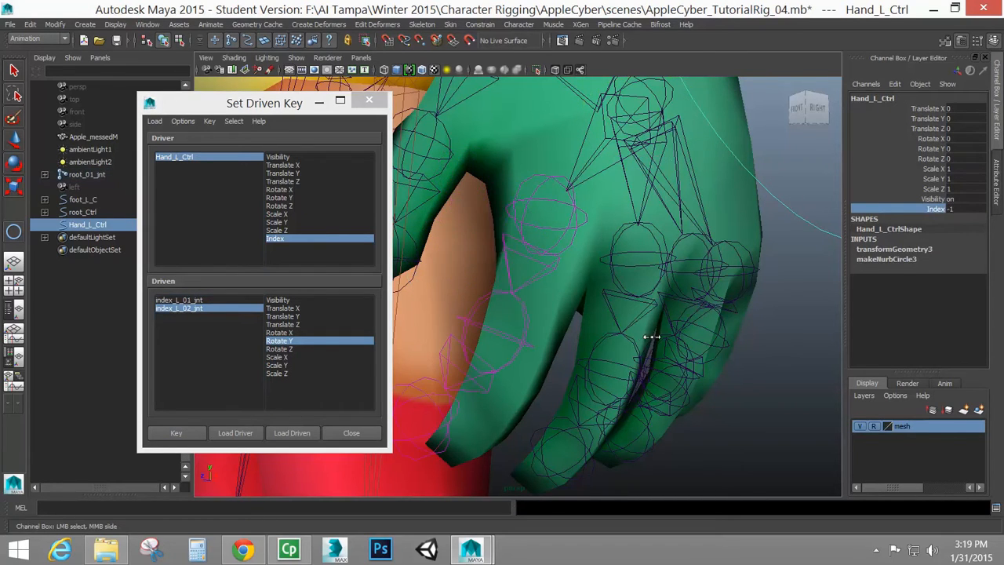
# Step: Orbit around the hand to inspect the finger bend from below and the side
pyautogui.moveTo(652, 337); pyautogui.dragTo(646, 325)
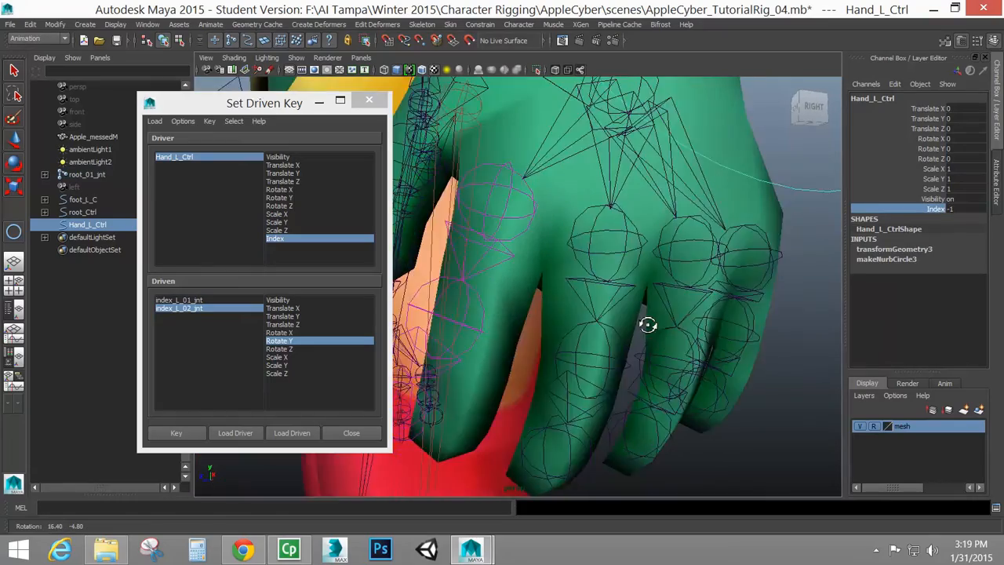
pyautogui.moveTo(646, 325); pyautogui.dragTo(830, 361)
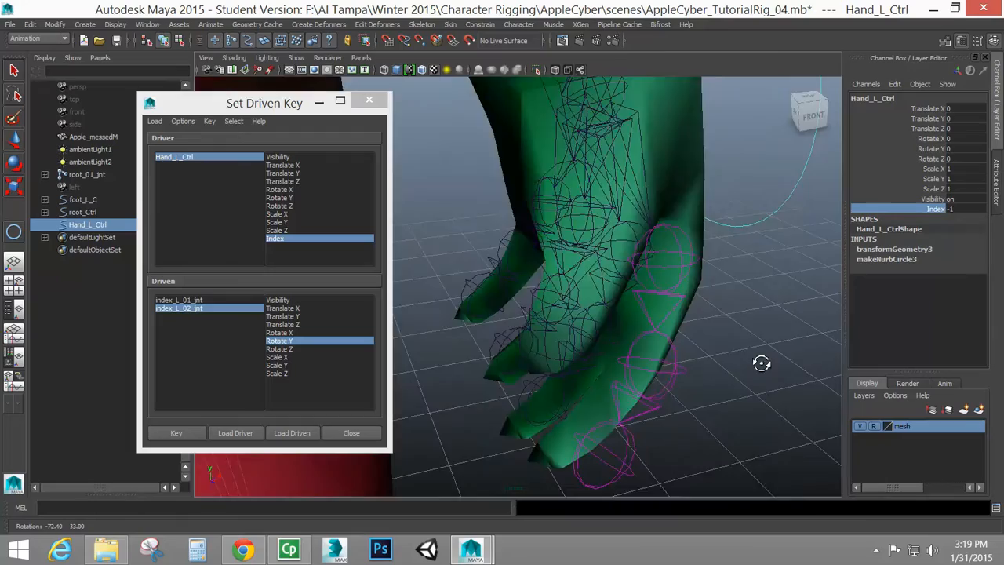
pyautogui.moveTo(762, 362); pyautogui.dragTo(688, 344)
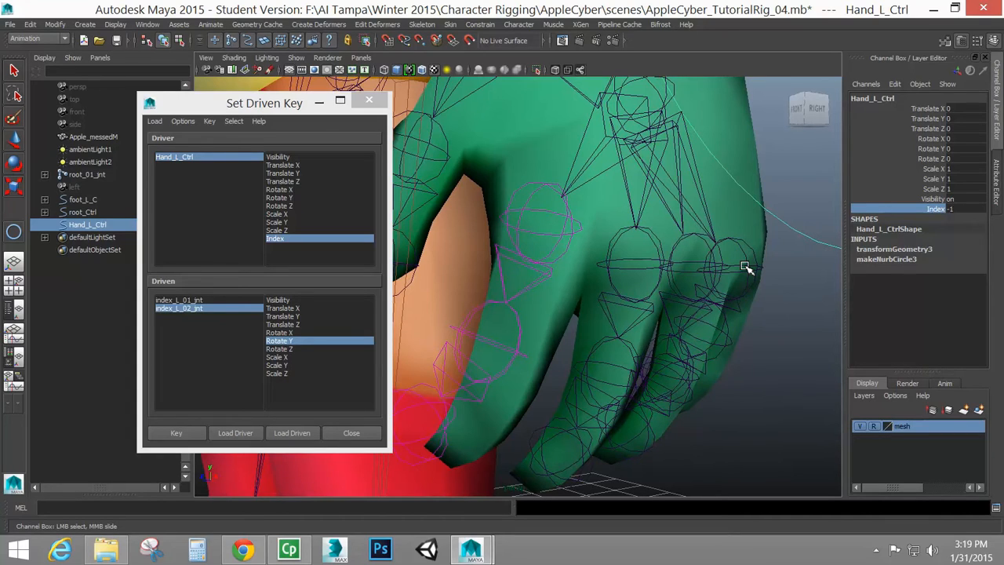
pyautogui.moveTo(245, 182)
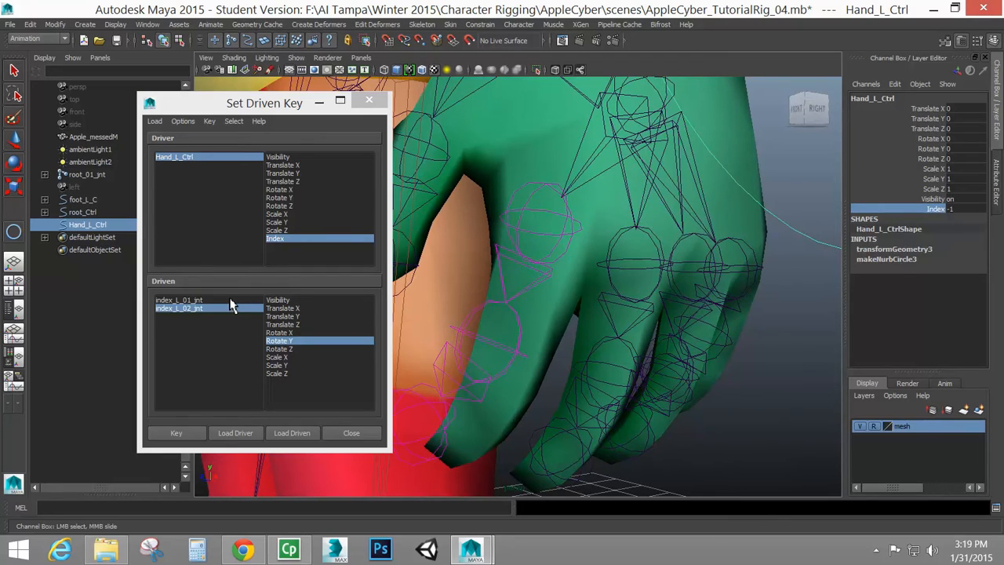
# Step: Bend both index joints further and key the curled pose against Hand_L_Ctrl's index
pyautogui.click(179, 298)
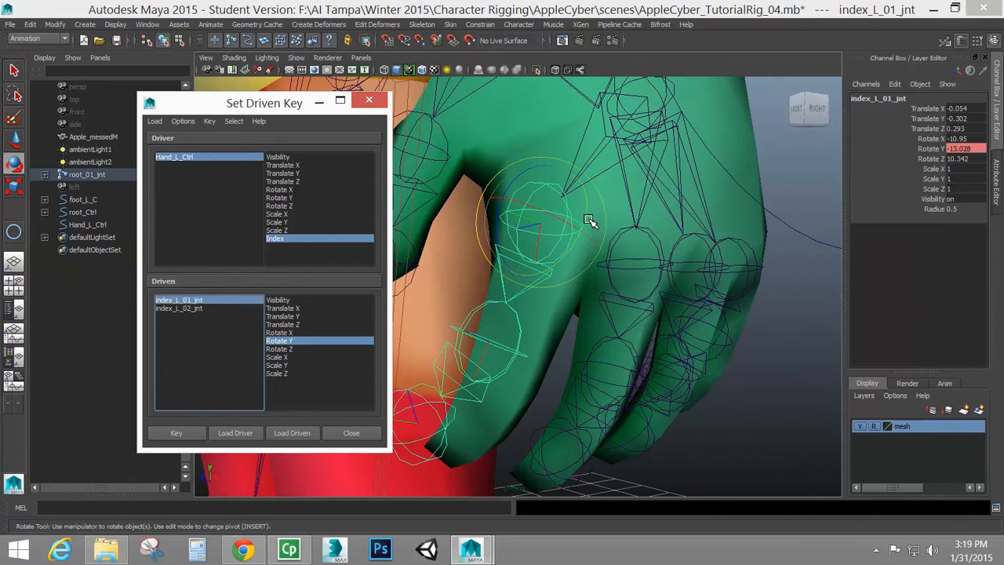
pyautogui.moveTo(588, 220); pyautogui.dragTo(568, 314)
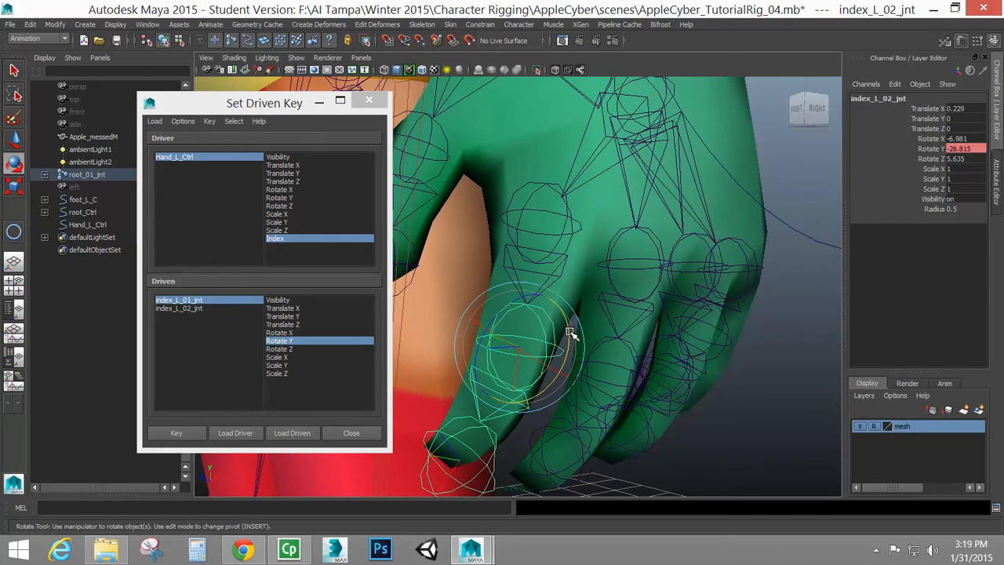
pyautogui.moveTo(568, 329); pyautogui.dragTo(573, 296)
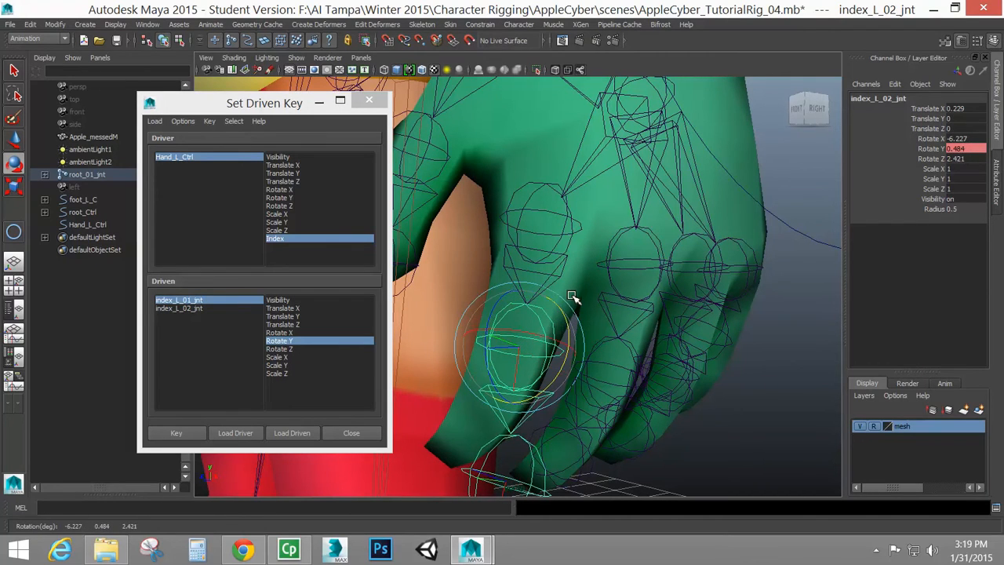
pyautogui.moveTo(275, 328)
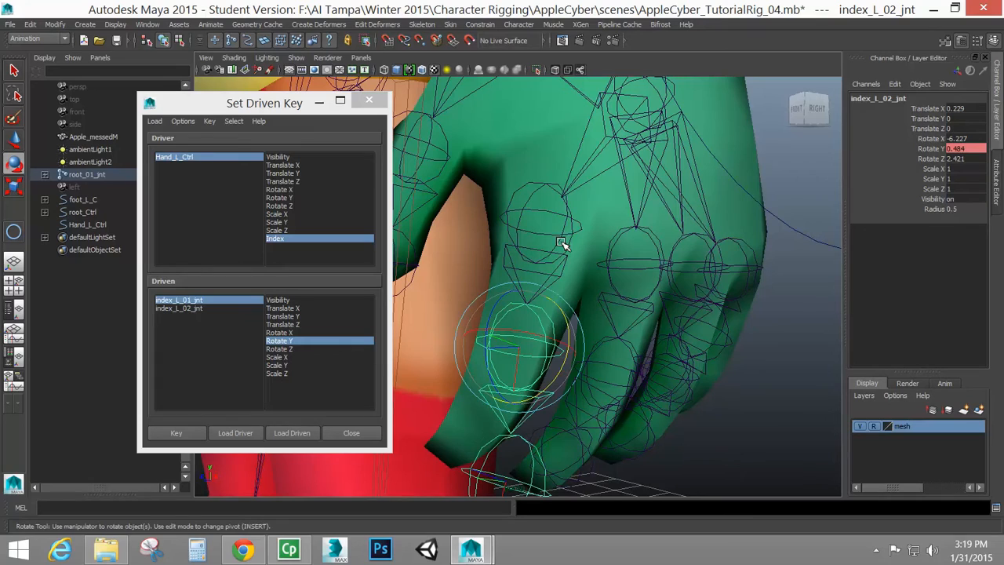
pyautogui.moveTo(411, 349)
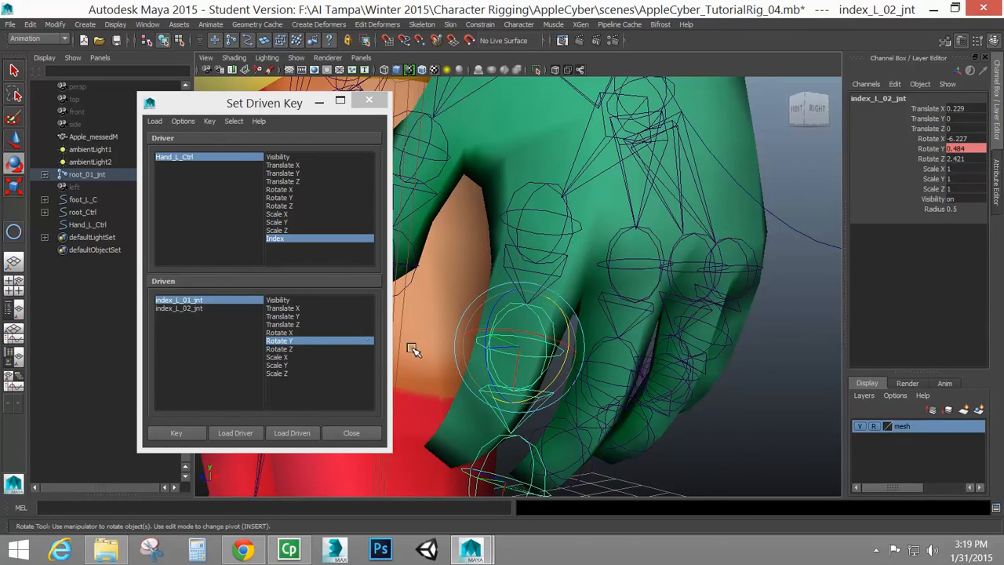
pyautogui.moveTo(226, 278)
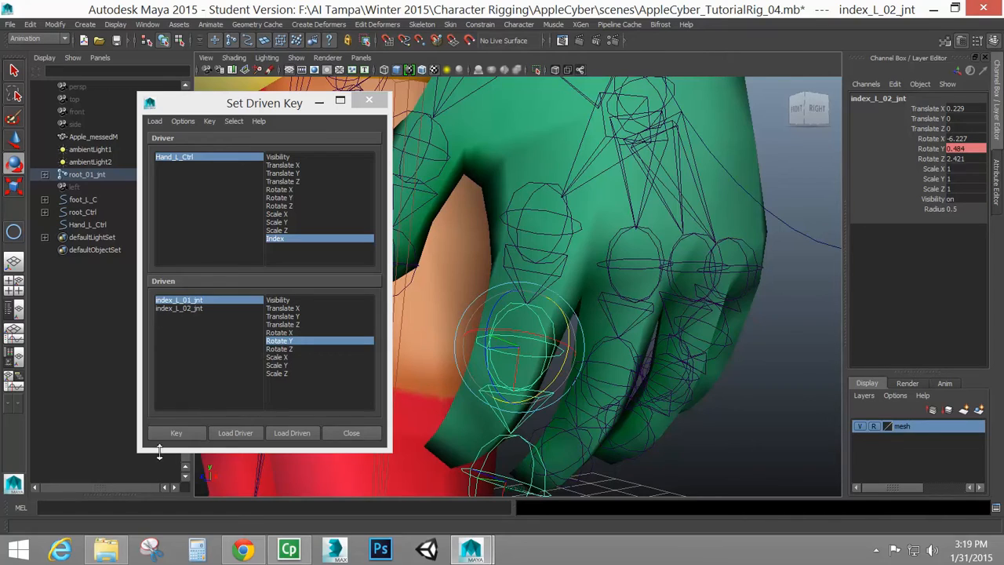
pyautogui.click(176, 433)
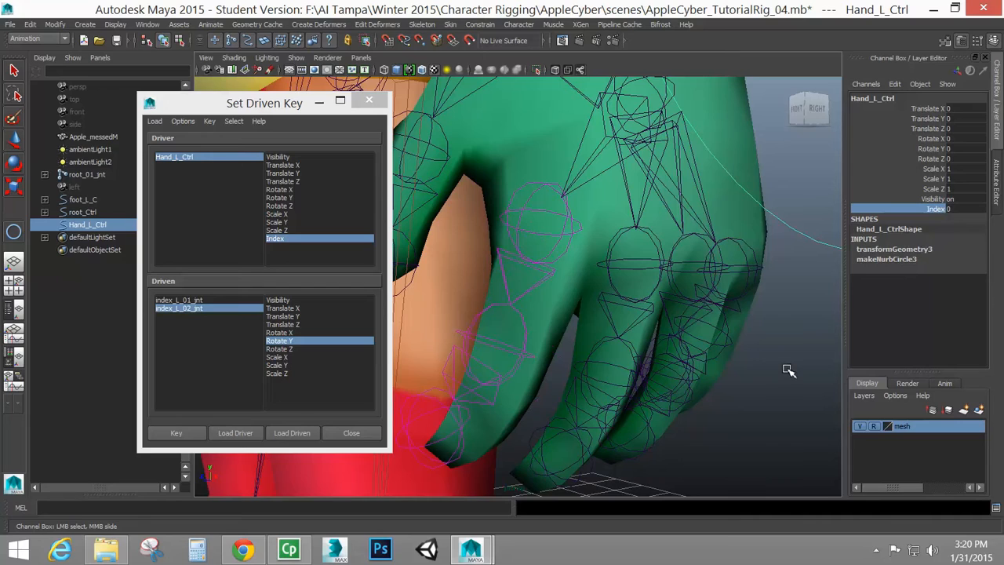
pyautogui.moveTo(772, 343)
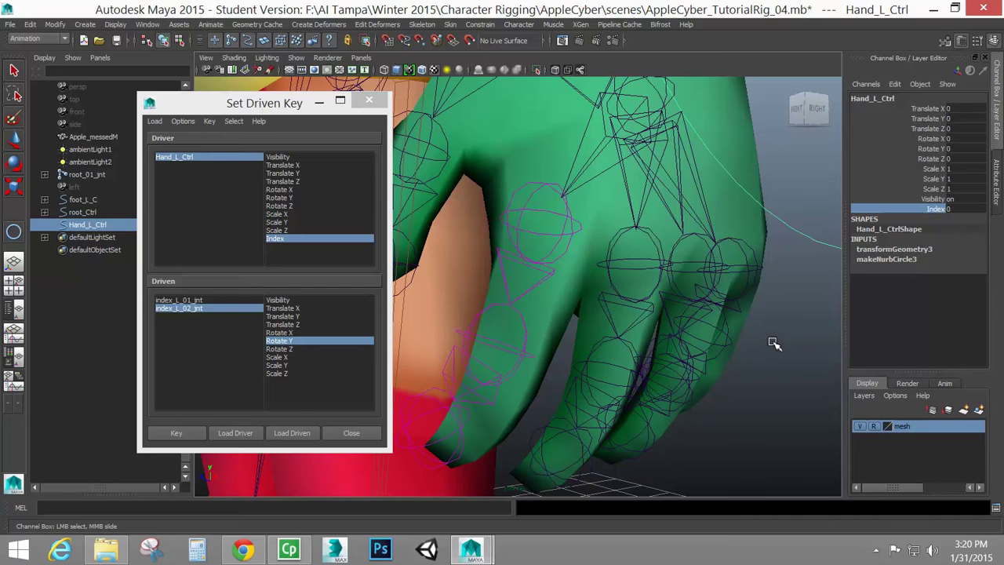
pyautogui.moveTo(437, 144)
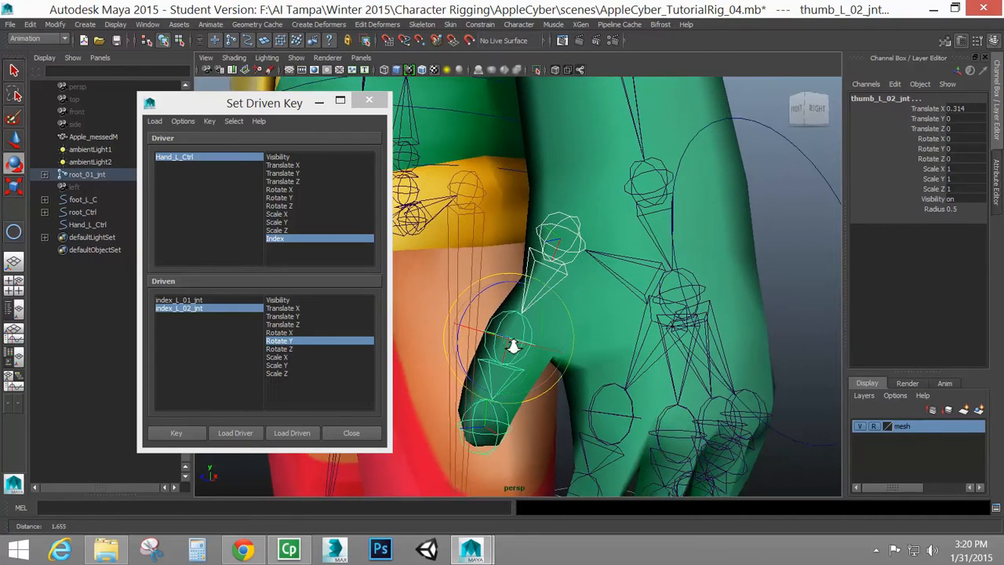
# Step: Rotate thumb_L_02_jnt back and forth to test its range of bend
pyautogui.moveTo(511, 345); pyautogui.dragTo(483, 330)
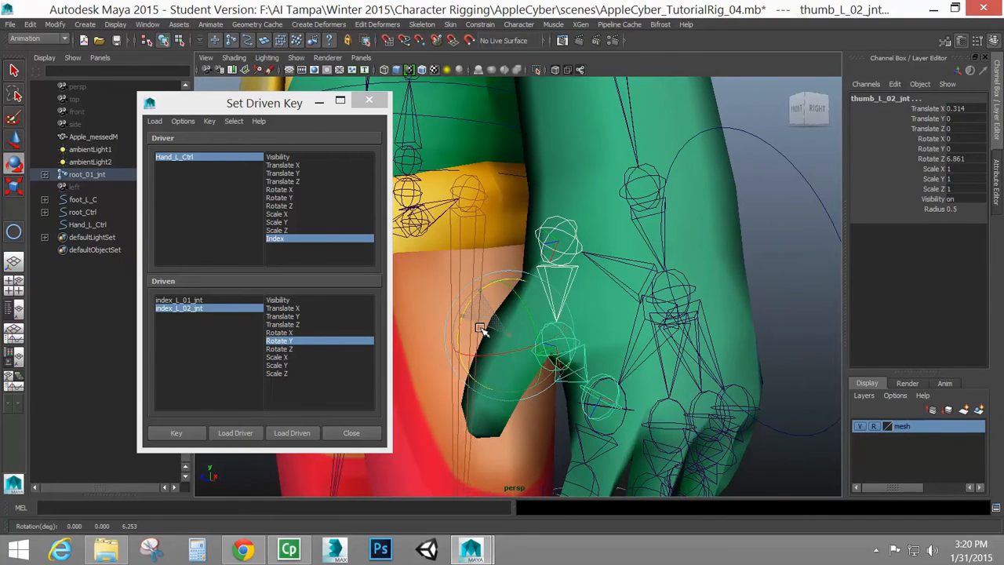
pyautogui.moveTo(483, 330); pyautogui.dragTo(546, 306)
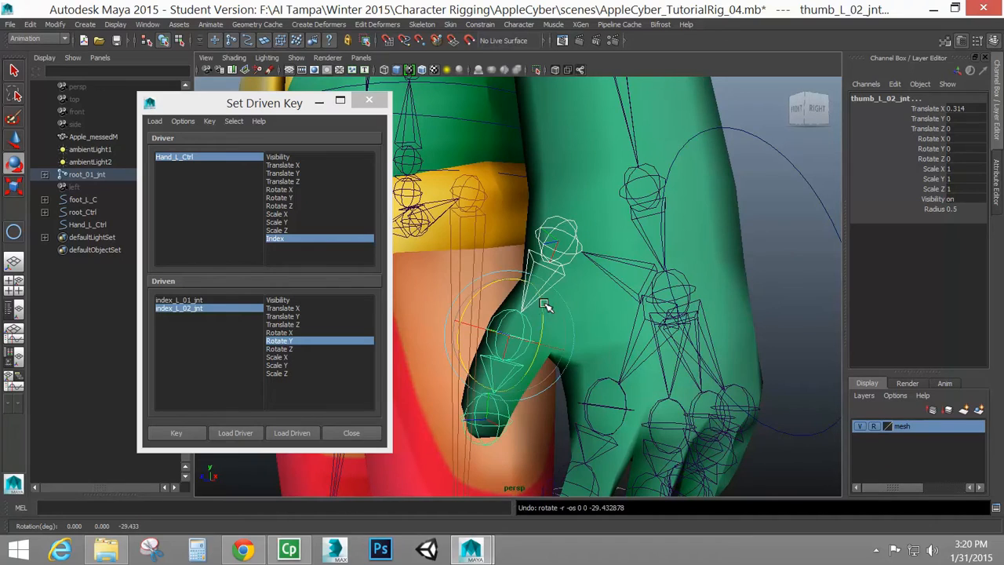
pyautogui.moveTo(546, 306); pyautogui.dragTo(537, 324)
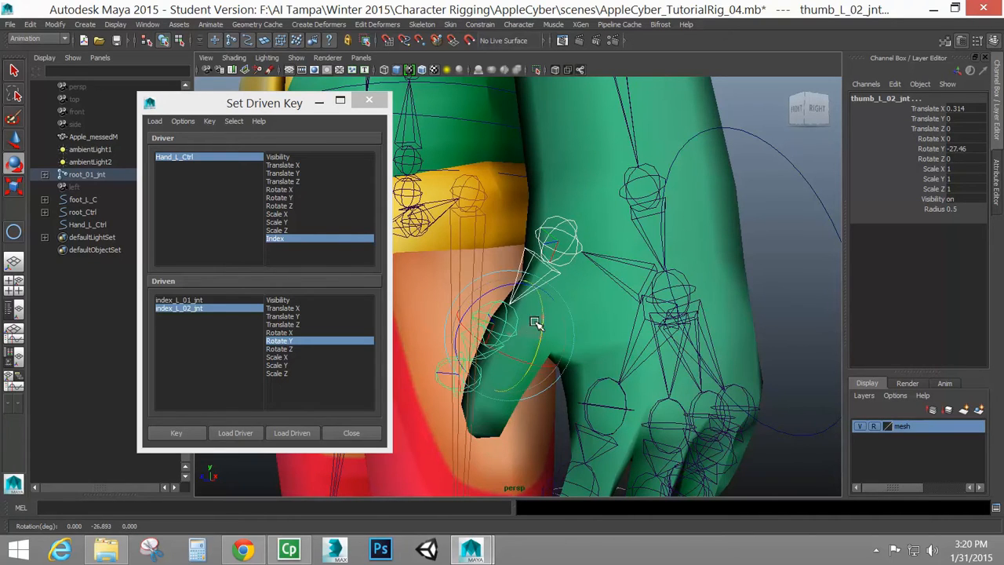
pyautogui.moveTo(537, 324); pyautogui.dragTo(533, 295)
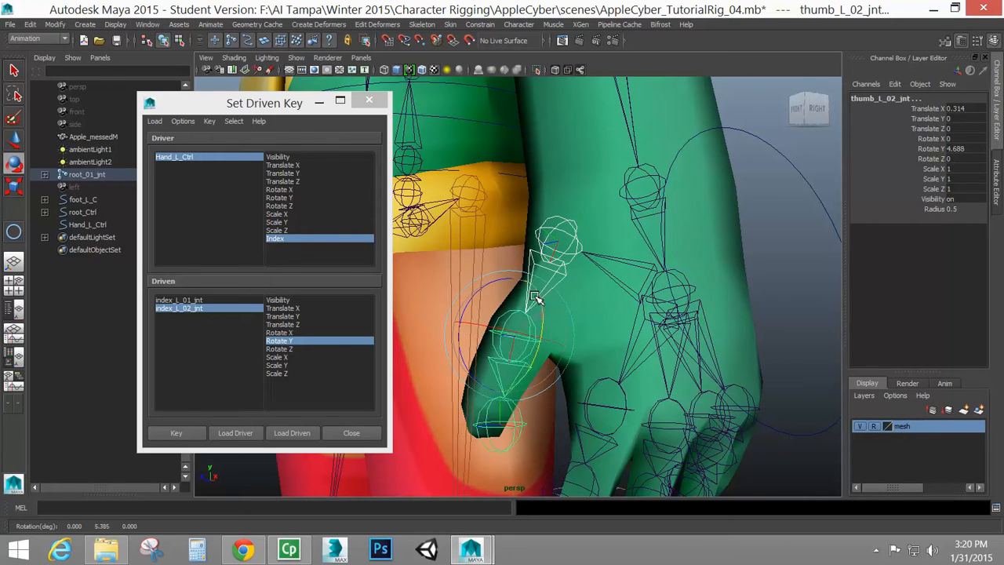
pyautogui.moveTo(534, 299); pyautogui.dragTo(565, 338)
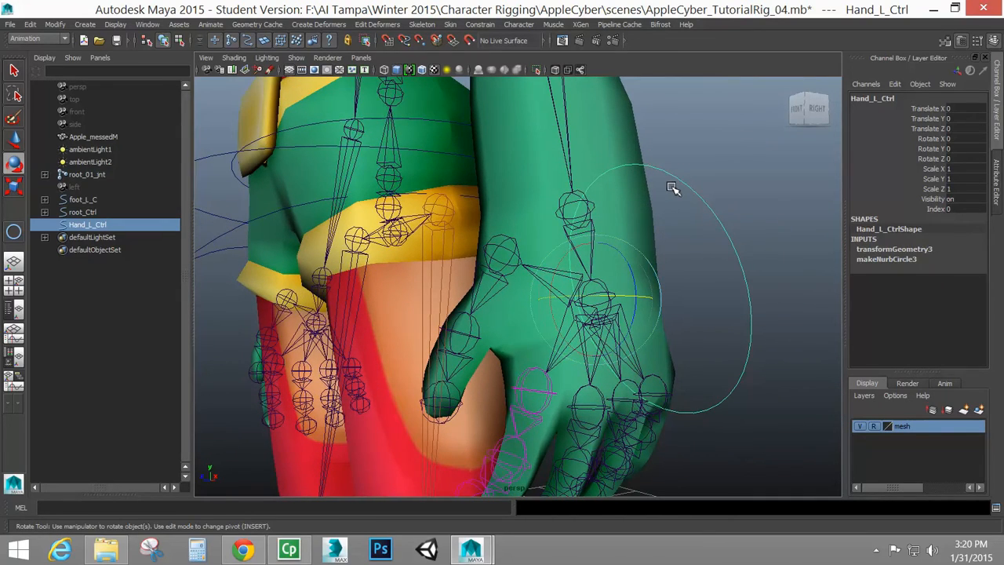
pyautogui.moveTo(353, 95)
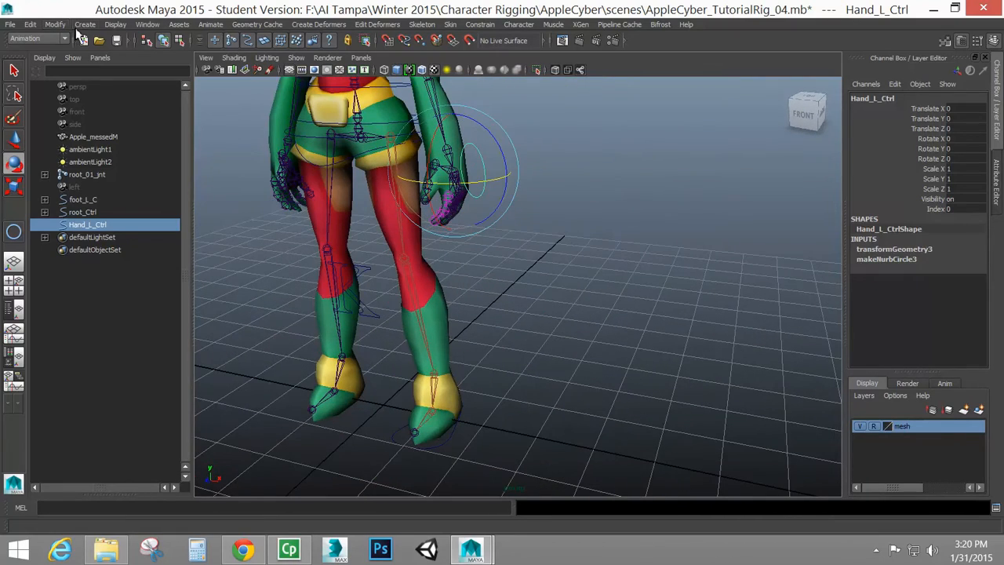
# Step: Create a NURBS circle at the middle finger and shrink its makeNurbCircle radius for Mid_L_01_Ctrl
pyautogui.click(78, 25)
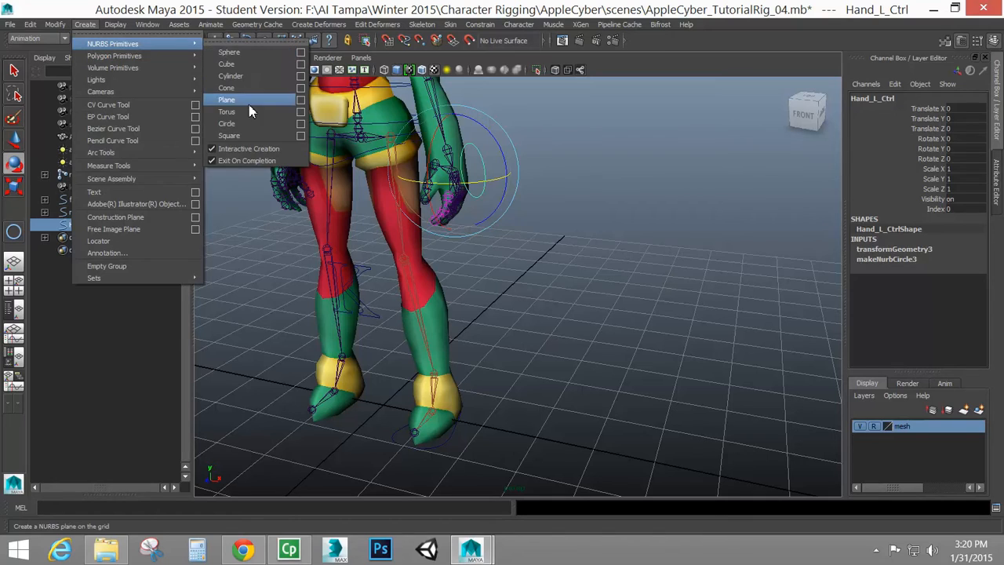
pyautogui.click(226, 123)
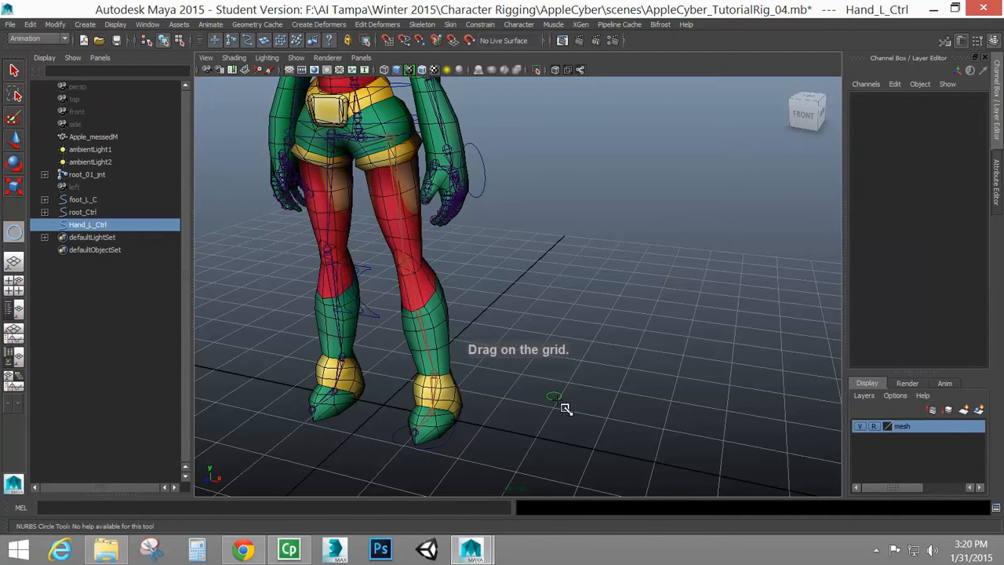
pyautogui.click(556, 400)
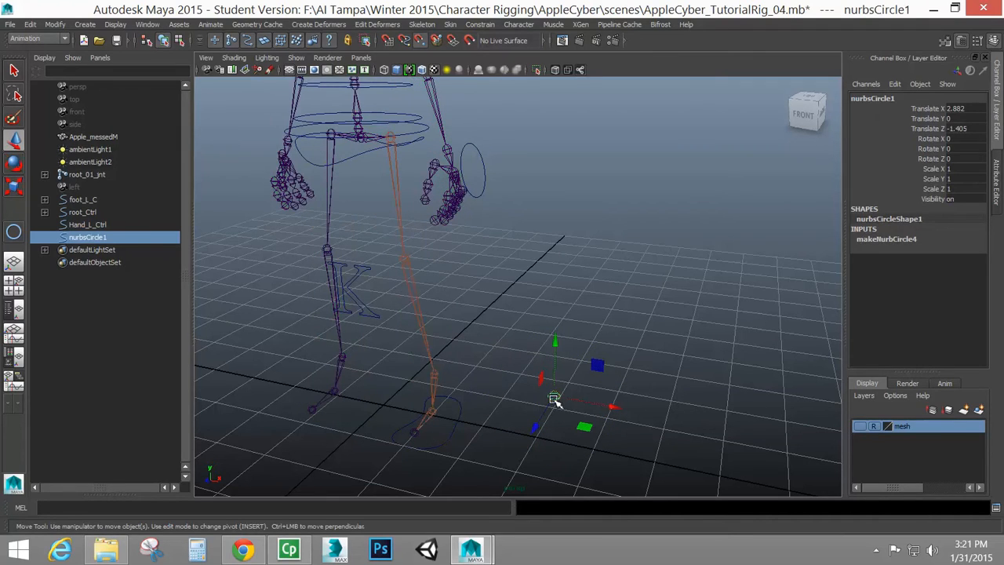
pyautogui.moveTo(556, 396); pyautogui.dragTo(447, 201)
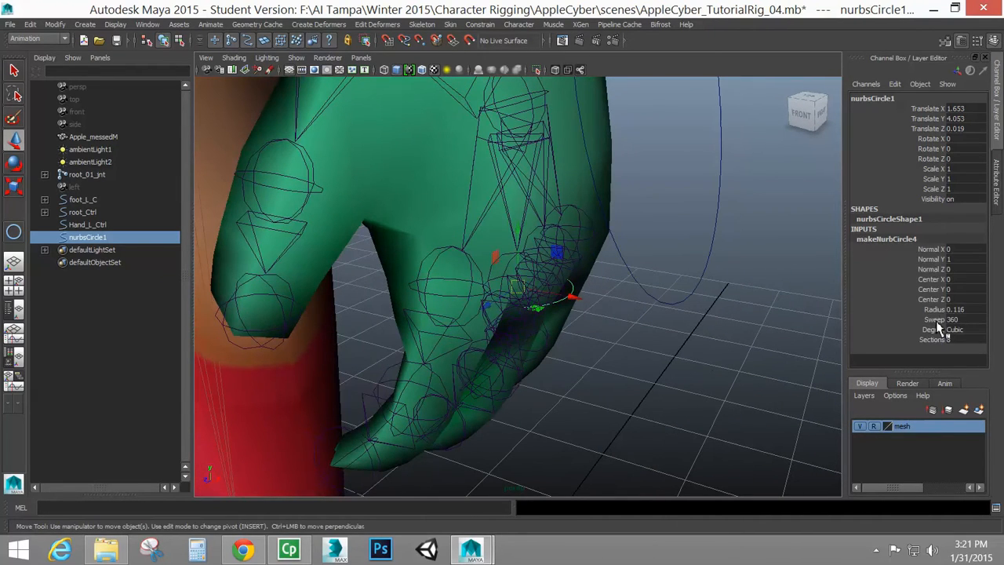
pyautogui.click(956, 309)
pyautogui.write('0.15')
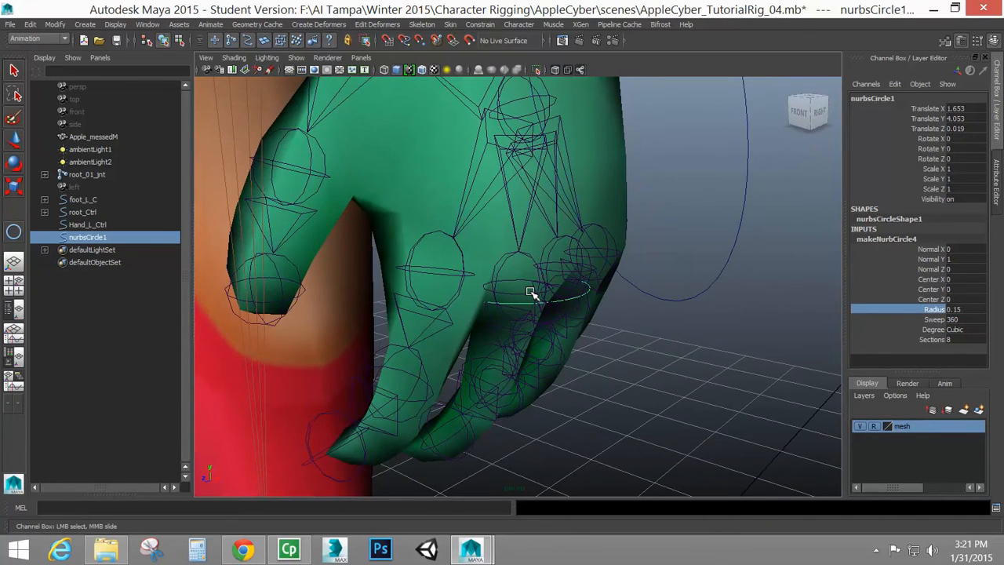
pyautogui.doubleClick(872, 97)
pyautogui.write('Mid_L_02_Ctrl')
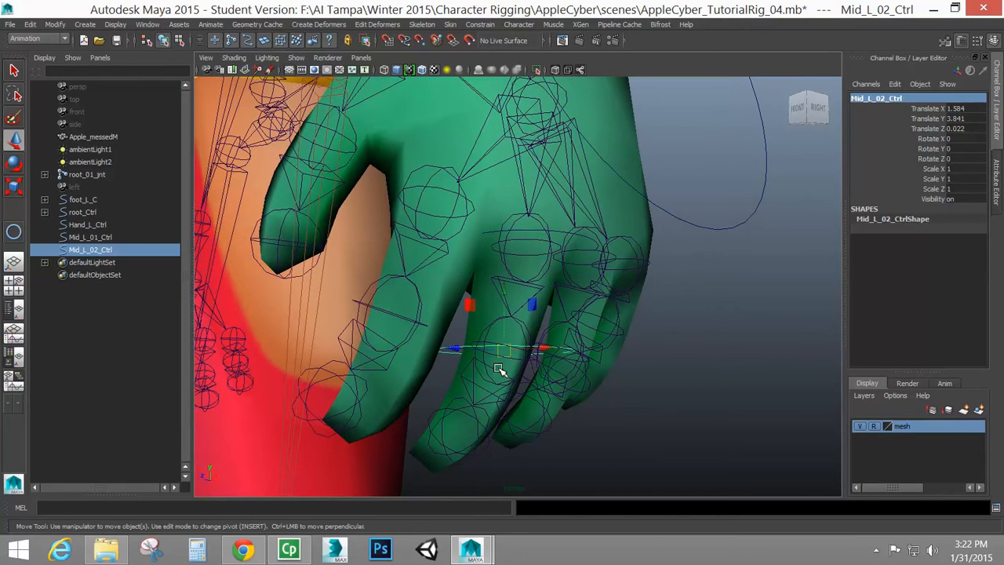
pyautogui.moveTo(311, 328)
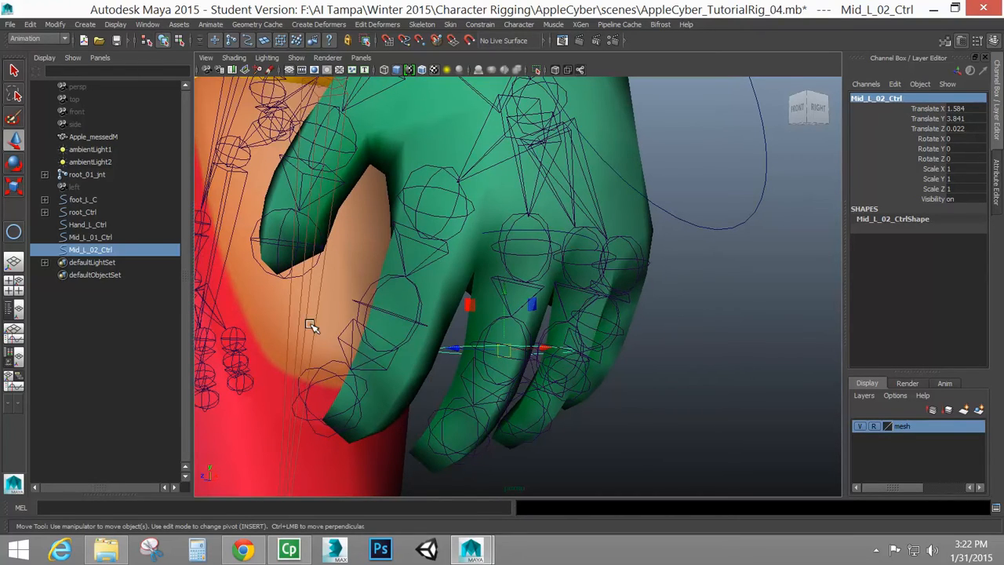
pyautogui.moveTo(316, 439)
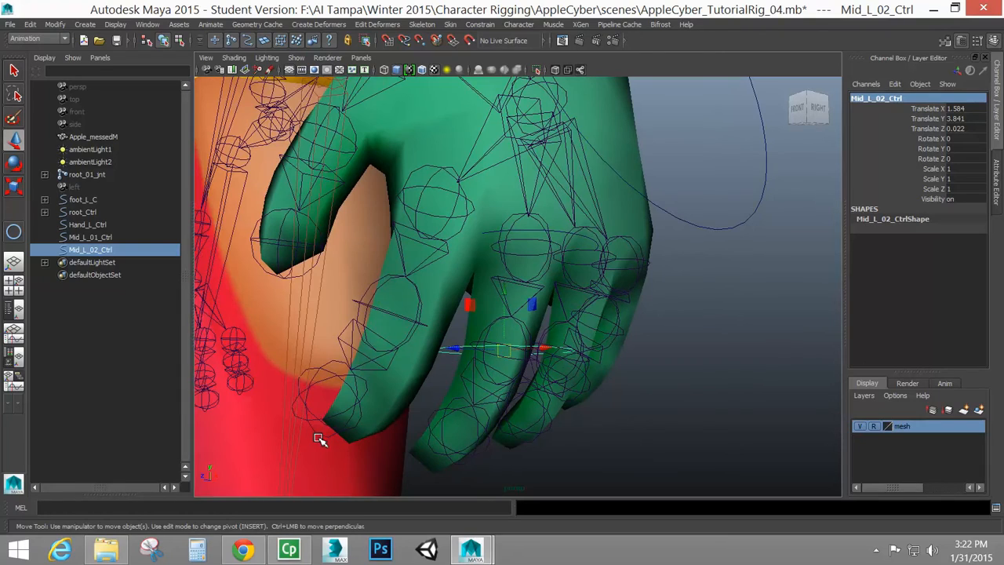
# Step: Tilt the duplicated Mid_L_02_Ctrl so it matches the second finger joint's angle
pyautogui.moveTo(317, 438); pyautogui.dragTo(433, 404)
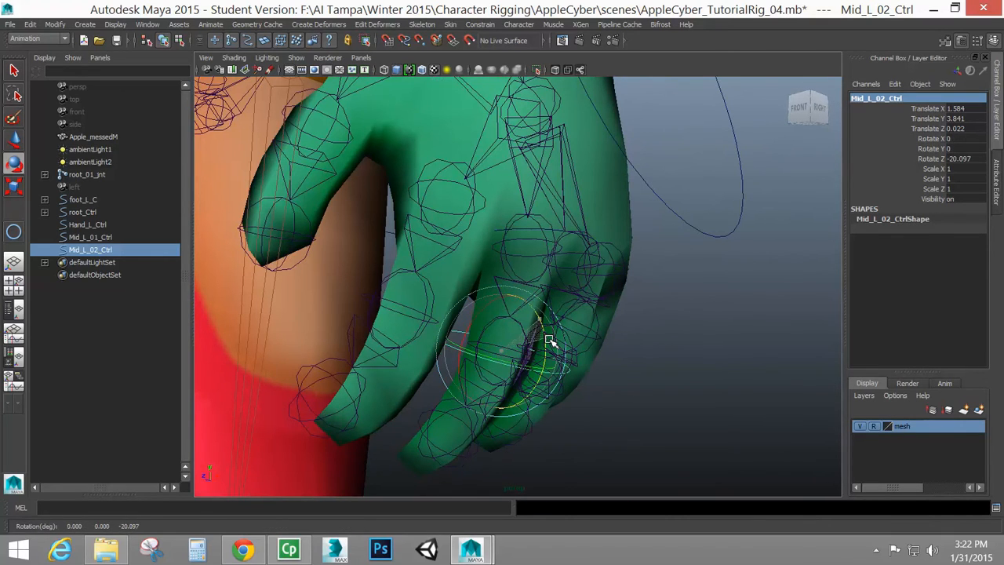
pyautogui.moveTo(549, 342); pyautogui.dragTo(631, 351)
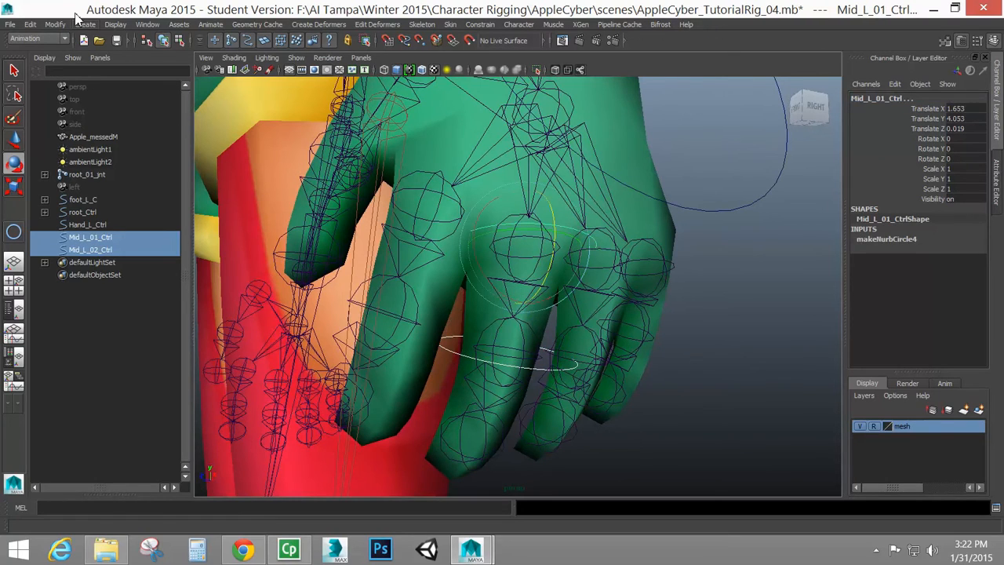
# Step: Freeze the transformations of the finger controls via Modify > Freeze Transformations
pyautogui.click(55, 25)
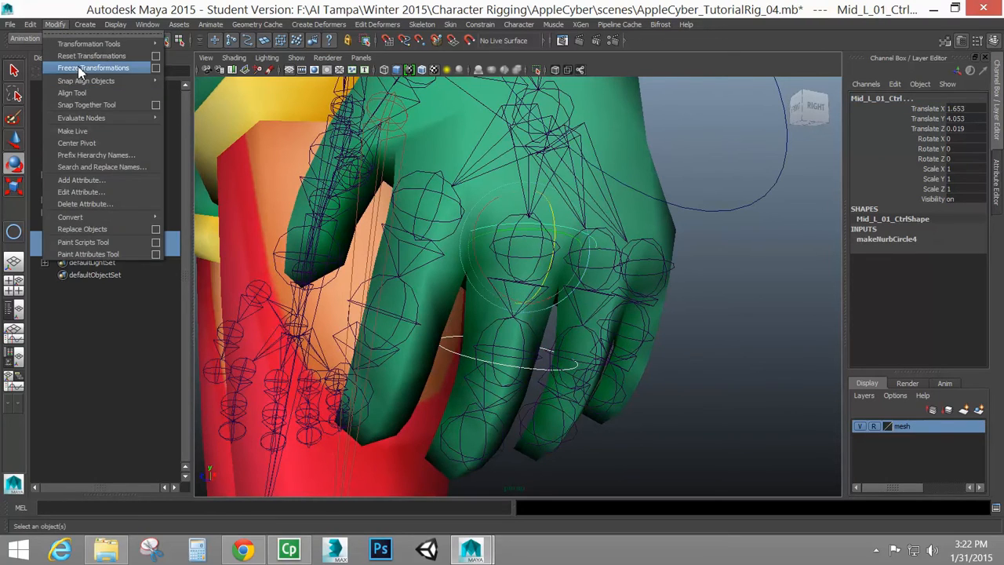
pyautogui.click(91, 68)
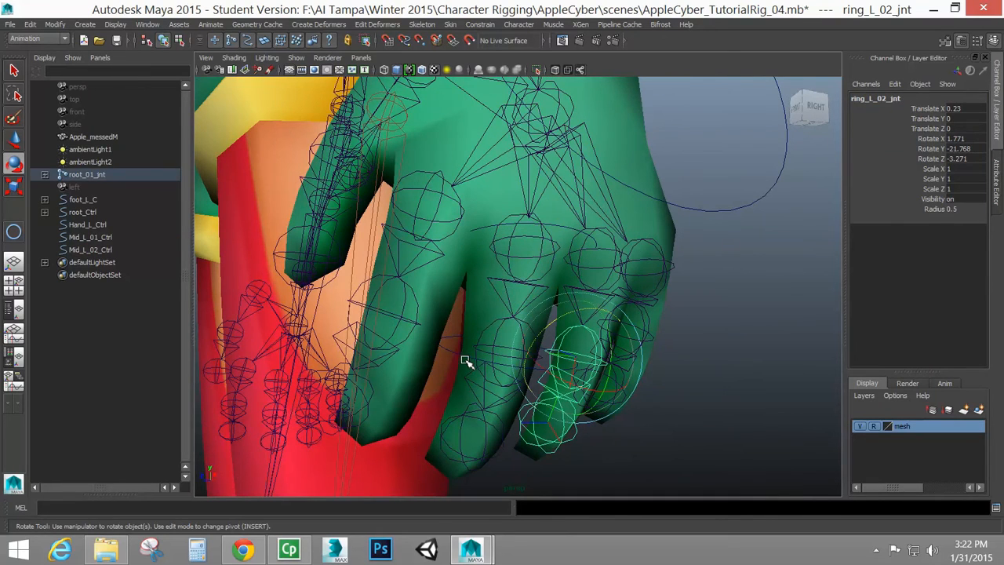
pyautogui.click(89, 250)
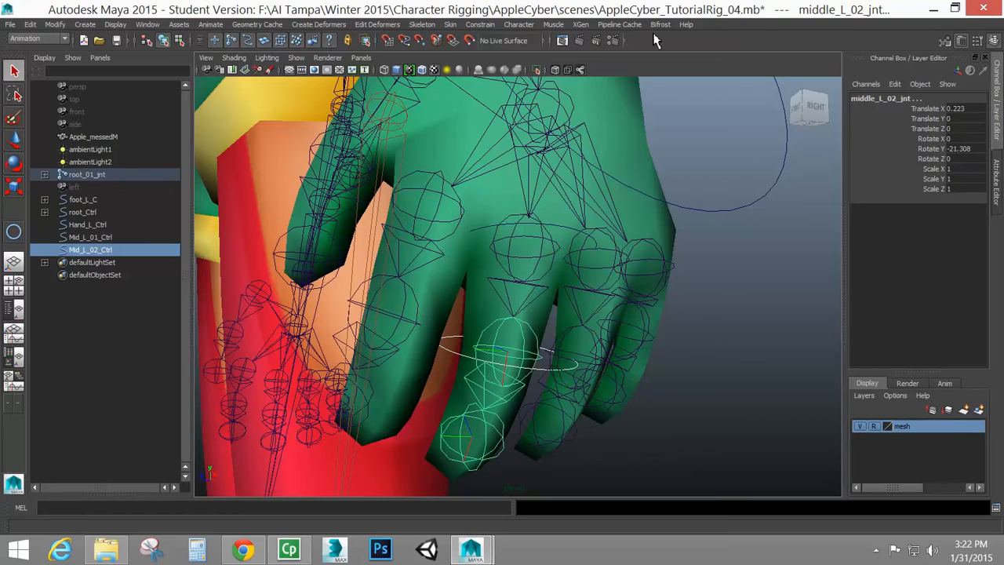
# Step: Orient-constrain the two middle_L joints to Mid_L_02_Ctrl and Mid_L_01_Ctrl respectively
pyautogui.click(480, 25)
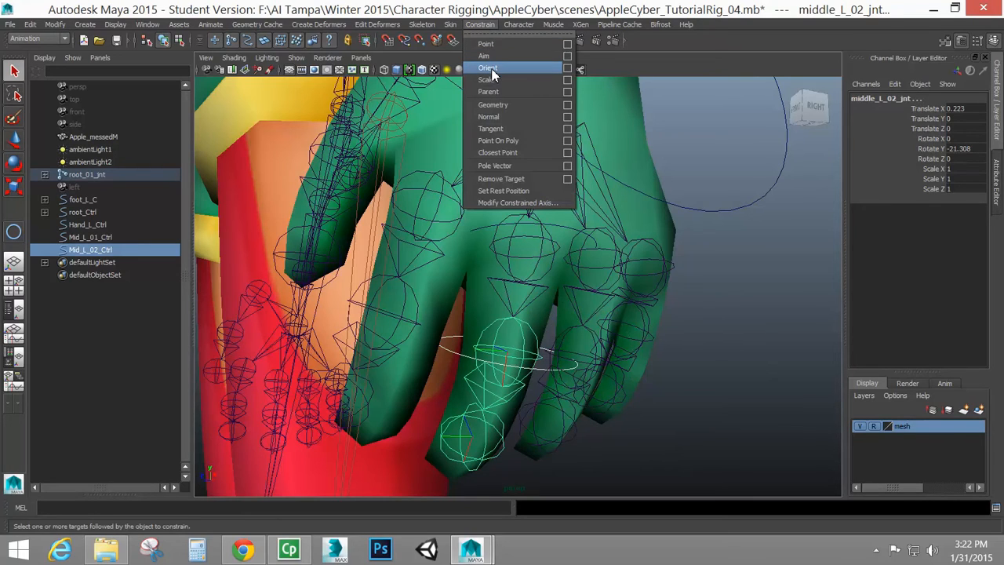
pyautogui.click(487, 68)
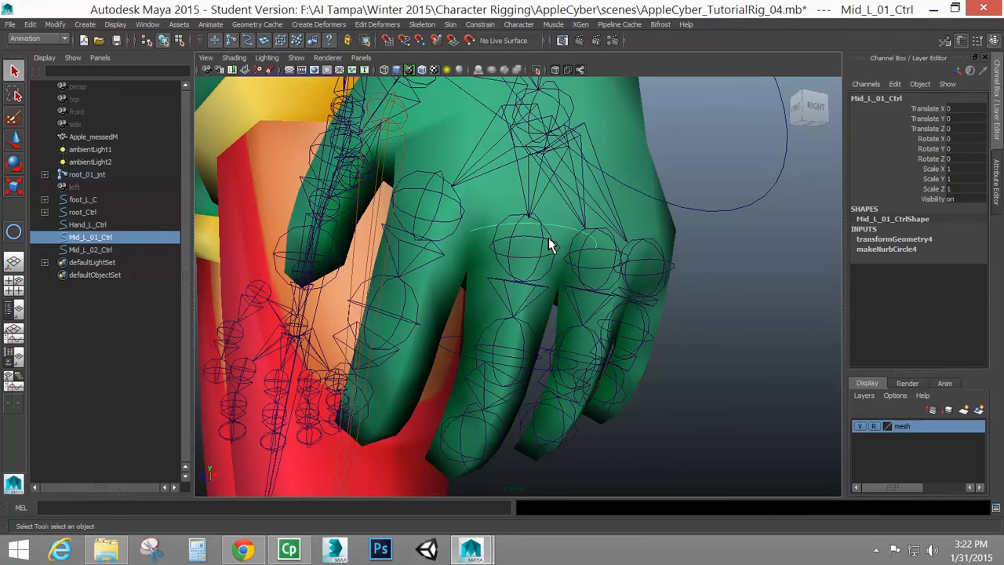
pyautogui.click(471, 25)
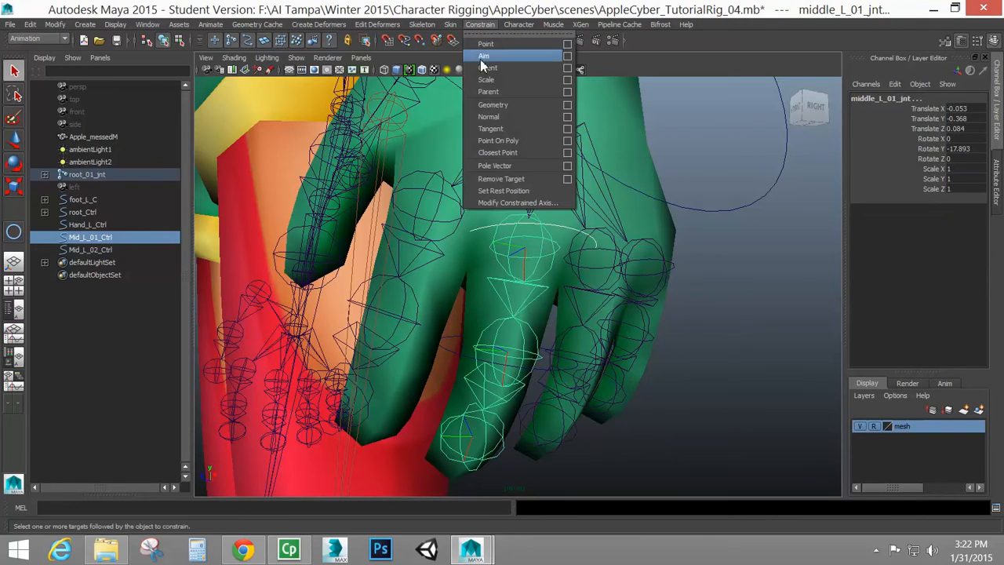
pyautogui.click(487, 67)
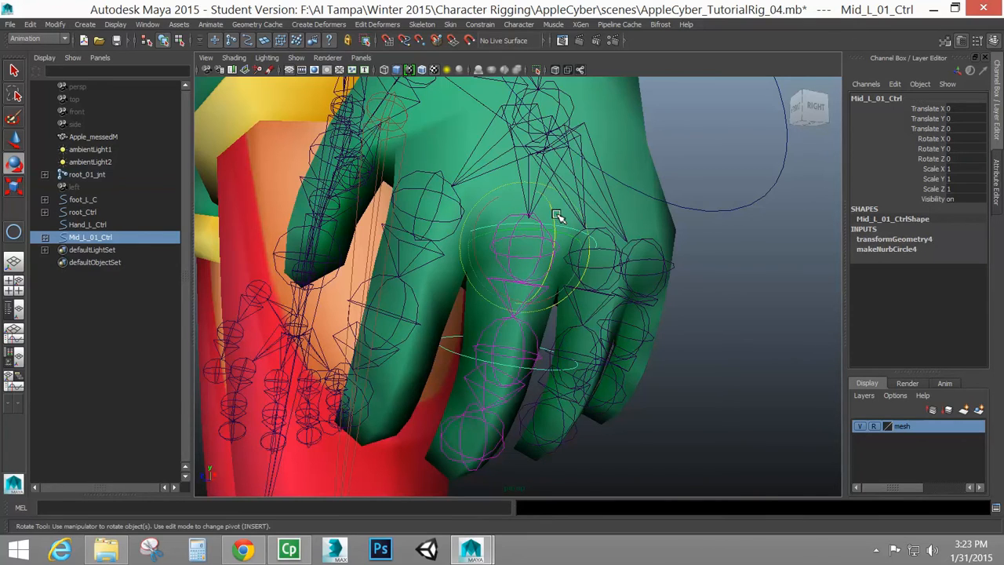
# Step: Rotate Mid_L_01_Ctrl and Mid_L_02_Ctrl to curl the finger both ways, ending roughly straight
pyautogui.moveTo(557, 217); pyautogui.dragTo(549, 213)
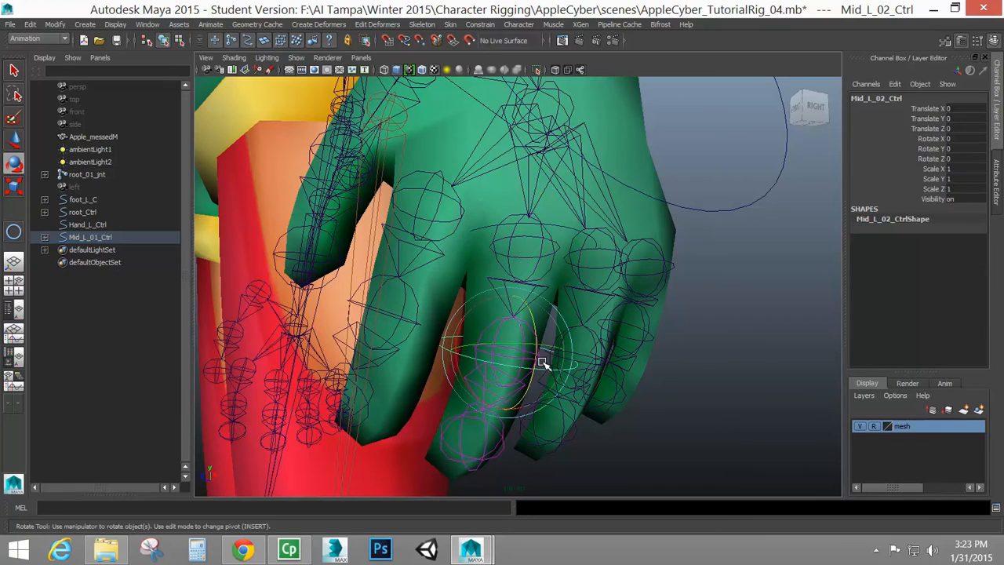
pyautogui.moveTo(543, 361); pyautogui.dragTo(527, 355)
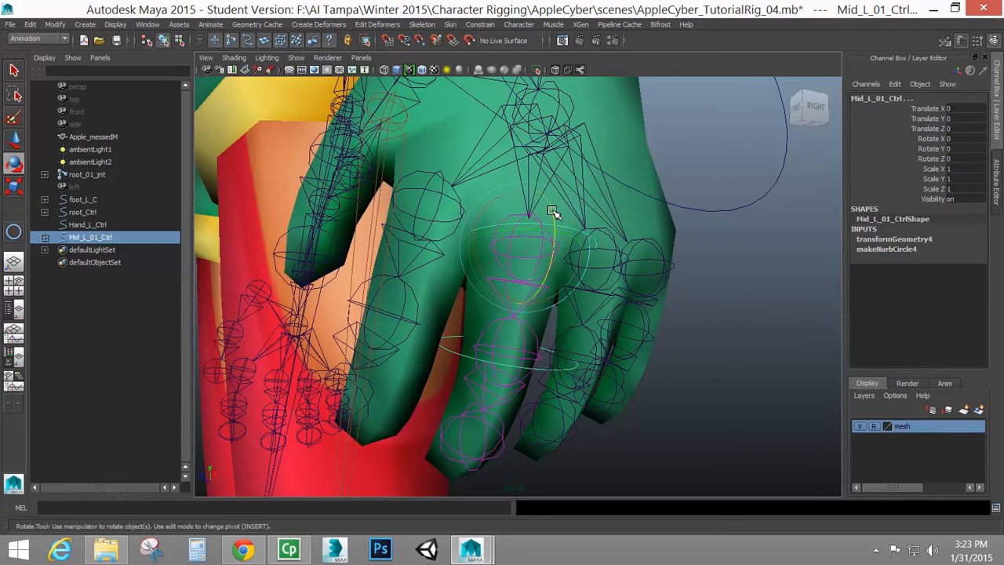
pyautogui.moveTo(552, 212); pyautogui.dragTo(537, 188)
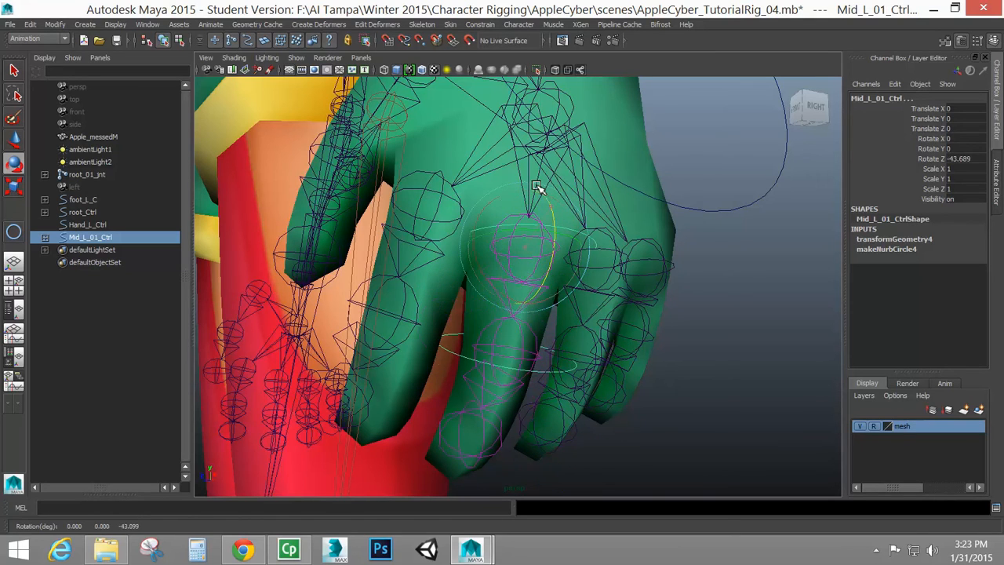
pyautogui.moveTo(537, 188); pyautogui.dragTo(537, 217)
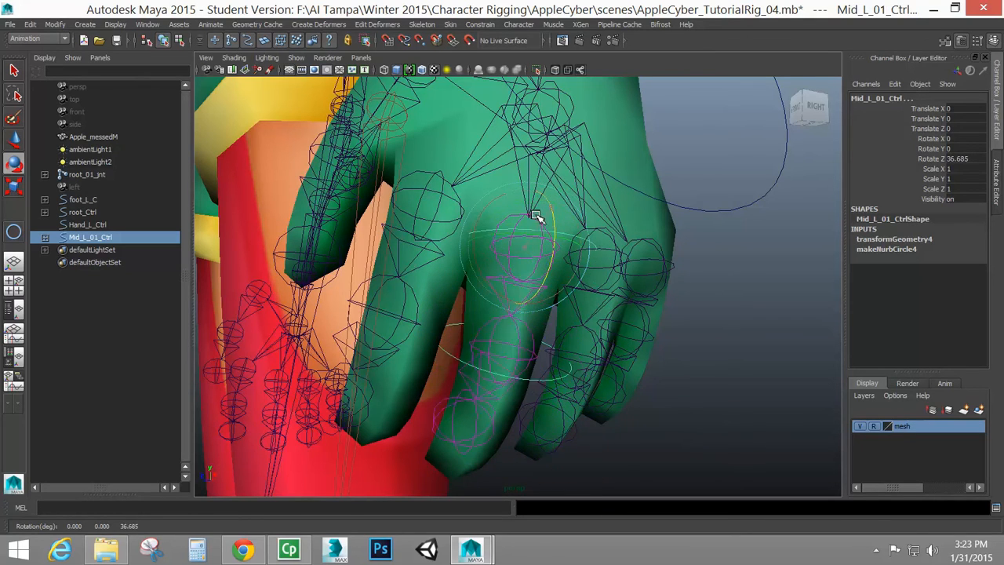
pyautogui.moveTo(537, 217); pyautogui.dragTo(528, 207)
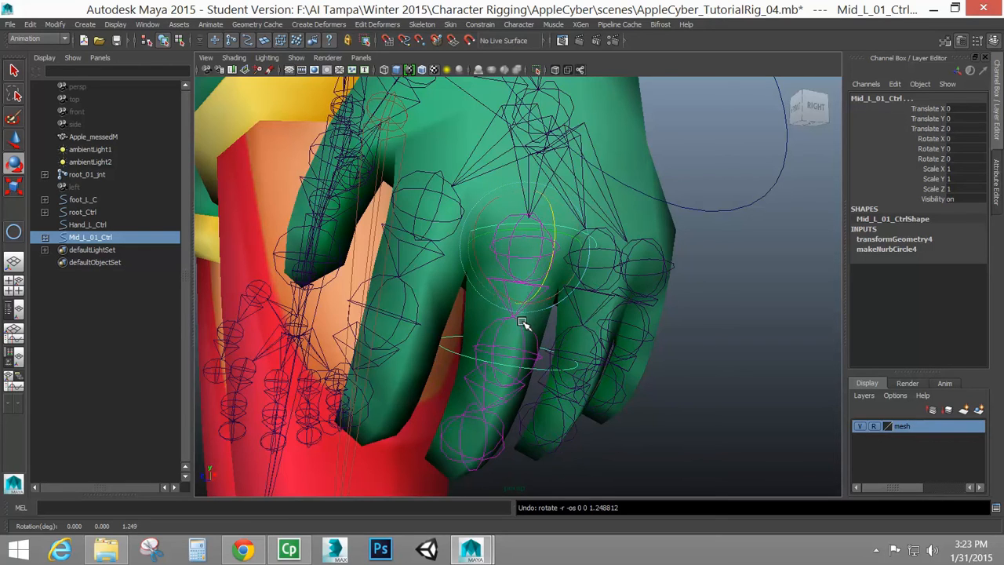
# Step: Rotate Mid_L_01_Ctrl on Z repeatedly to curl the middle finger up and down
pyautogui.moveTo(521, 322); pyautogui.dragTo(580, 251)
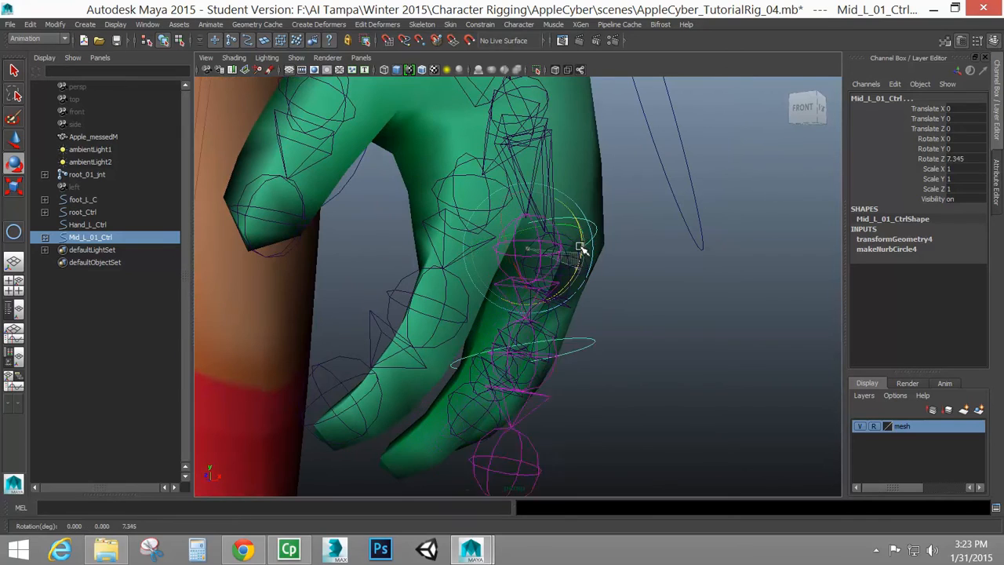
pyautogui.moveTo(580, 248); pyautogui.dragTo(489, 102)
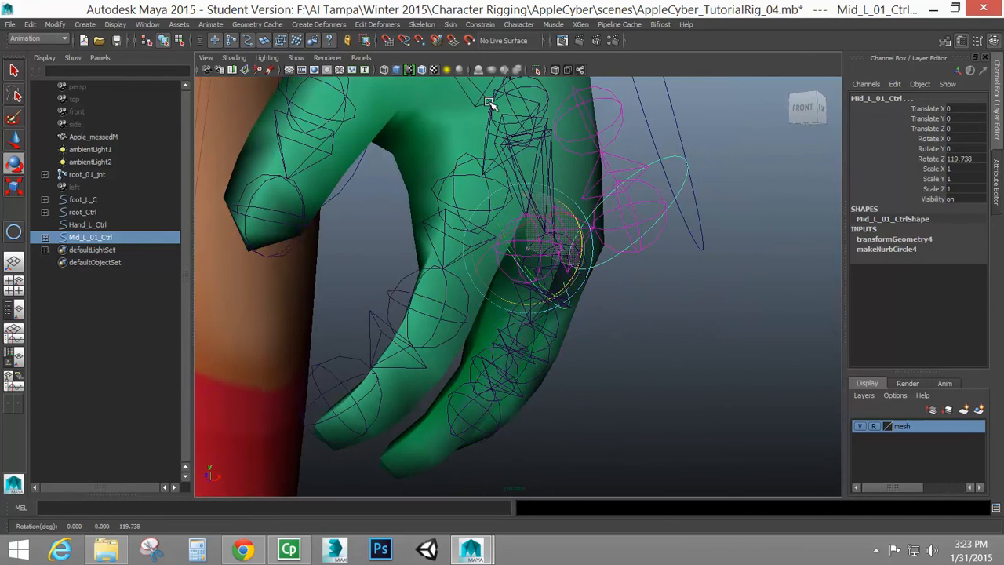
pyautogui.moveTo(490, 102); pyautogui.dragTo(536, 238)
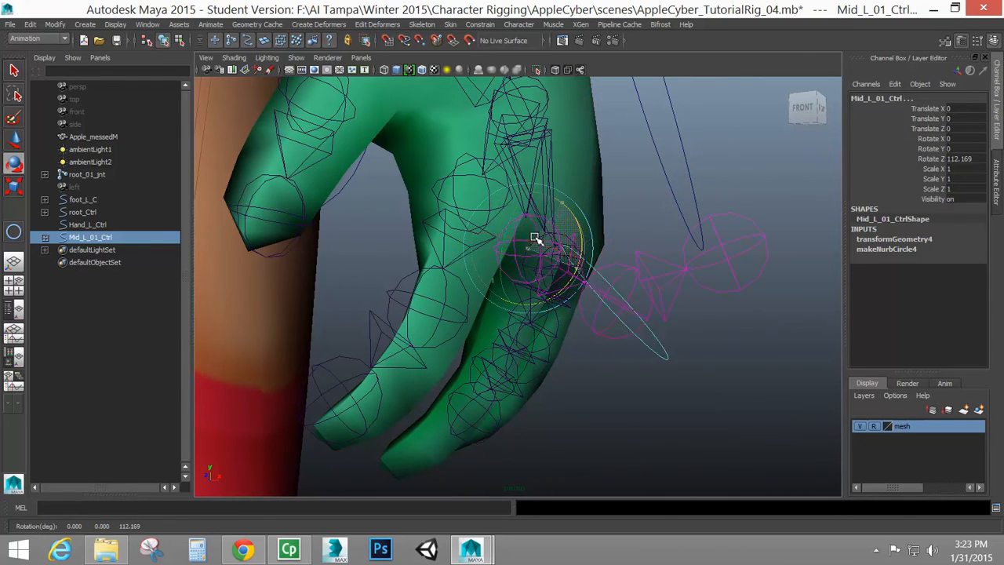
pyautogui.moveTo(536, 238); pyautogui.dragTo(289, 389)
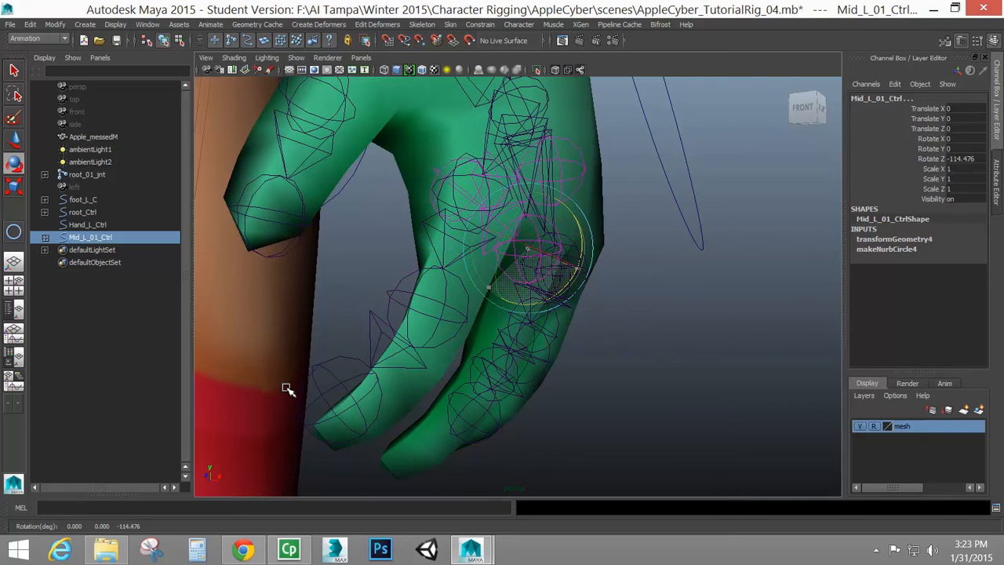
pyautogui.moveTo(289, 389); pyautogui.dragTo(641, 370)
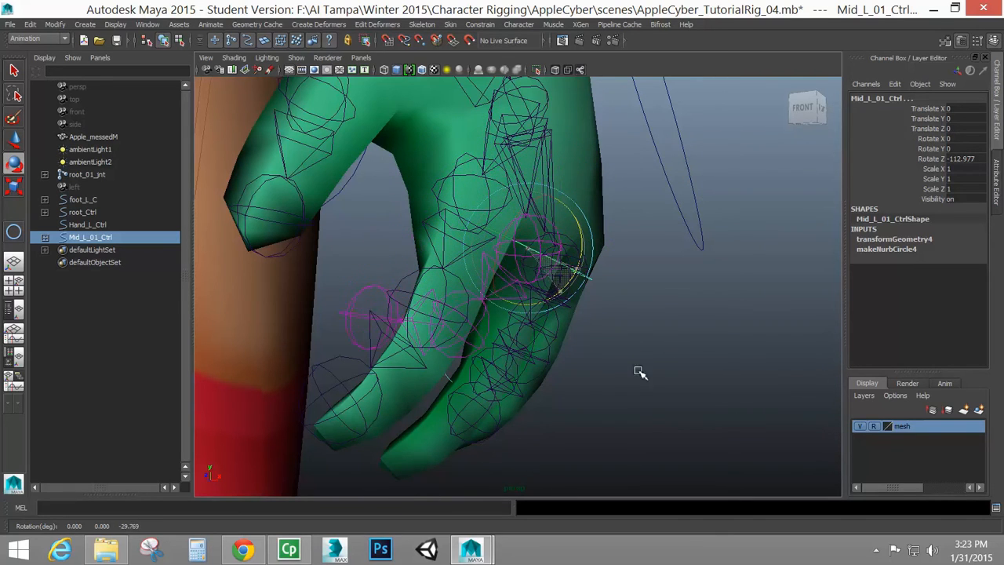
pyautogui.moveTo(640, 371); pyautogui.dragTo(584, 212)
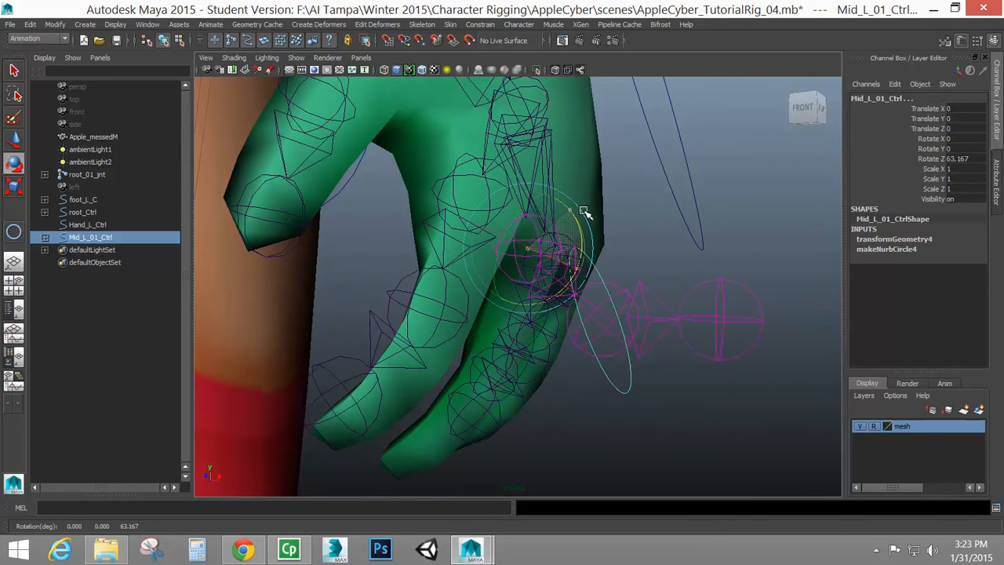
pyautogui.moveTo(583, 212); pyautogui.dragTo(583, 306)
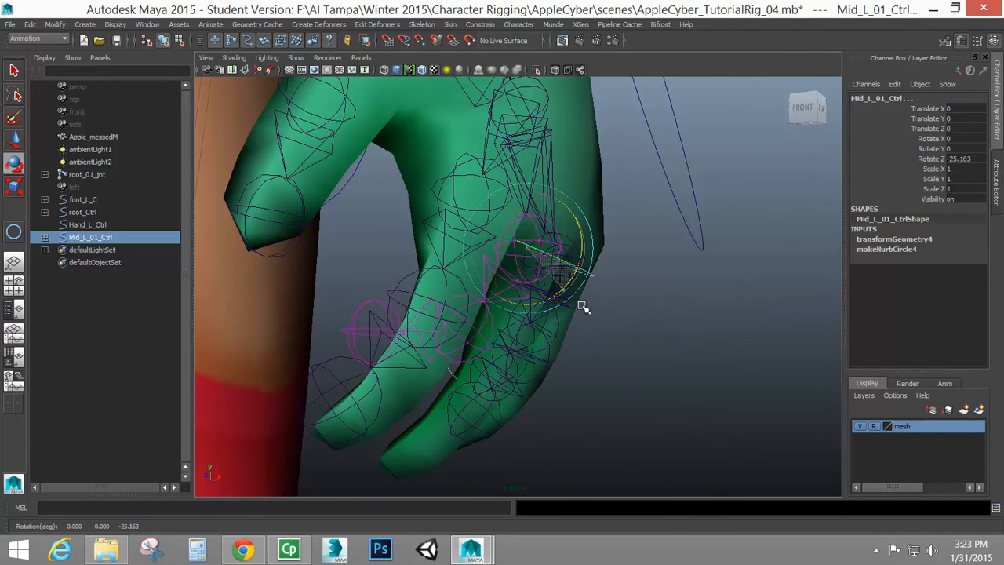
pyautogui.moveTo(584, 306); pyautogui.dragTo(395, 330)
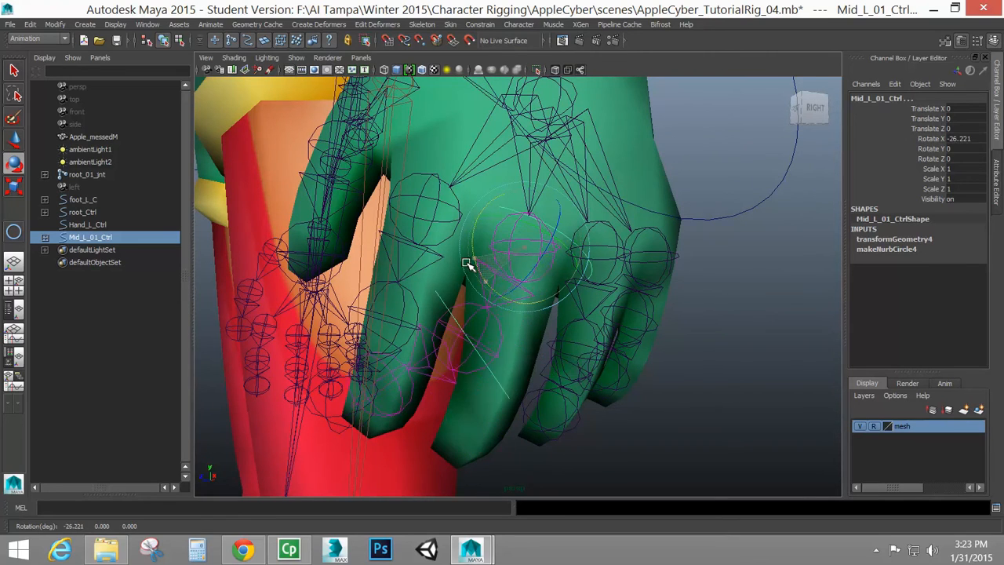
# Step: Test the finger's sideways swing on Y and twist on X, then return the rotations to zero
pyautogui.moveTo(468, 264); pyautogui.dragTo(484, 306)
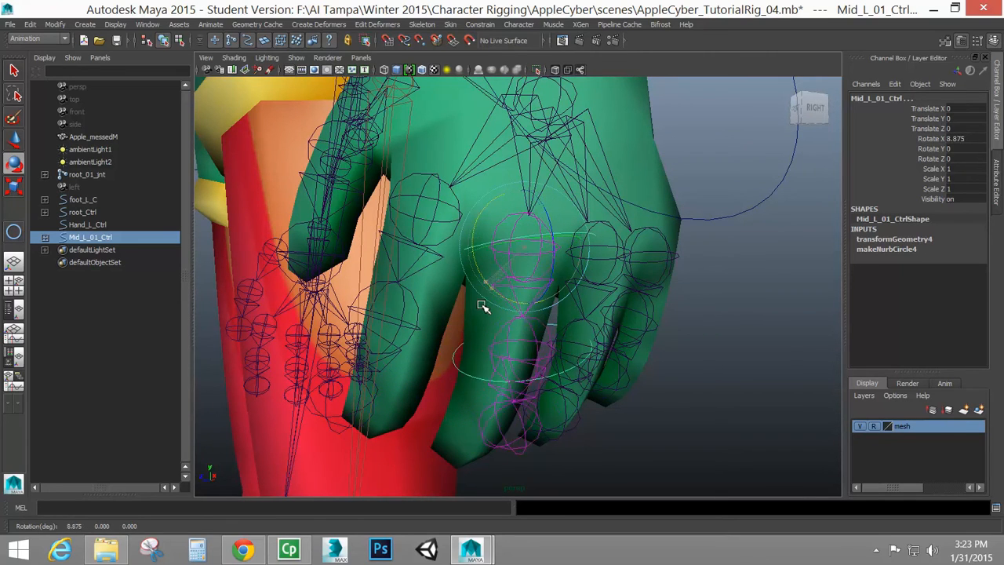
pyautogui.moveTo(484, 306); pyautogui.dragTo(436, 295)
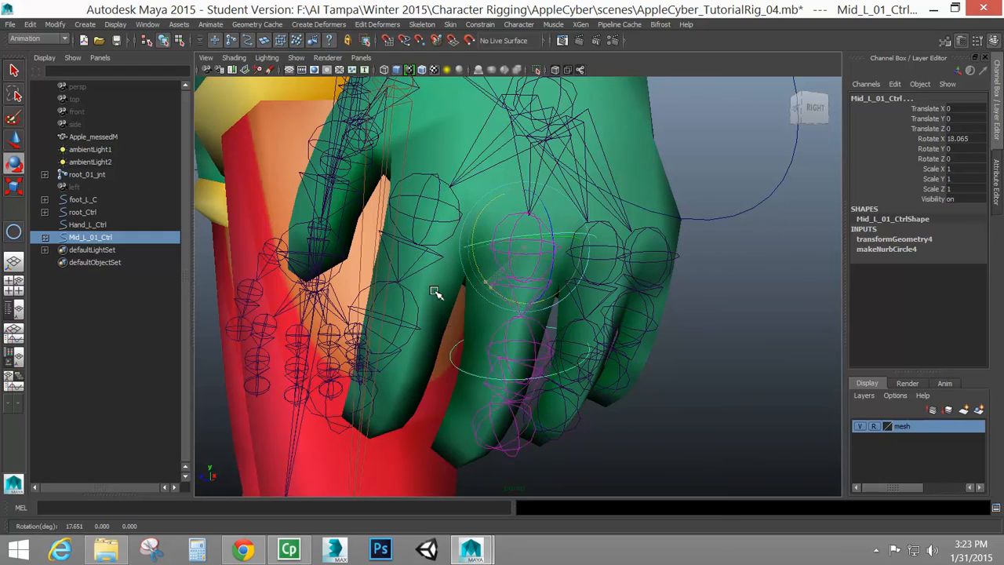
pyautogui.moveTo(437, 295); pyautogui.dragTo(452, 317)
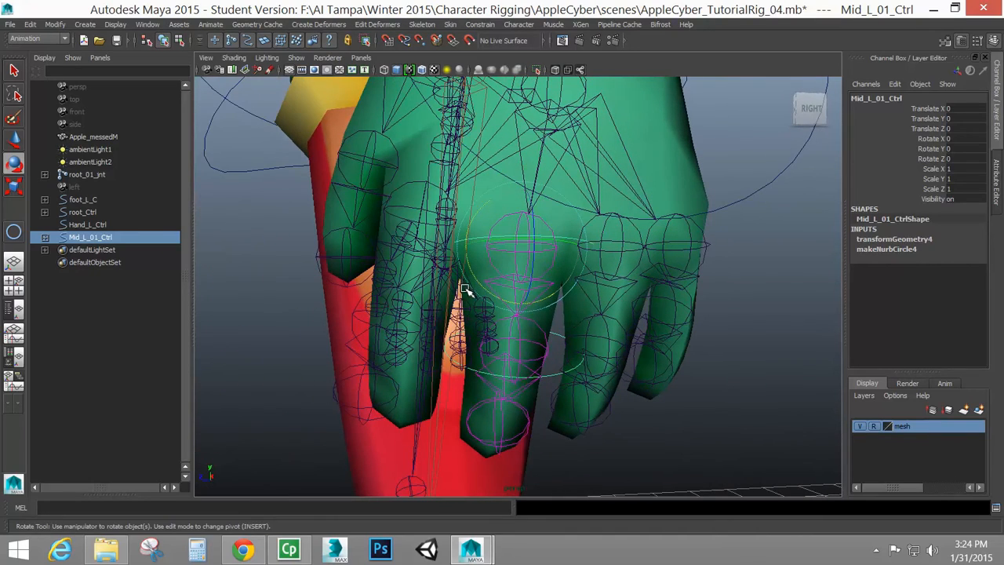
pyautogui.moveTo(468, 290); pyautogui.dragTo(479, 286)
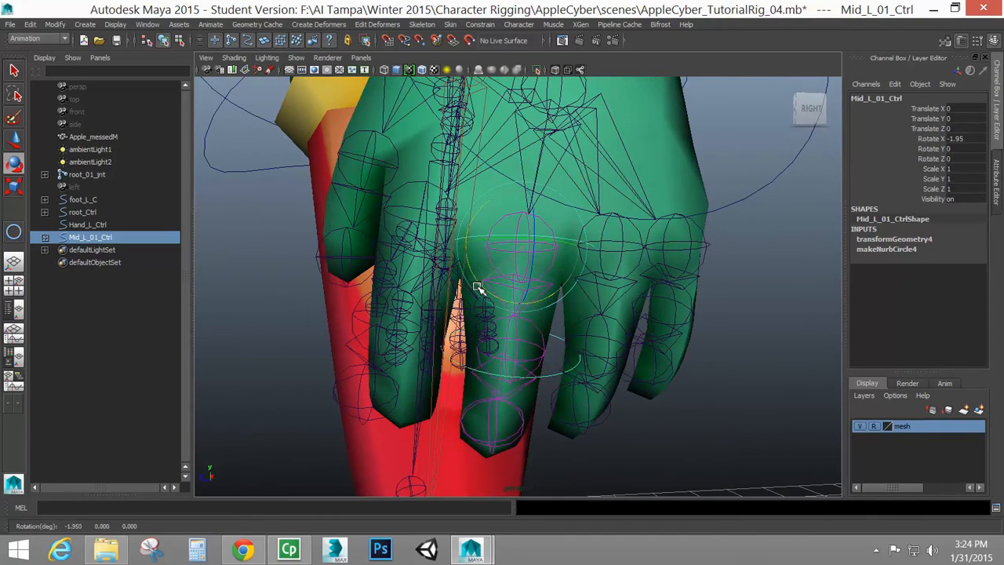
pyautogui.moveTo(478, 286); pyautogui.dragTo(471, 295)
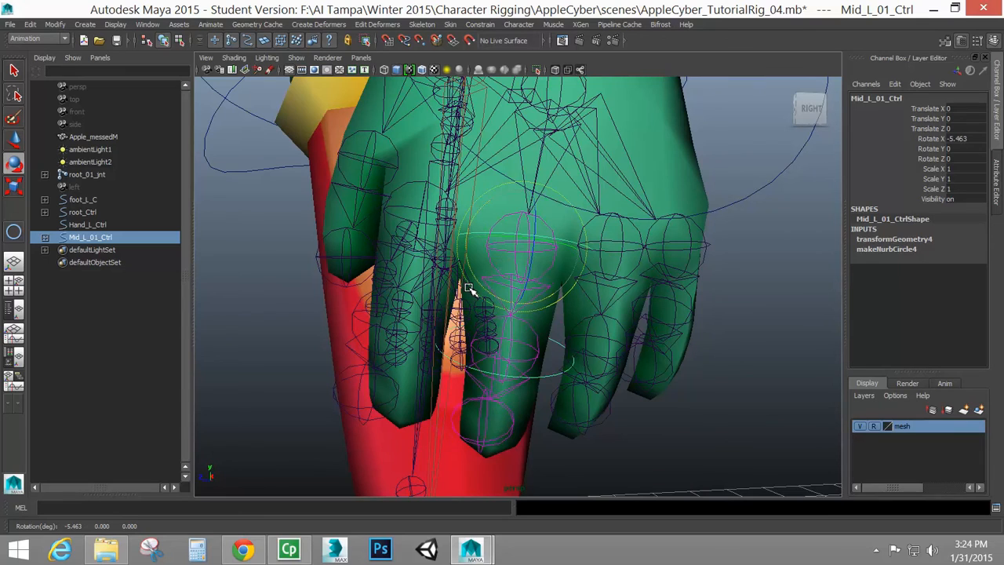
pyautogui.moveTo(471, 290); pyautogui.dragTo(671, 342)
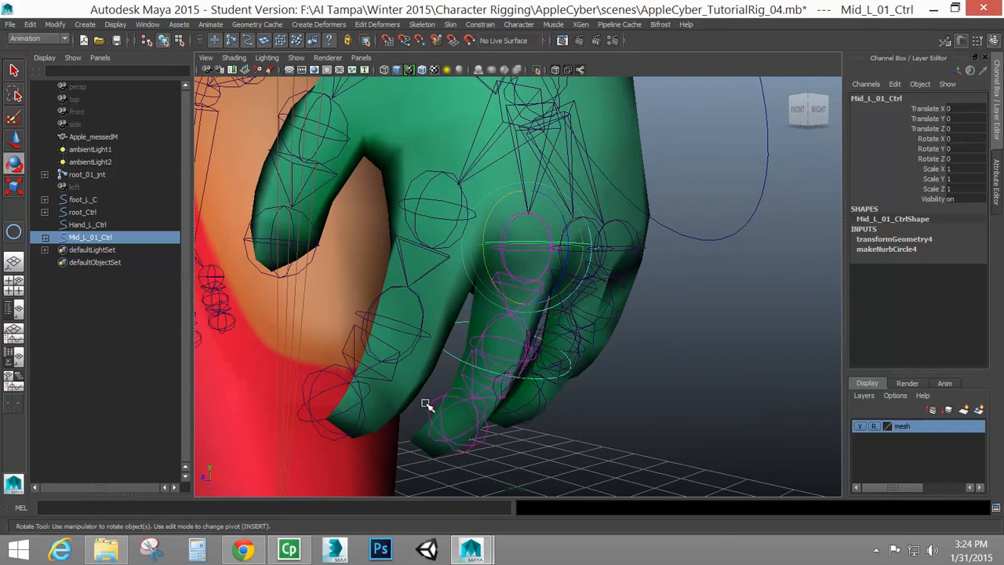
pyautogui.moveTo(427, 405); pyautogui.dragTo(615, 339)
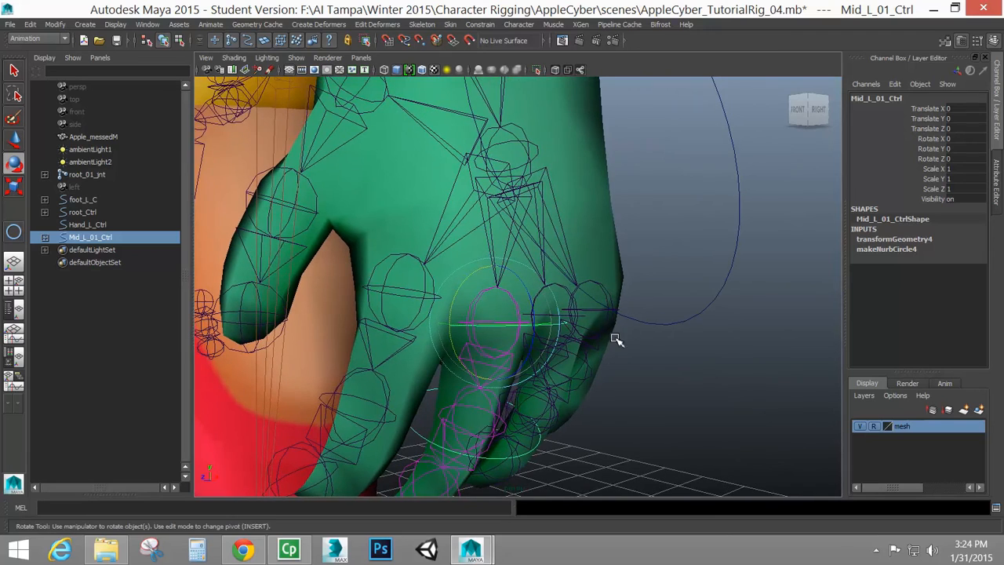
pyautogui.moveTo(615, 339); pyautogui.dragTo(542, 394)
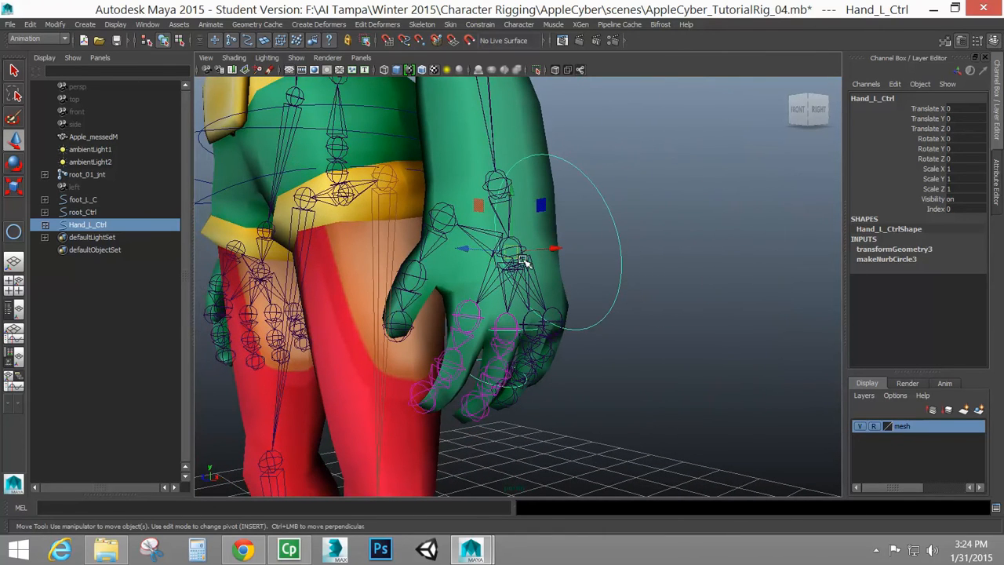
pyautogui.moveTo(552, 226)
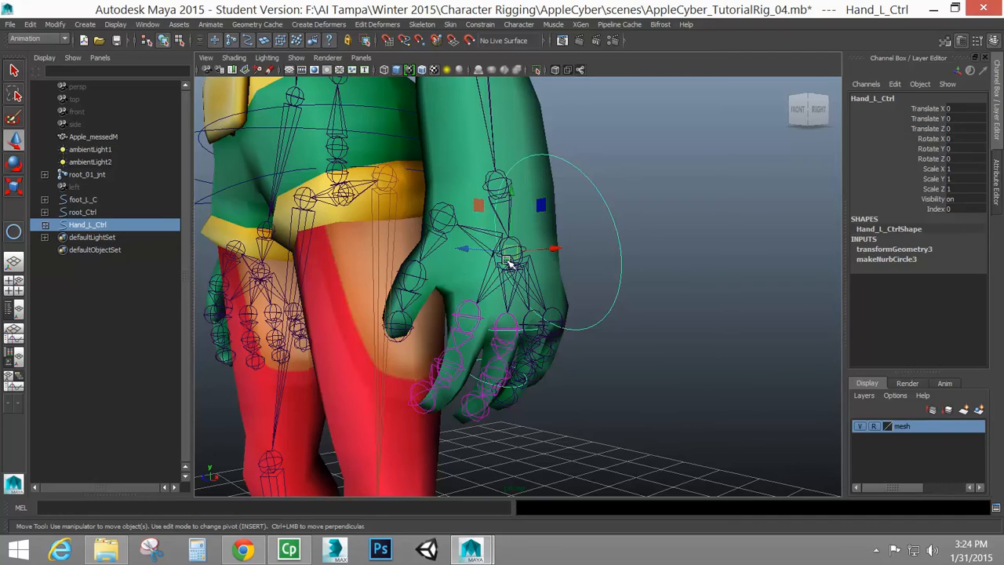
pyautogui.moveTo(522, 336)
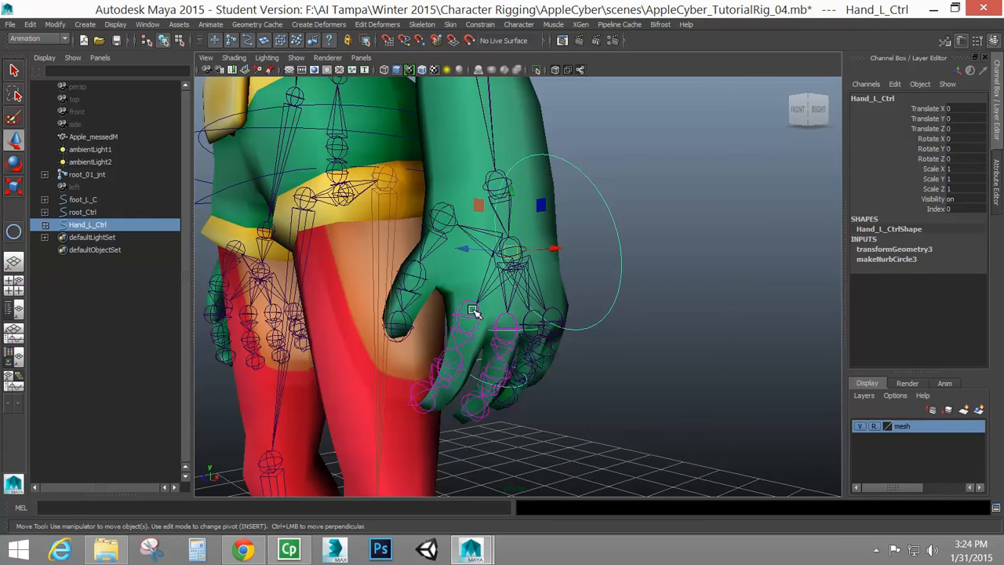
pyautogui.moveTo(526, 310)
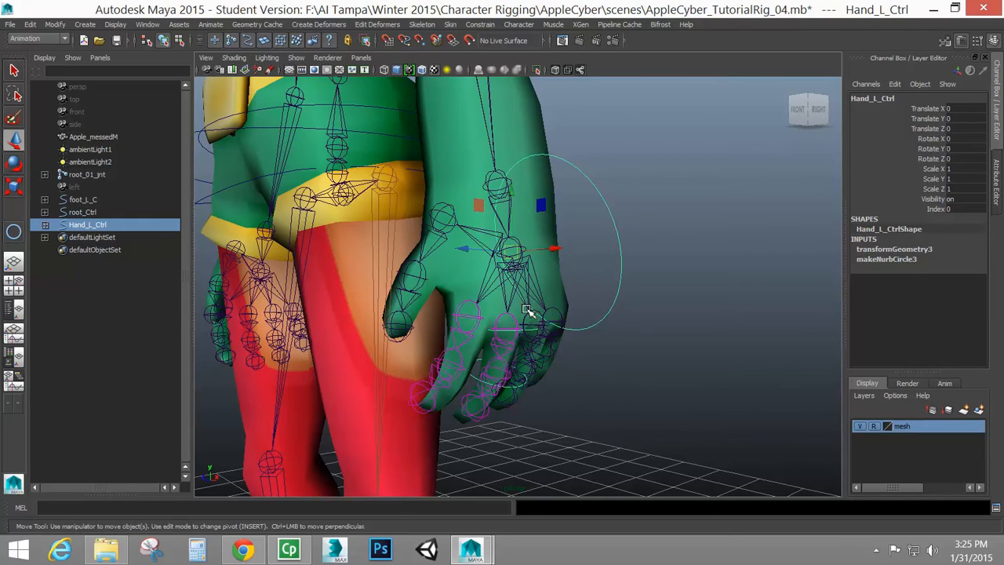
pyautogui.moveTo(477, 301)
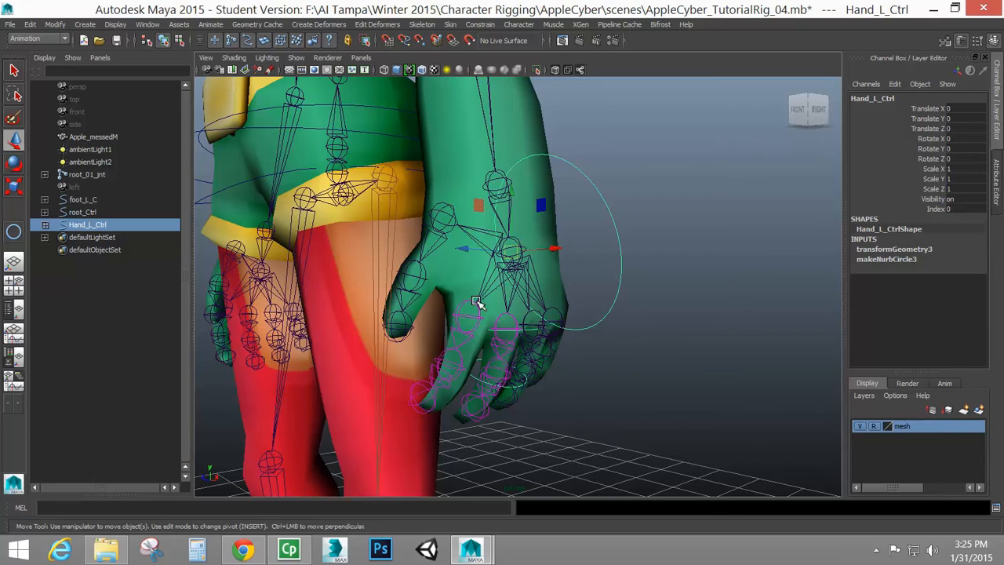
pyautogui.moveTo(606, 210)
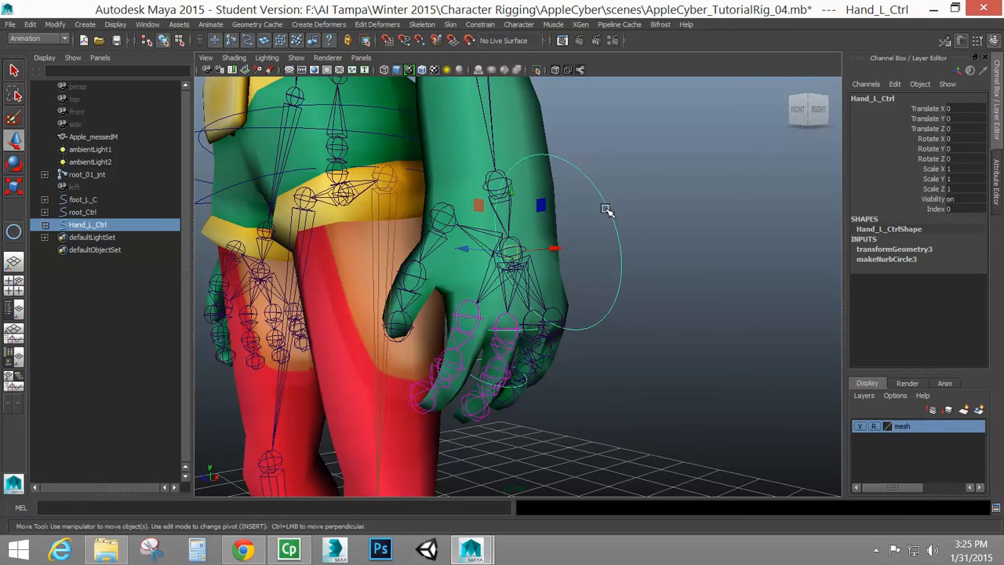
pyautogui.moveTo(581, 198)
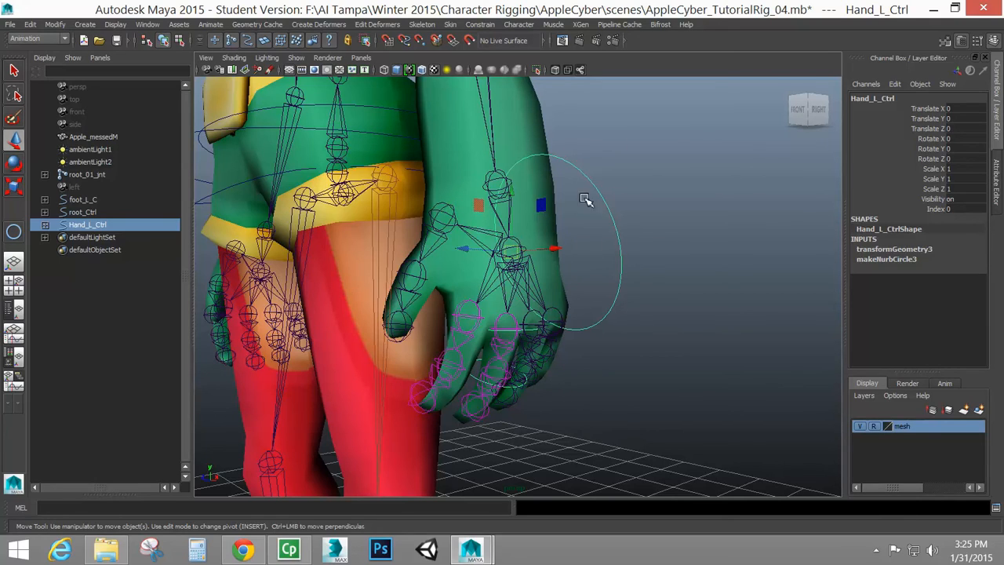
pyautogui.moveTo(761, 228)
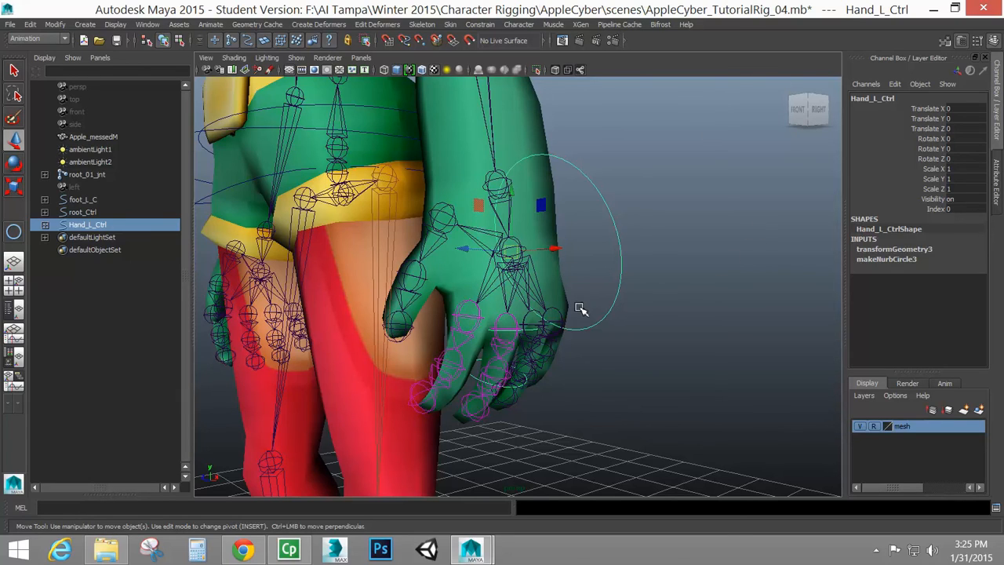
pyautogui.moveTo(662, 320)
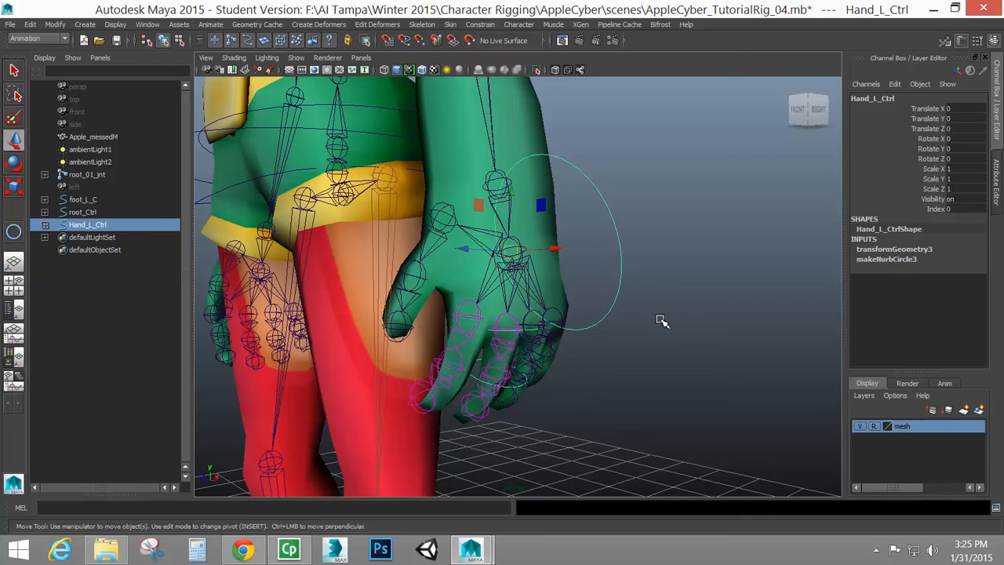